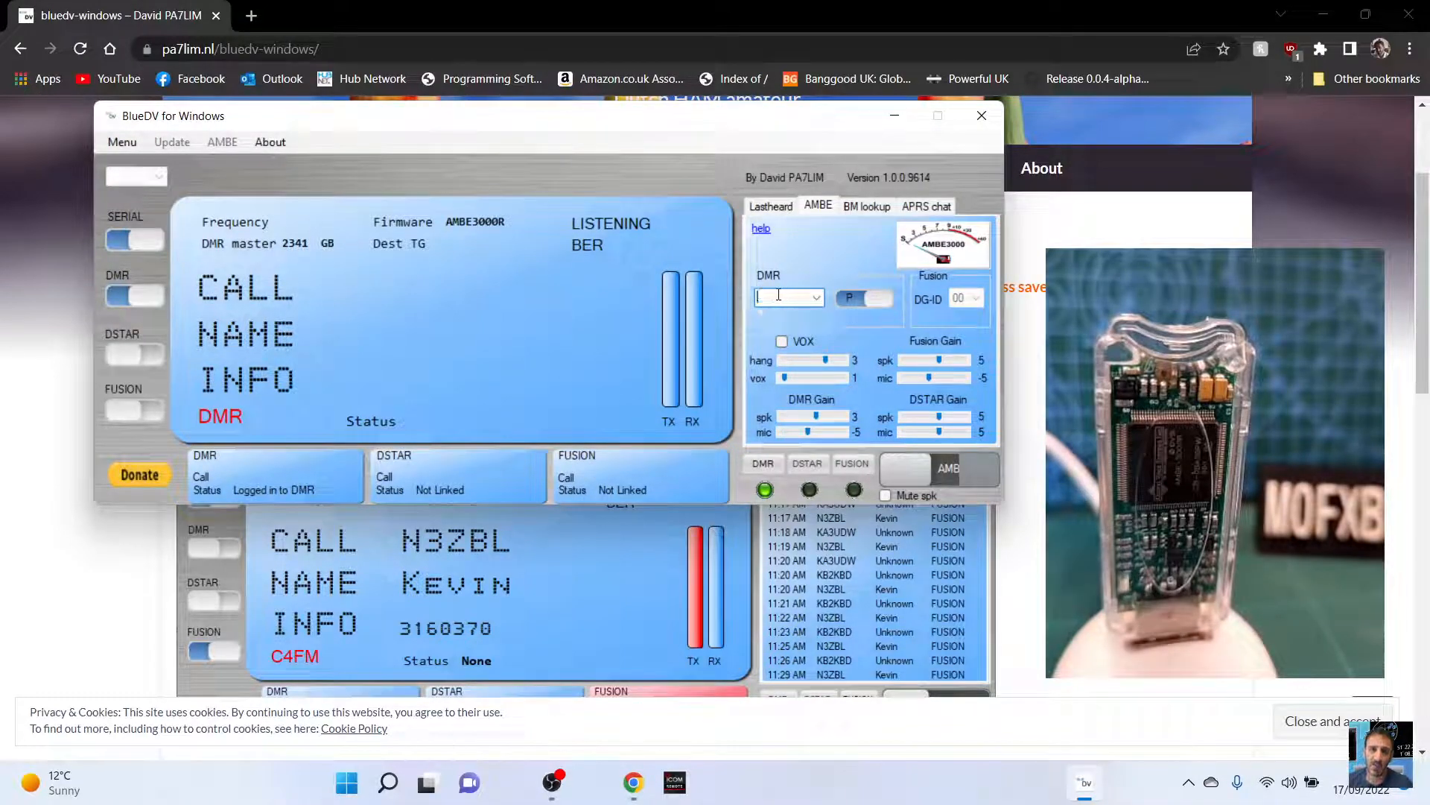
Enter talkgroup 91 (World-wide) as the DMR target and key the AMBE transmit button
type("91")
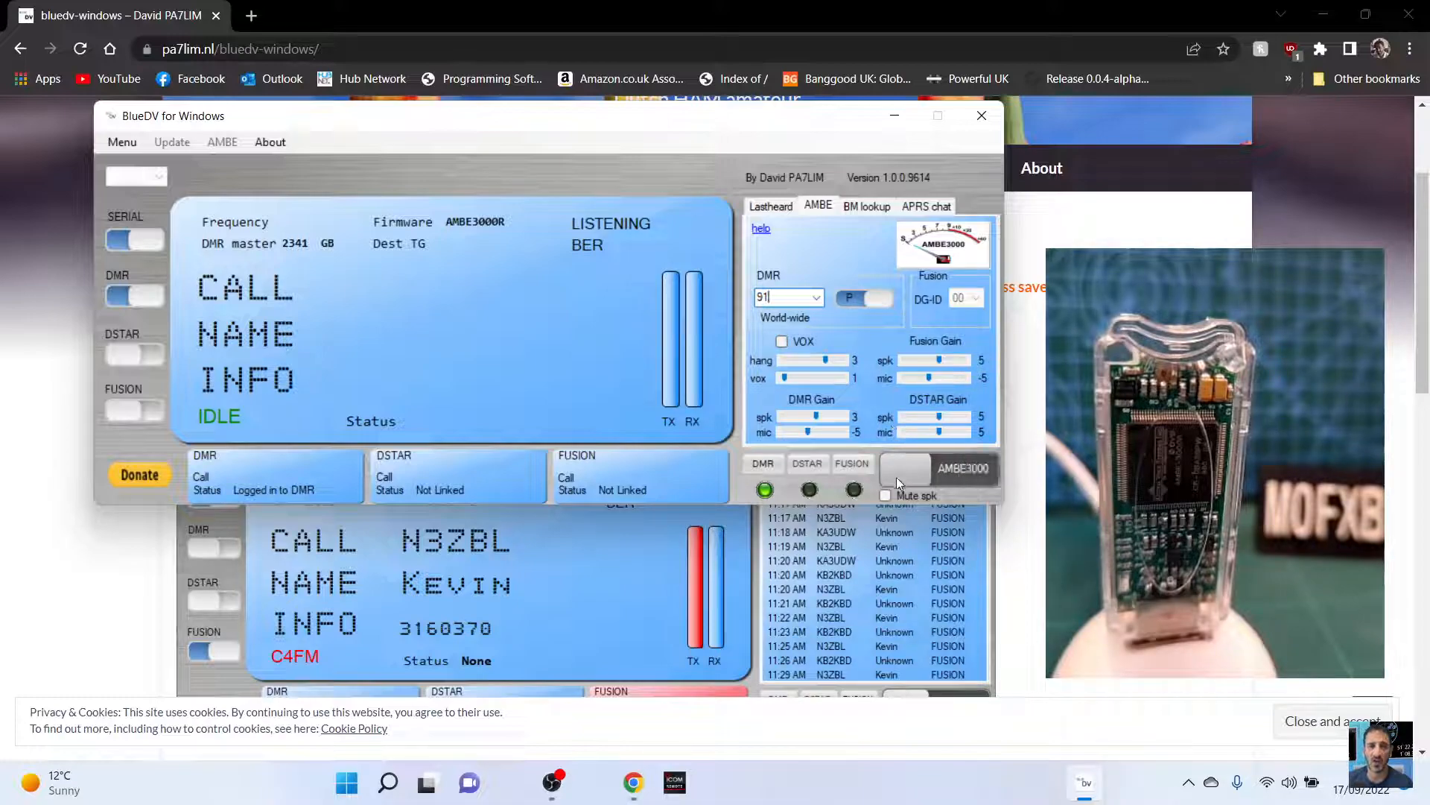
left_click(909, 468)
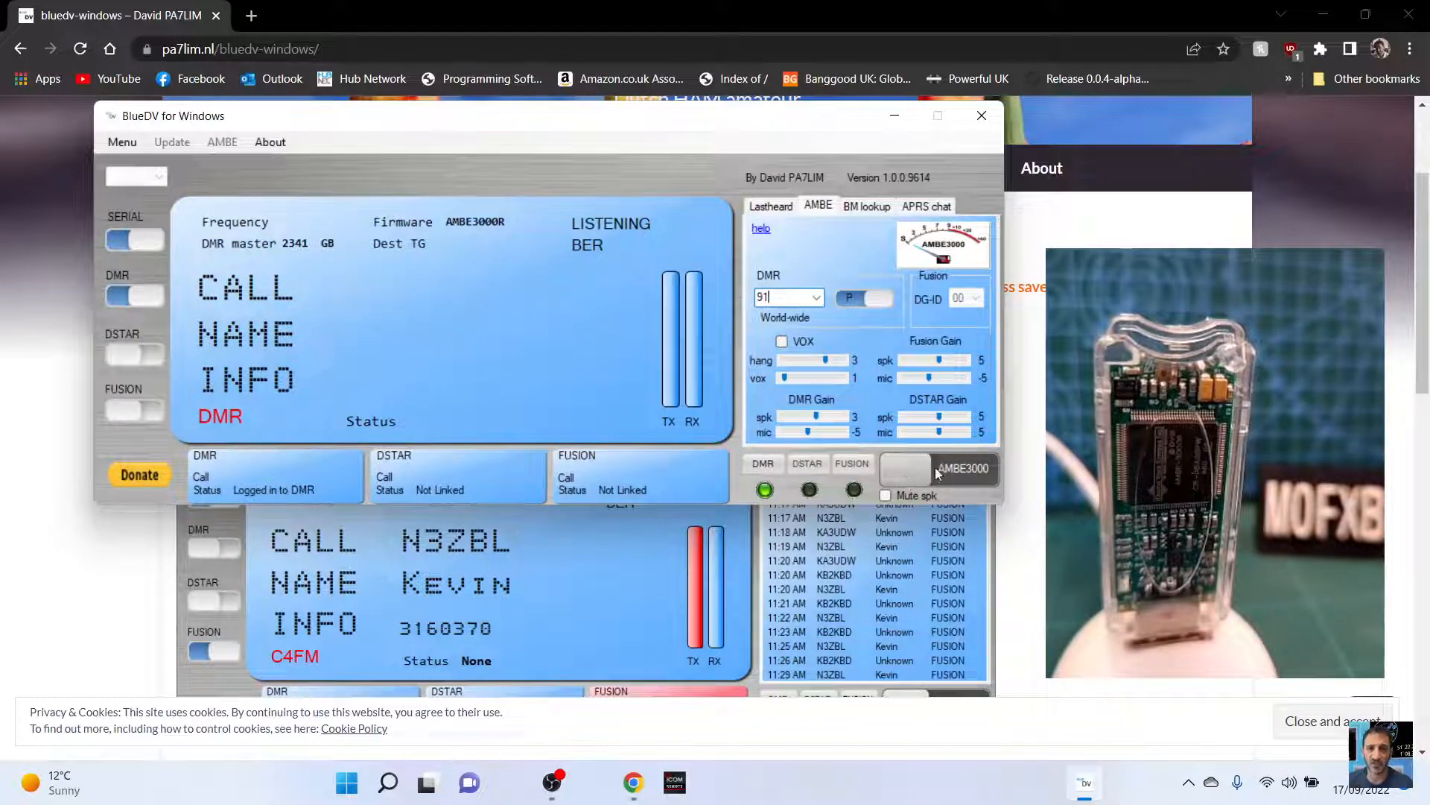
mouse_move(23, 158)
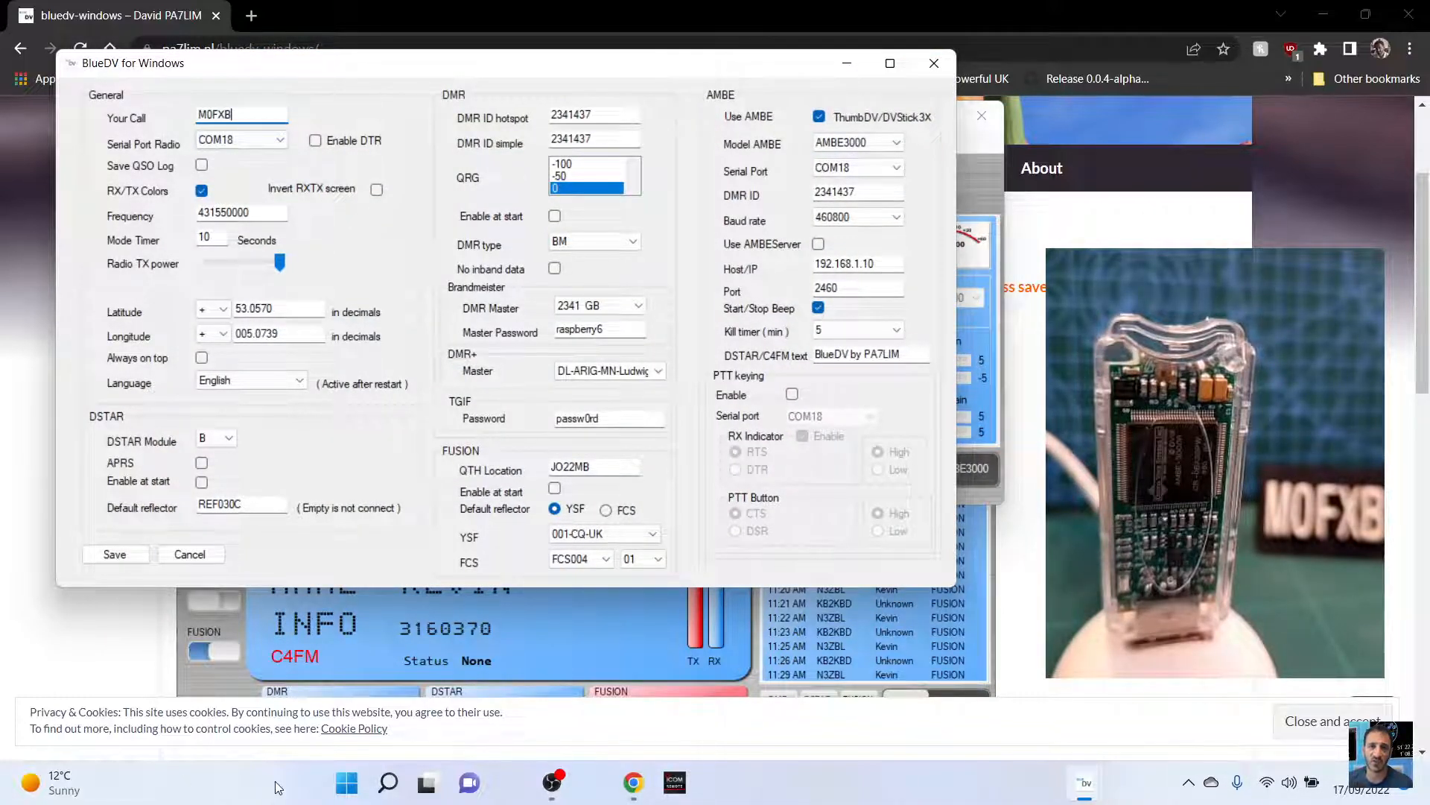
Bring up Device Manager from the Start button to locate the ThumbDV's COM port
right_click(345, 782)
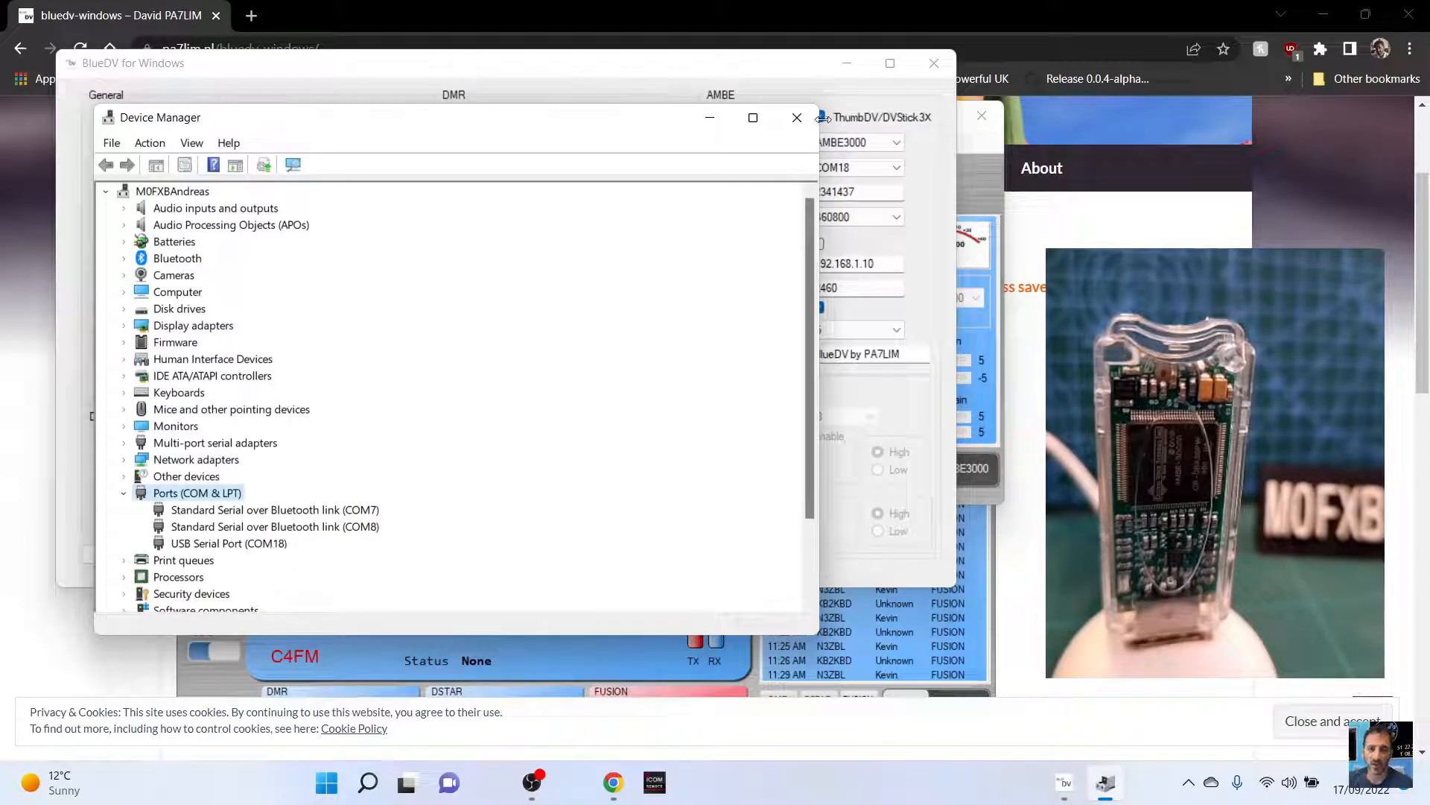
Return to settings and verify the AMBE3000 model and COM18 serial port selections
left_click(796, 117)
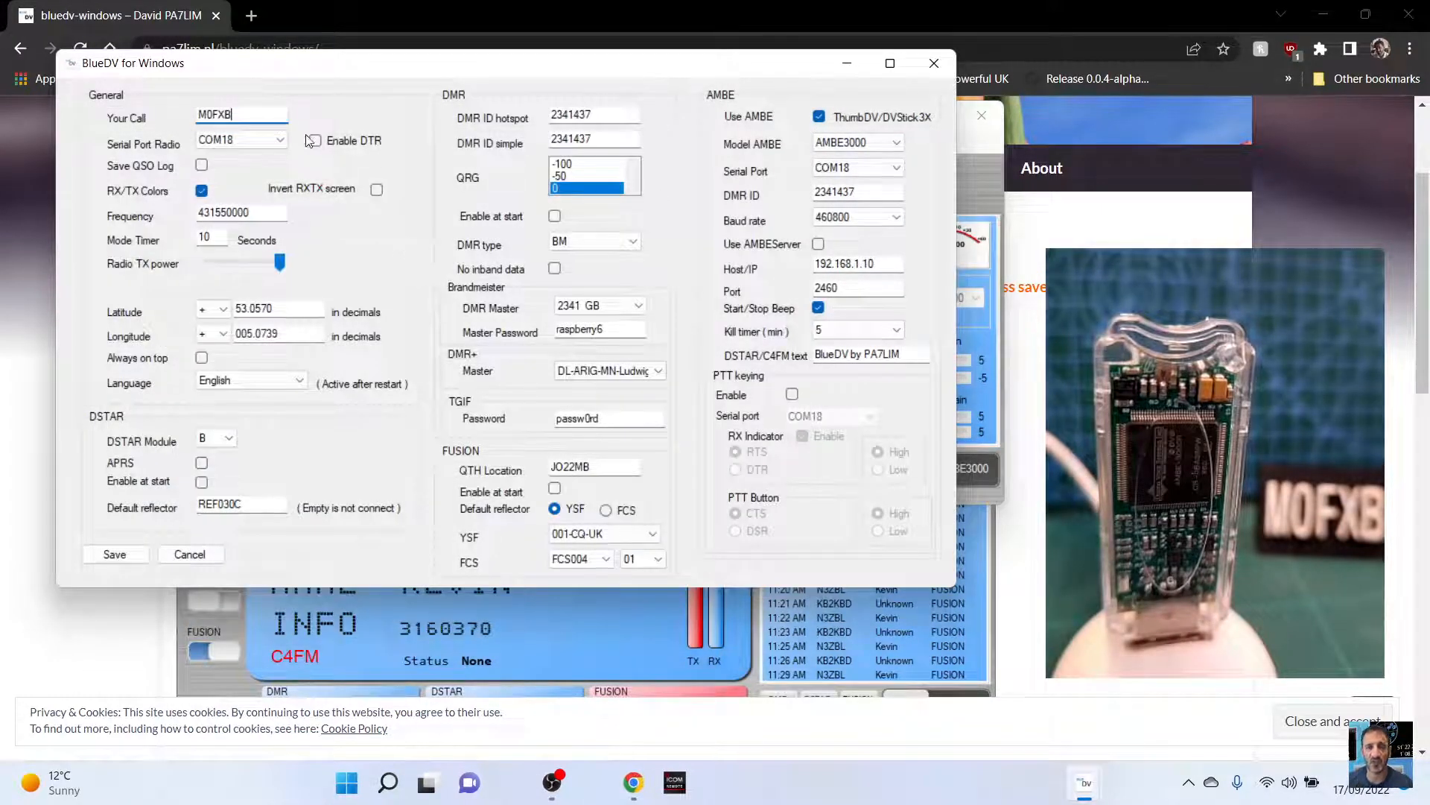
left_click(283, 139)
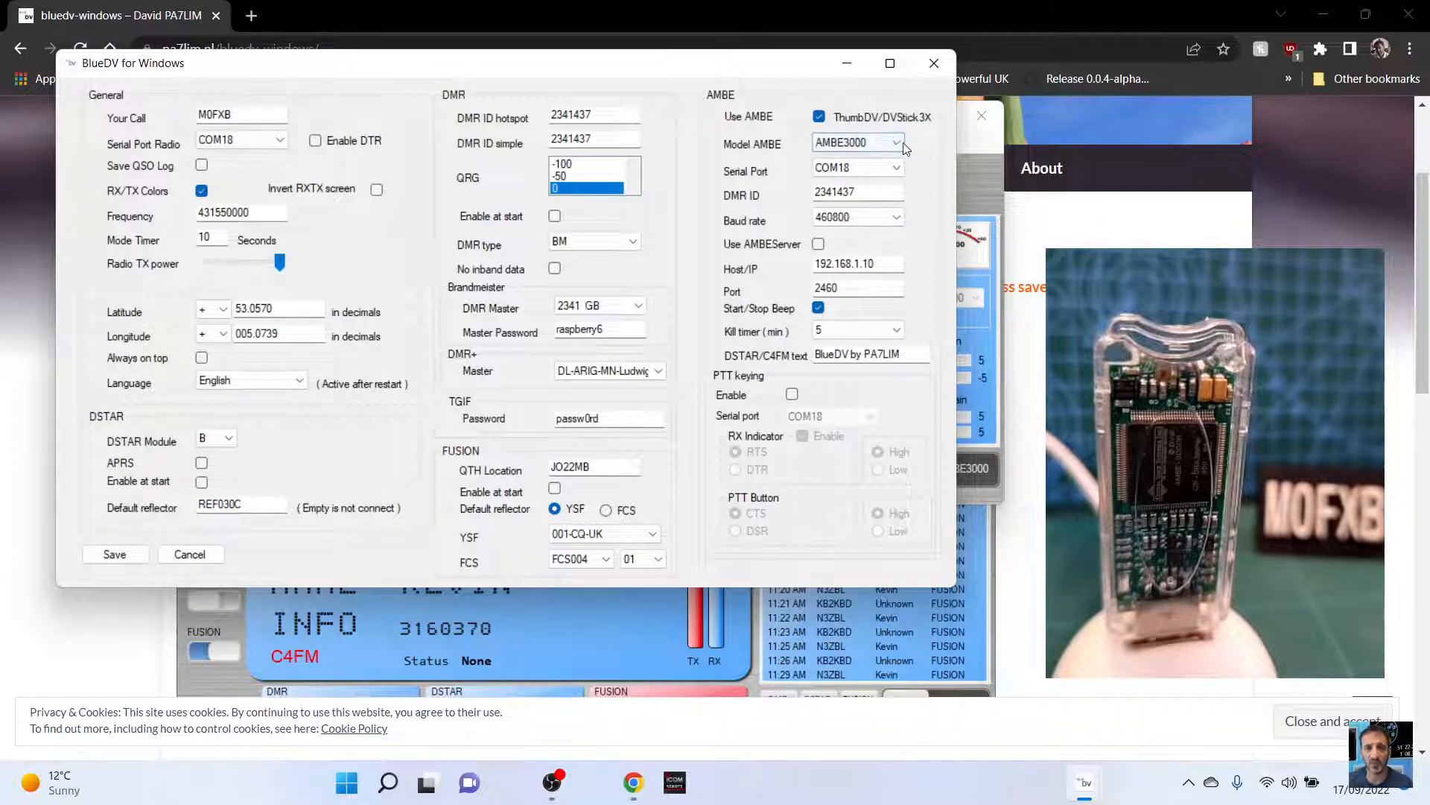
left_click(856, 142)
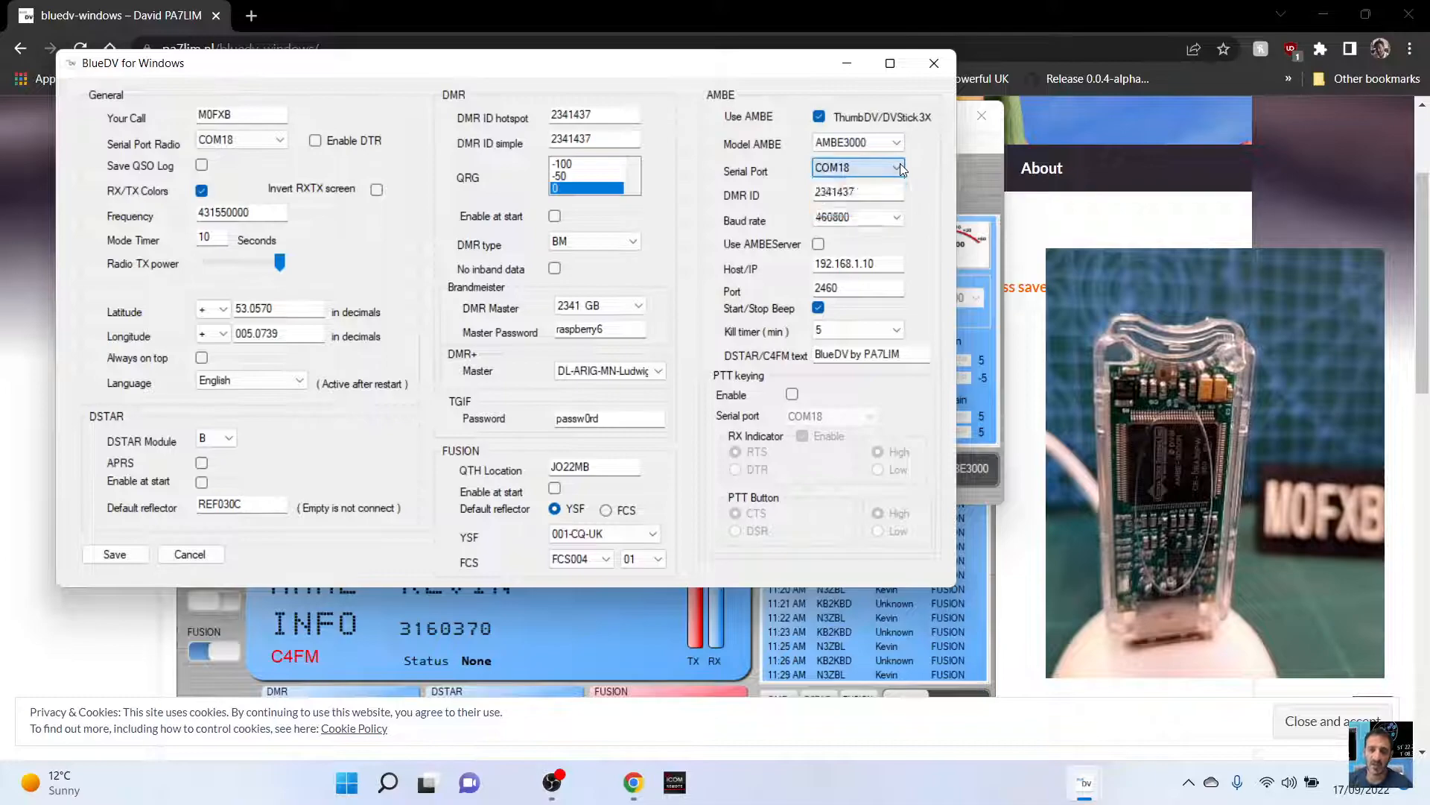
left_click(856, 216)
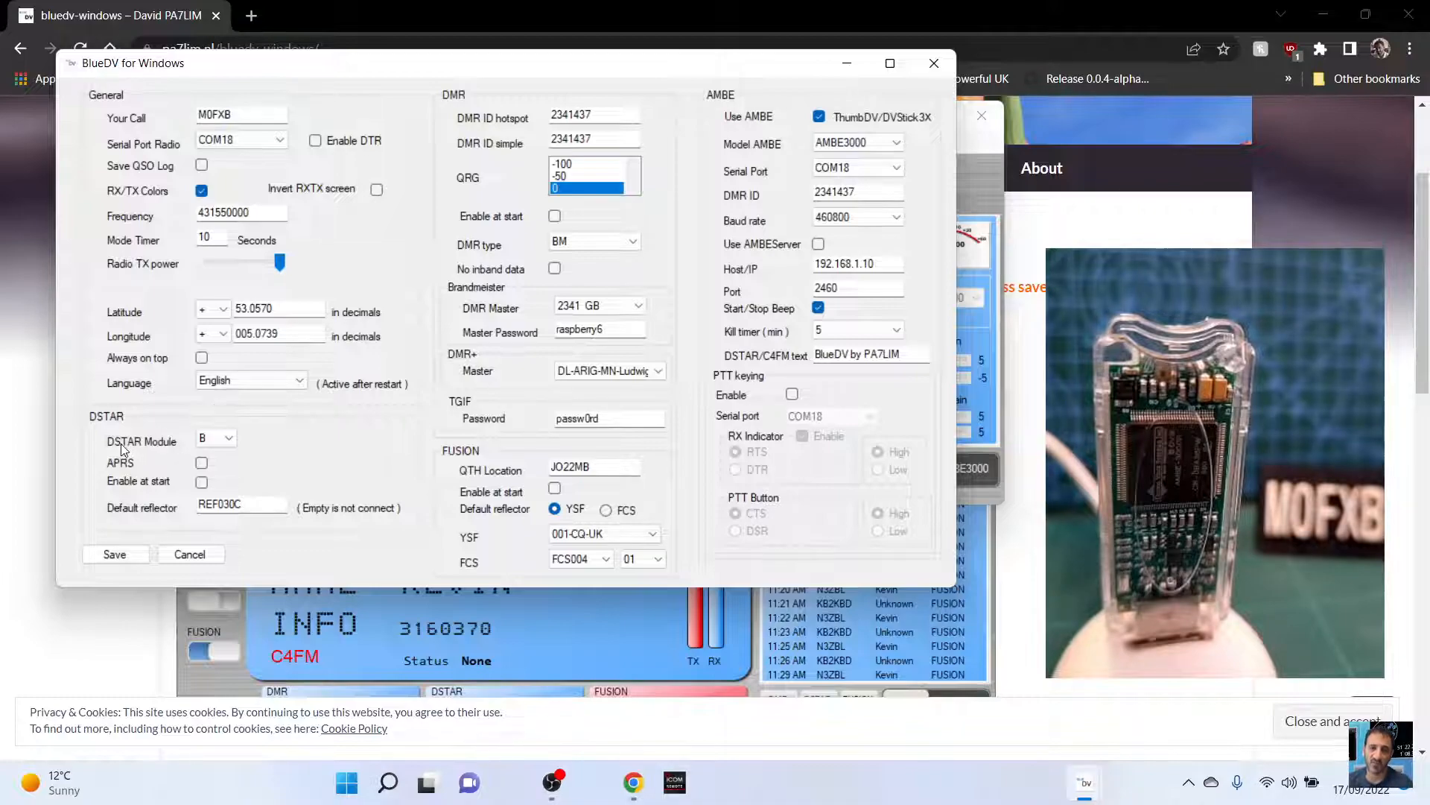
Enable DSTAR at start and keep BM as the DMR network type
left_click(216, 438)
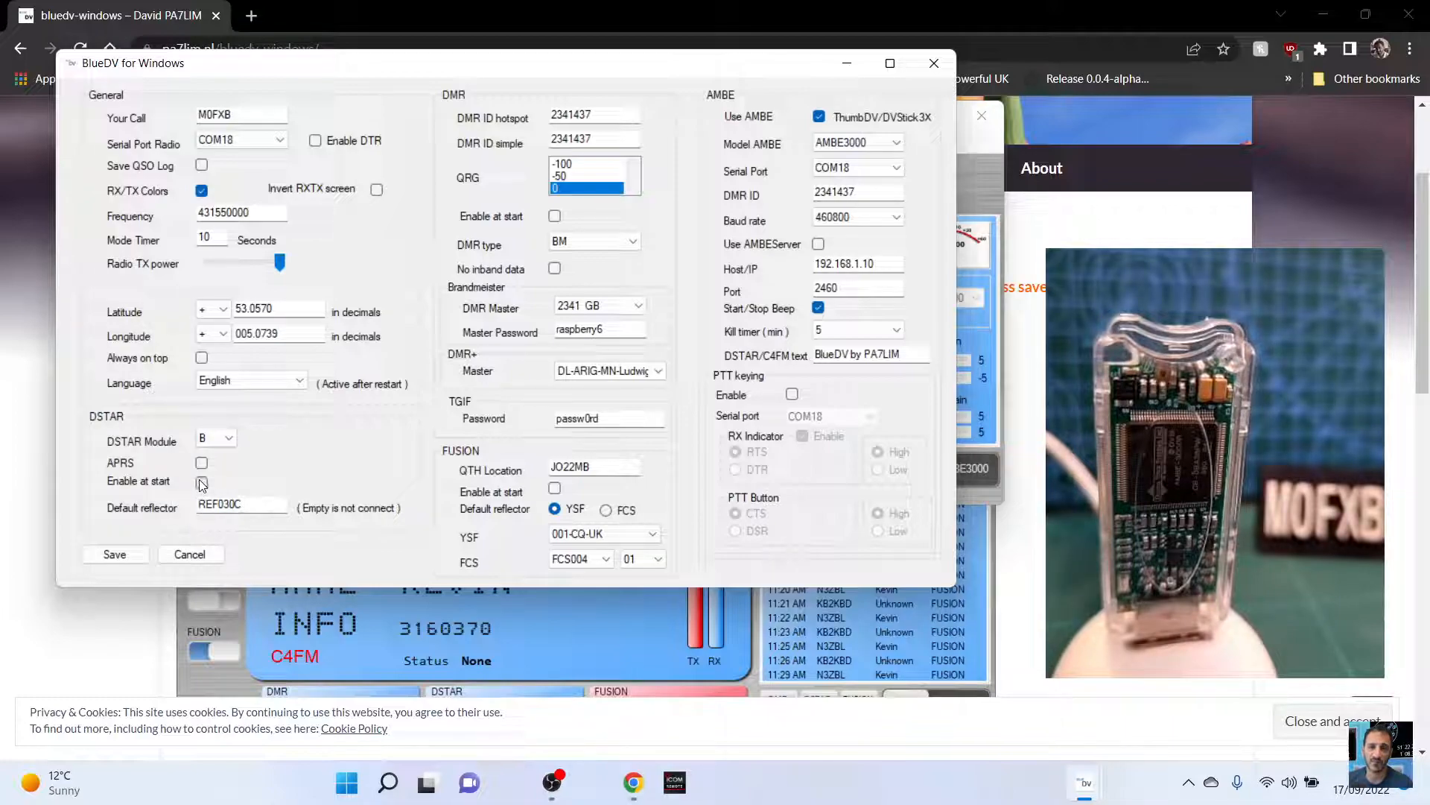
left_click(202, 482)
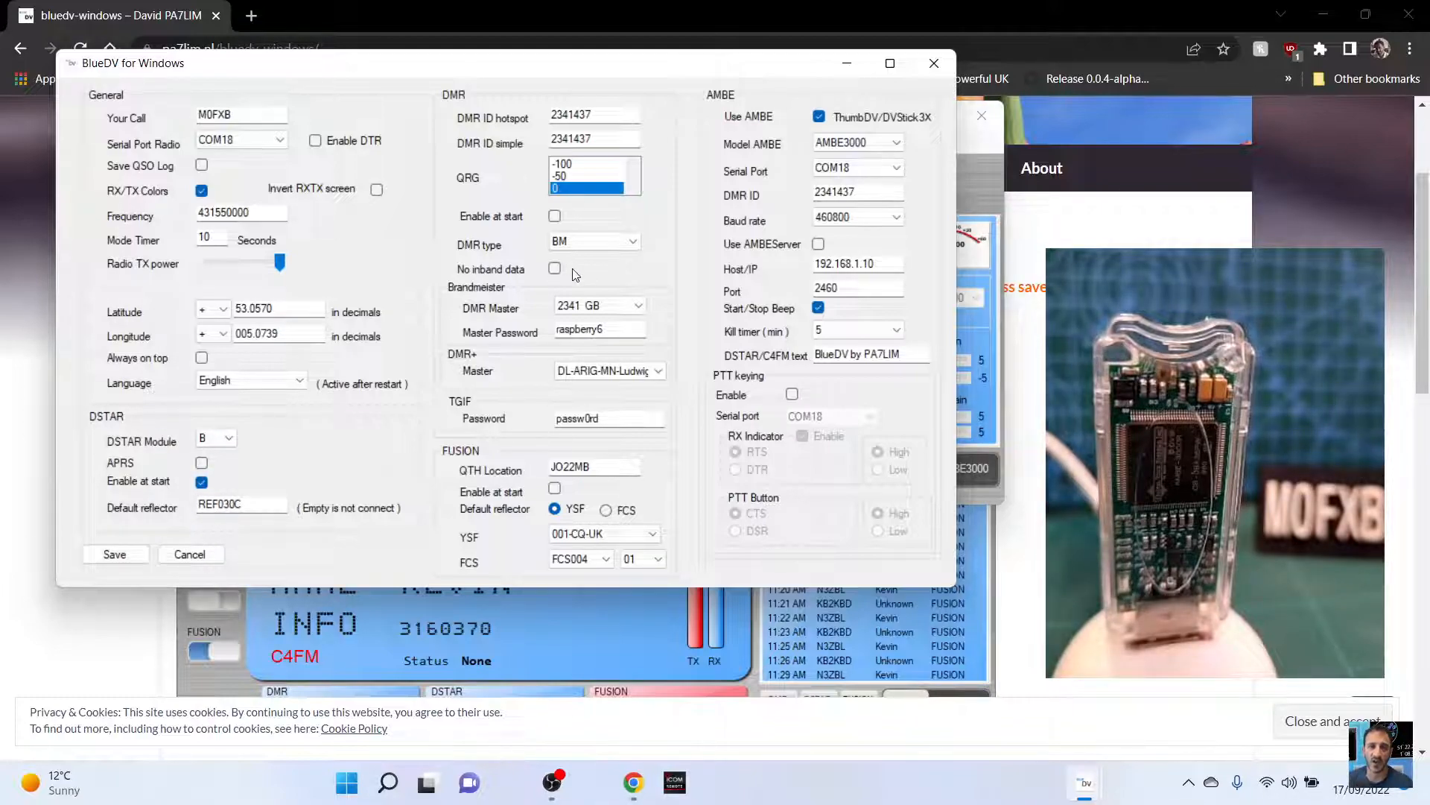
left_click(631, 241)
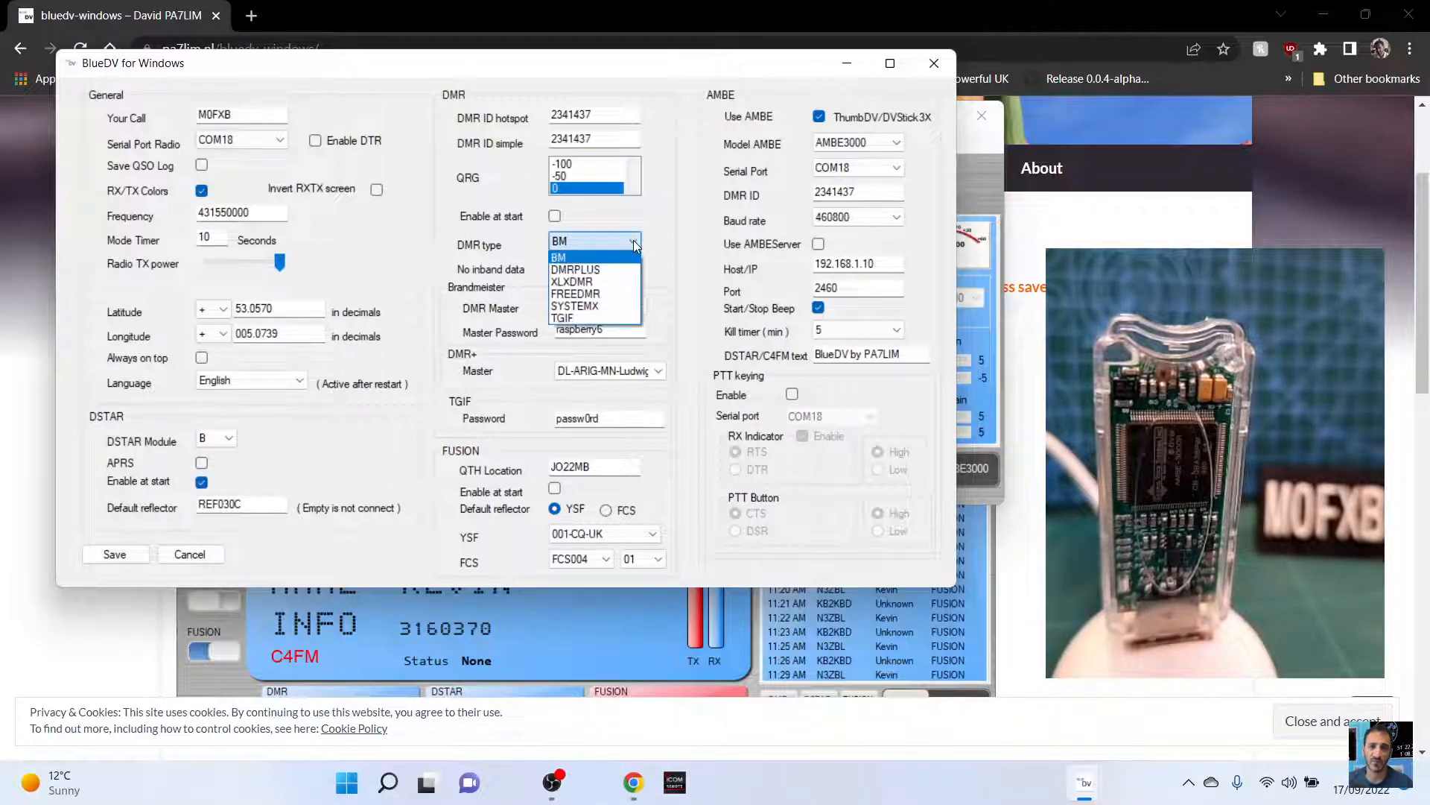
left_click(557, 256)
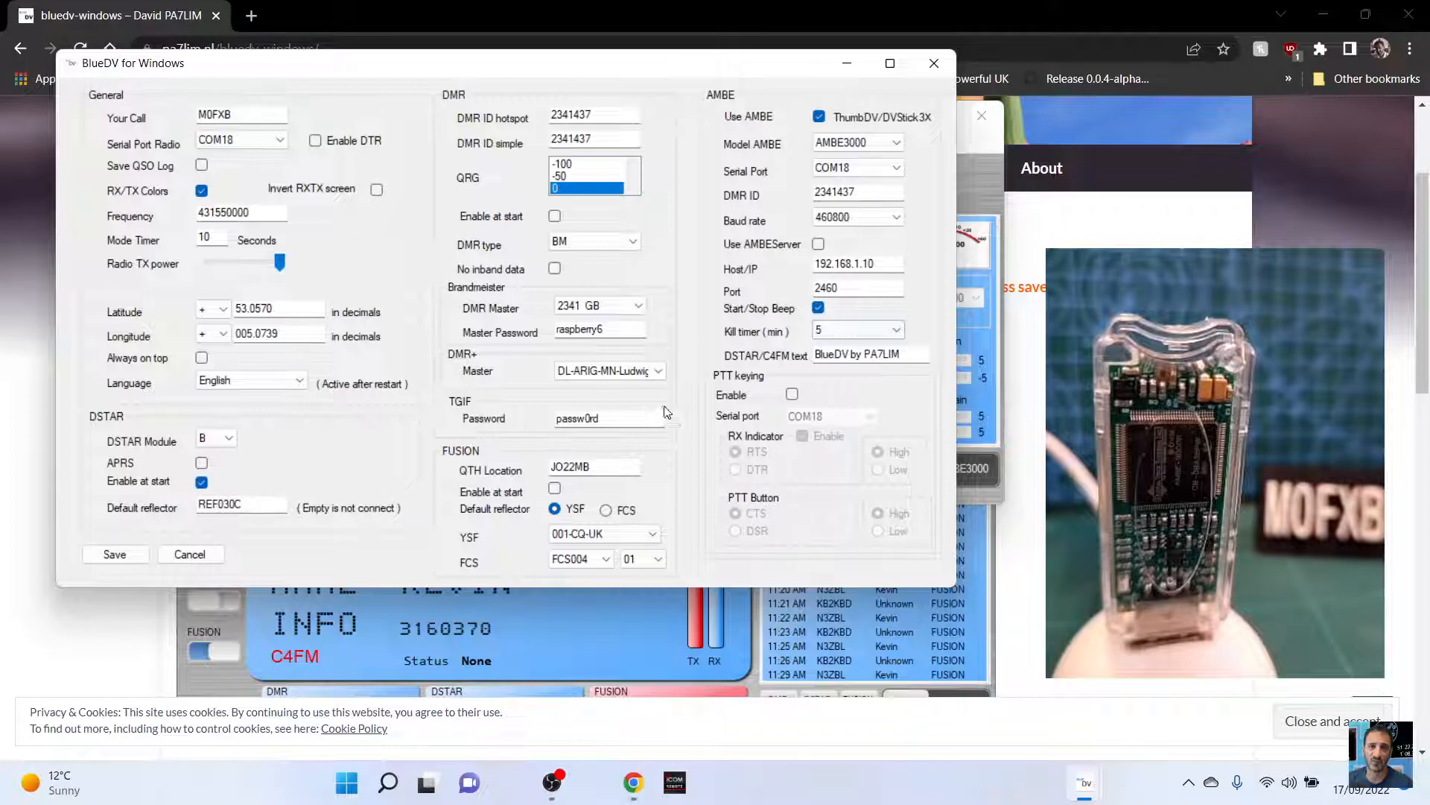
mouse_move(142, 472)
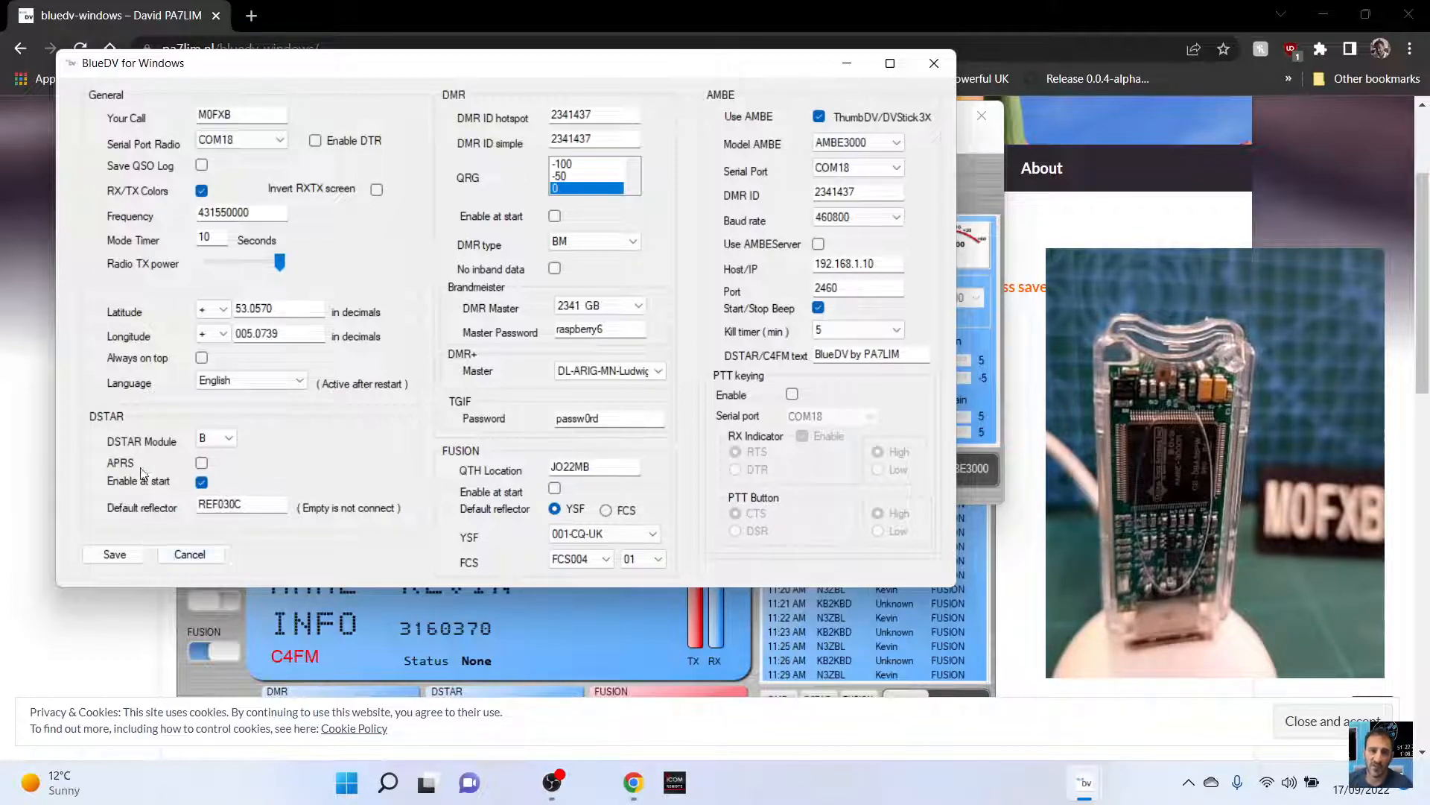
Save the settings and return to the main window's update downloads
left_click(114, 554)
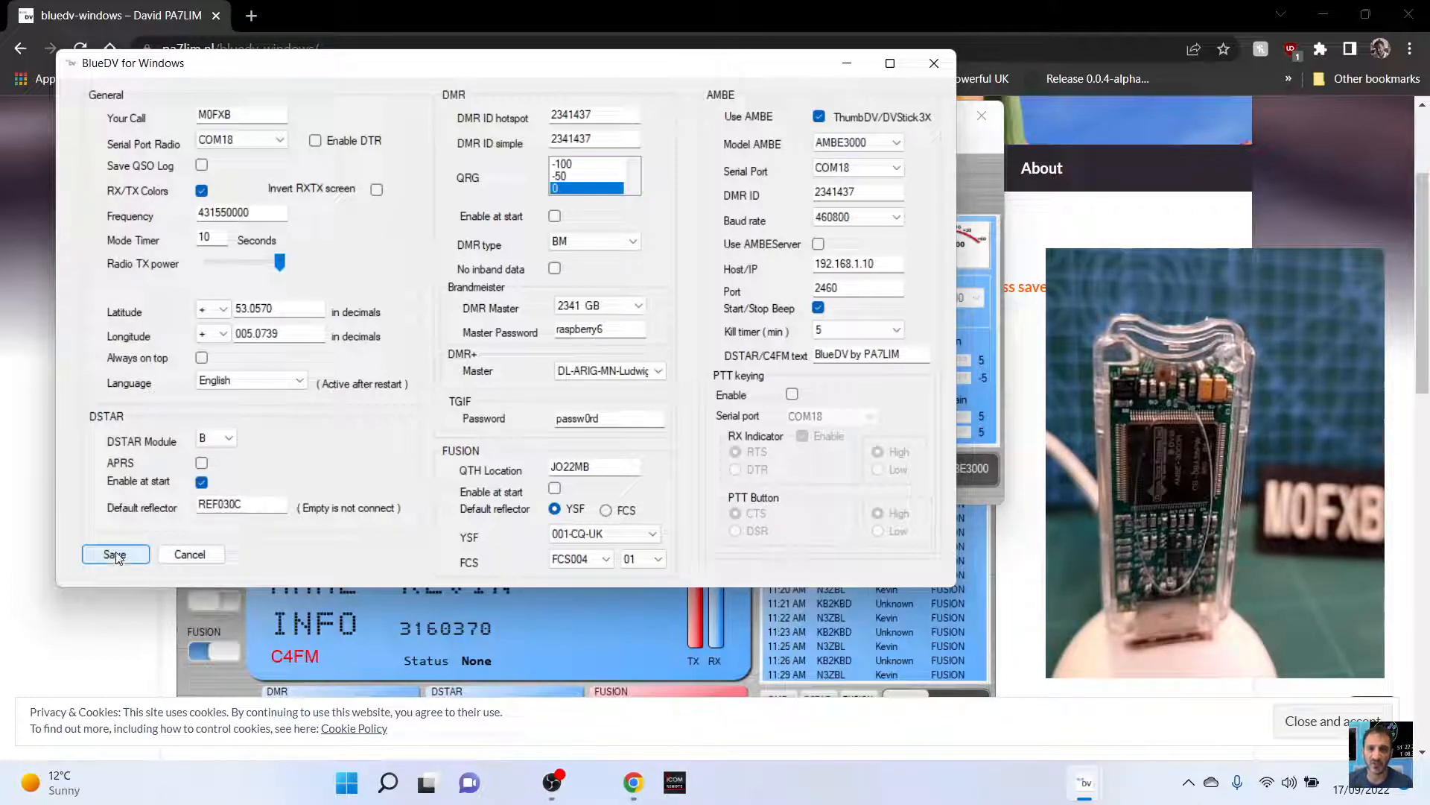
left_click(114, 554)
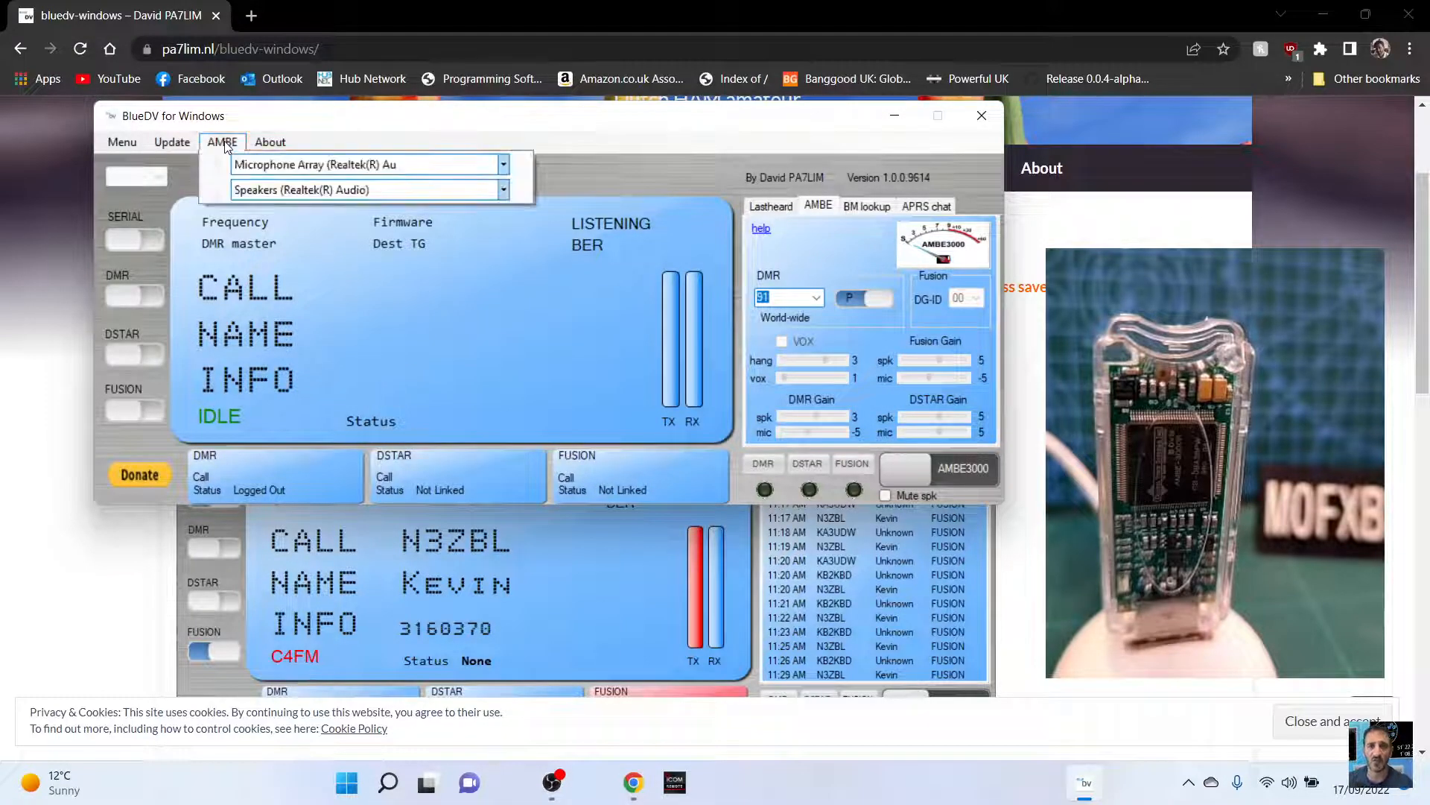
left_click(171, 142)
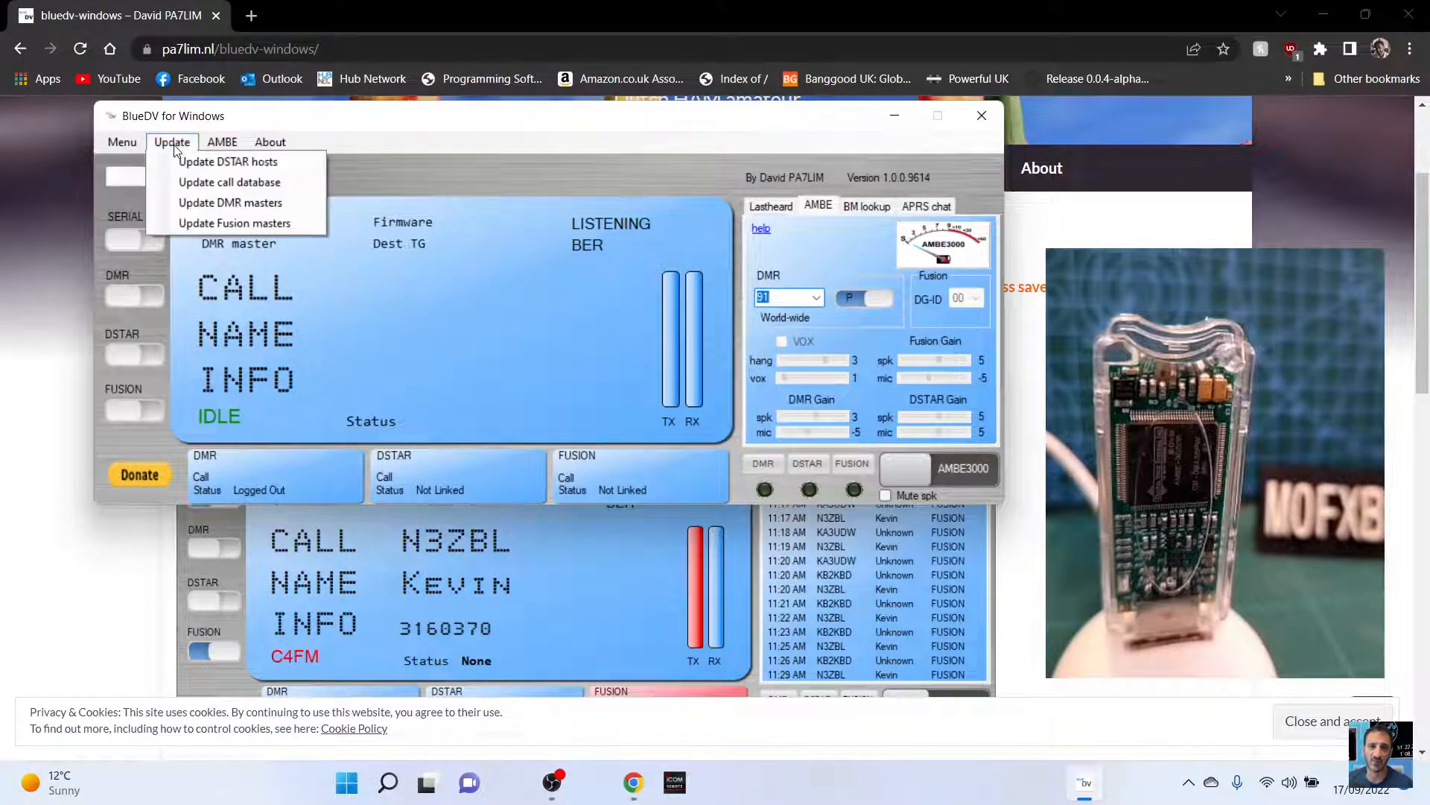
mouse_move(228, 162)
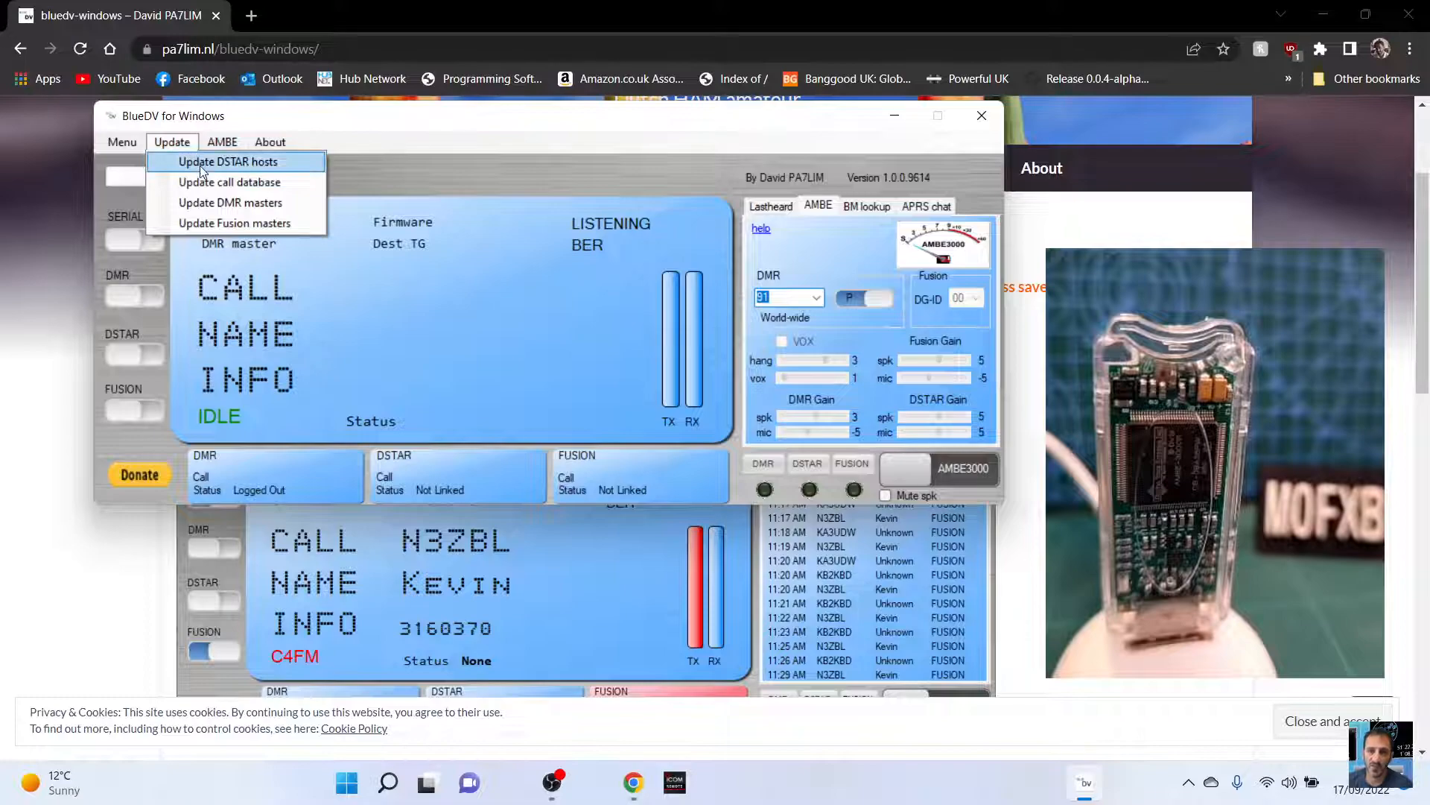
Download the DSTAR/Fusion hosts files, confirming overwrite and the DPlus and XLXYSF notices
left_click(227, 161)
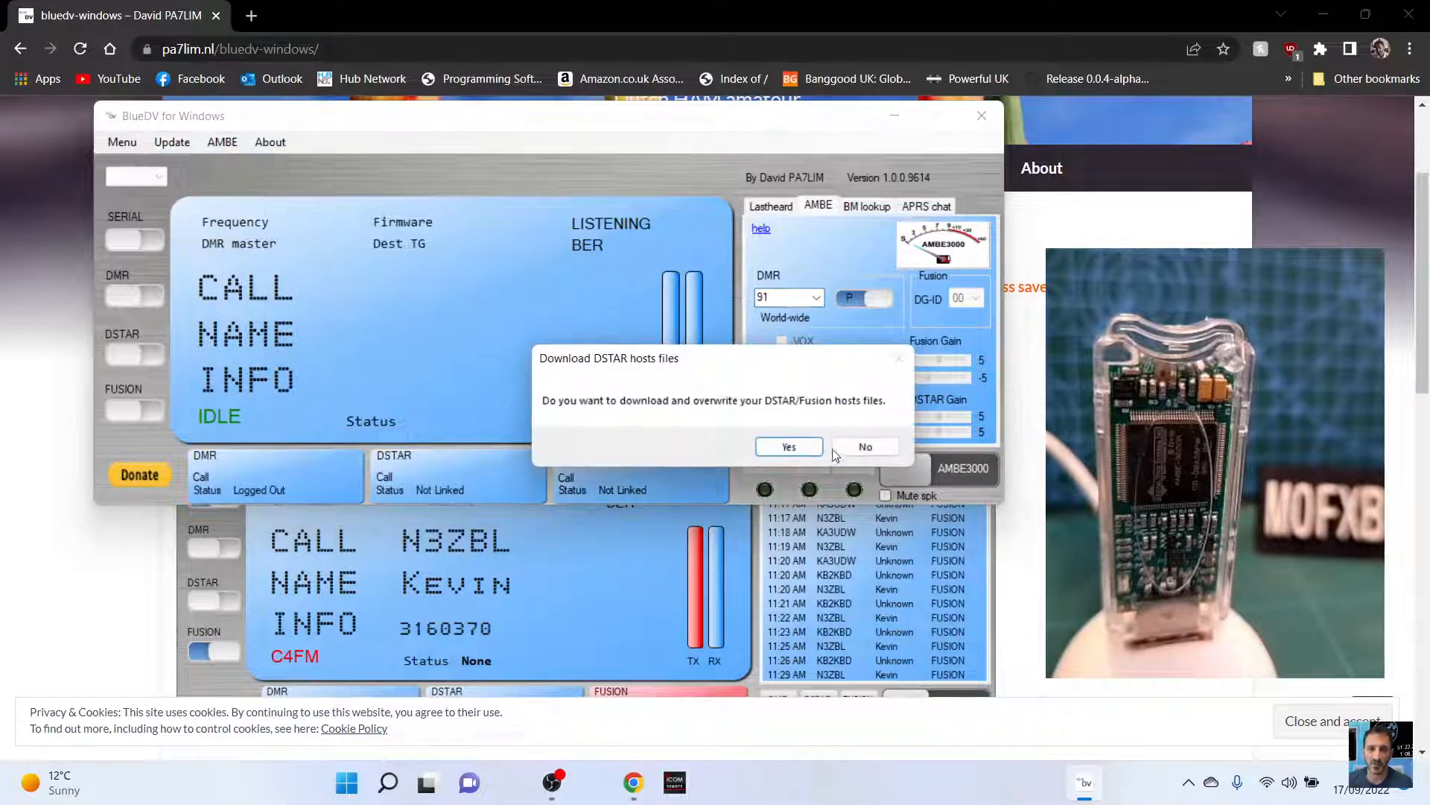
left_click(789, 446)
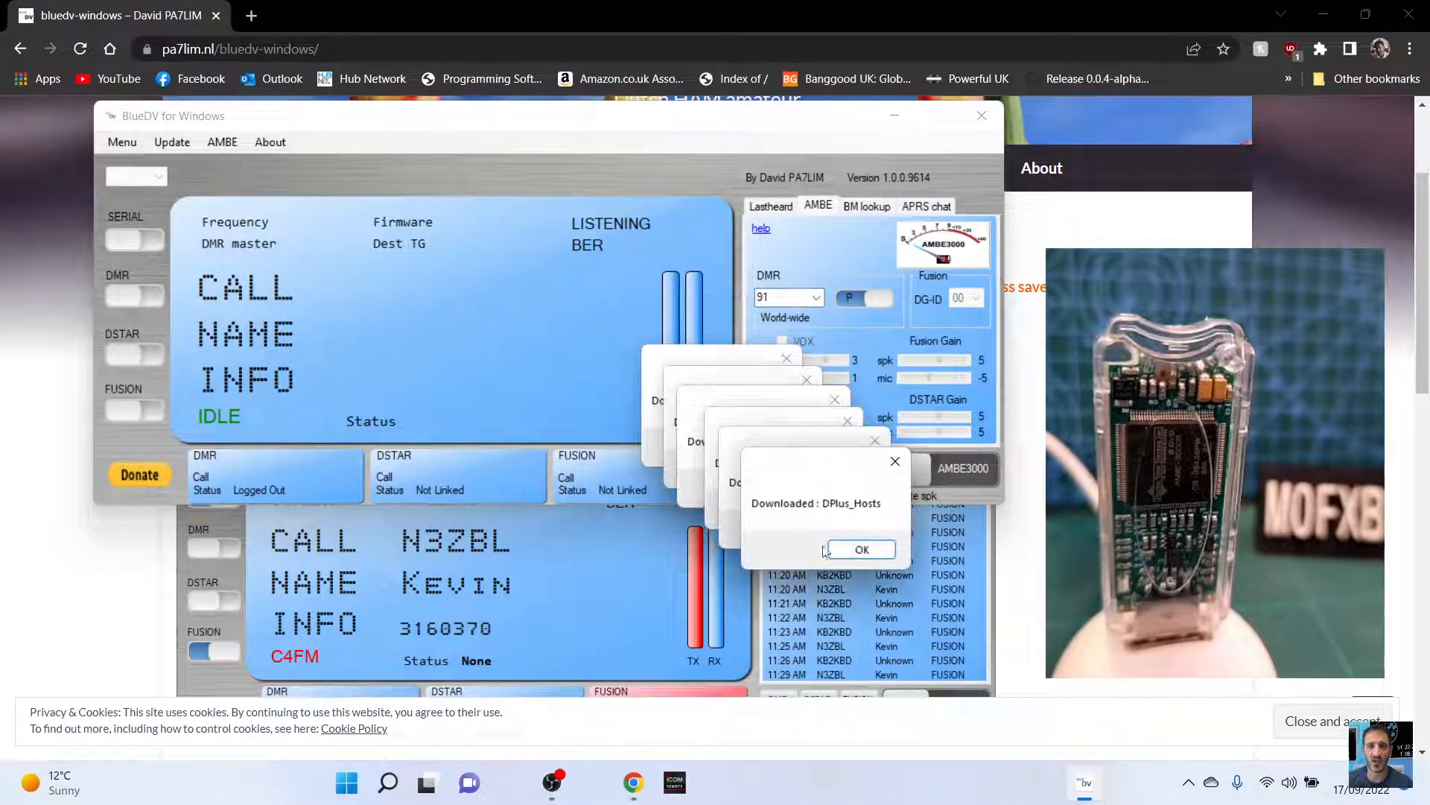
left_click(861, 549)
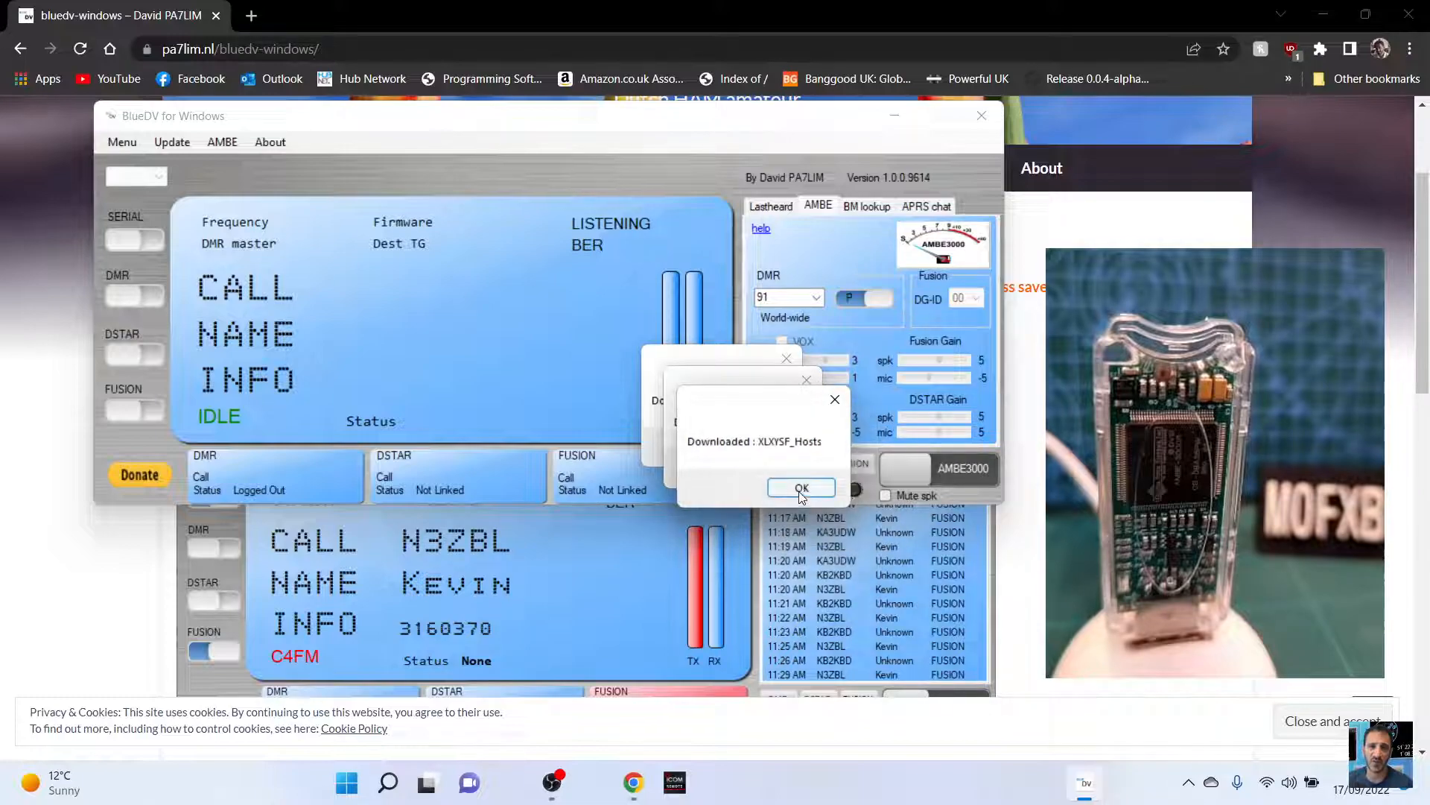
left_click(800, 488)
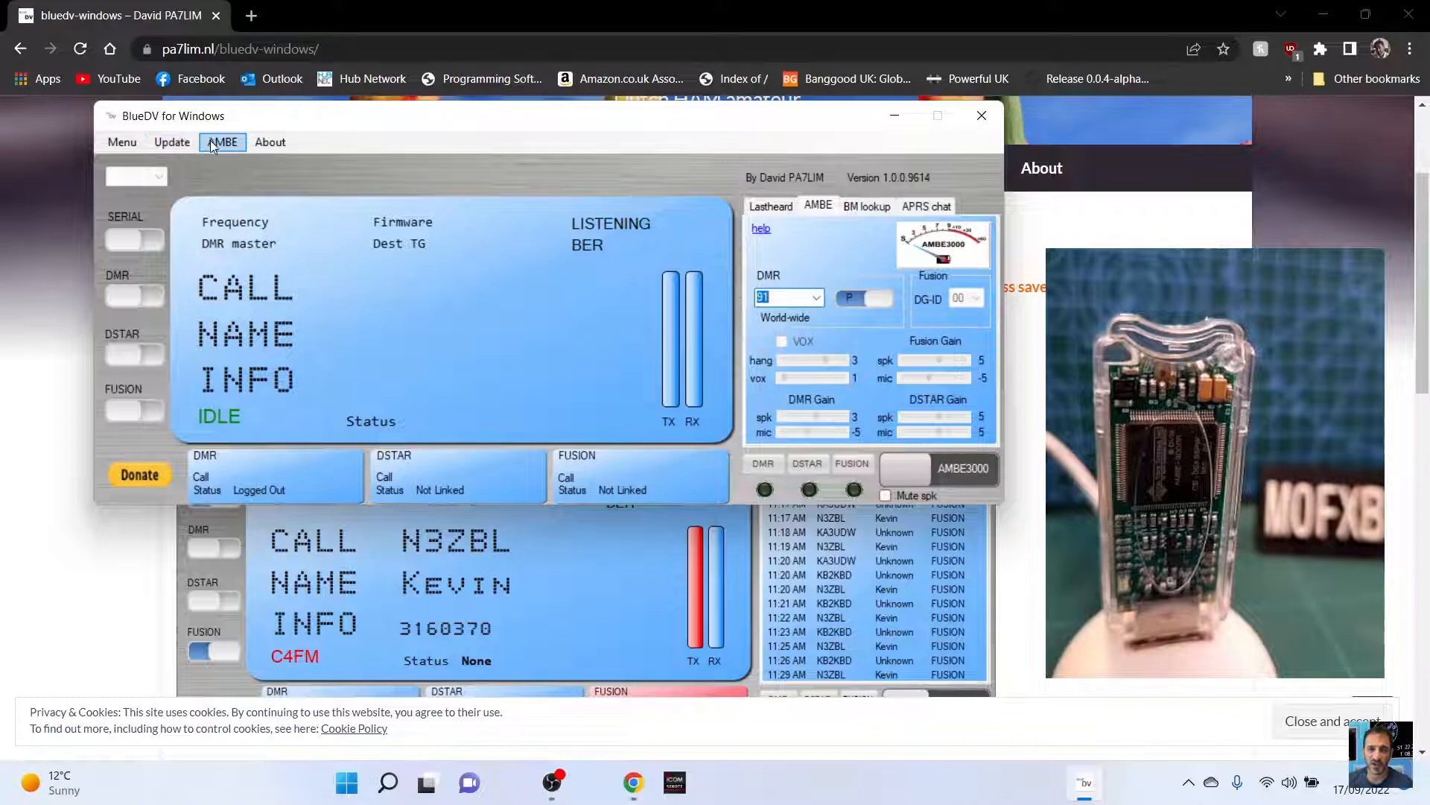
left_click(222, 141)
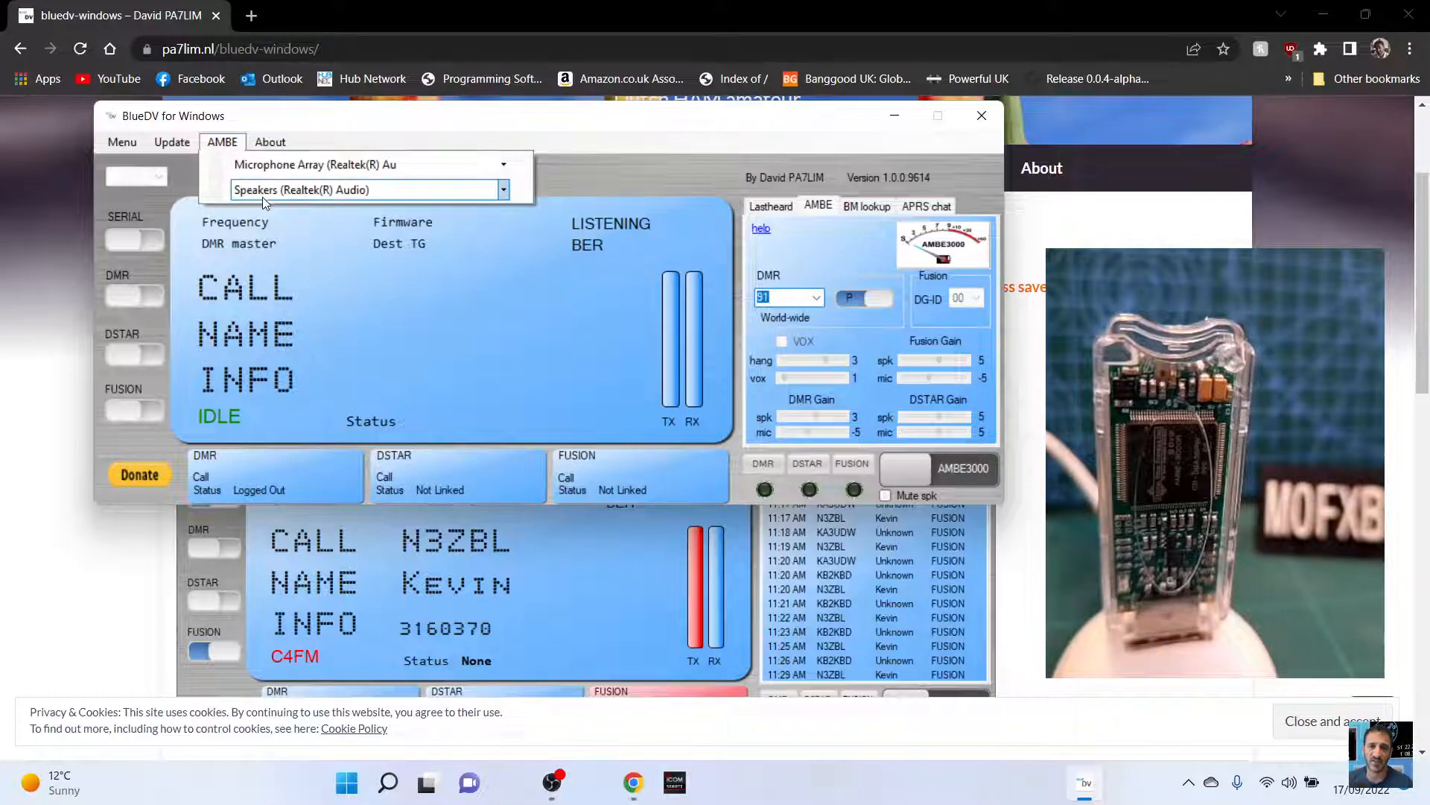
left_click(269, 142)
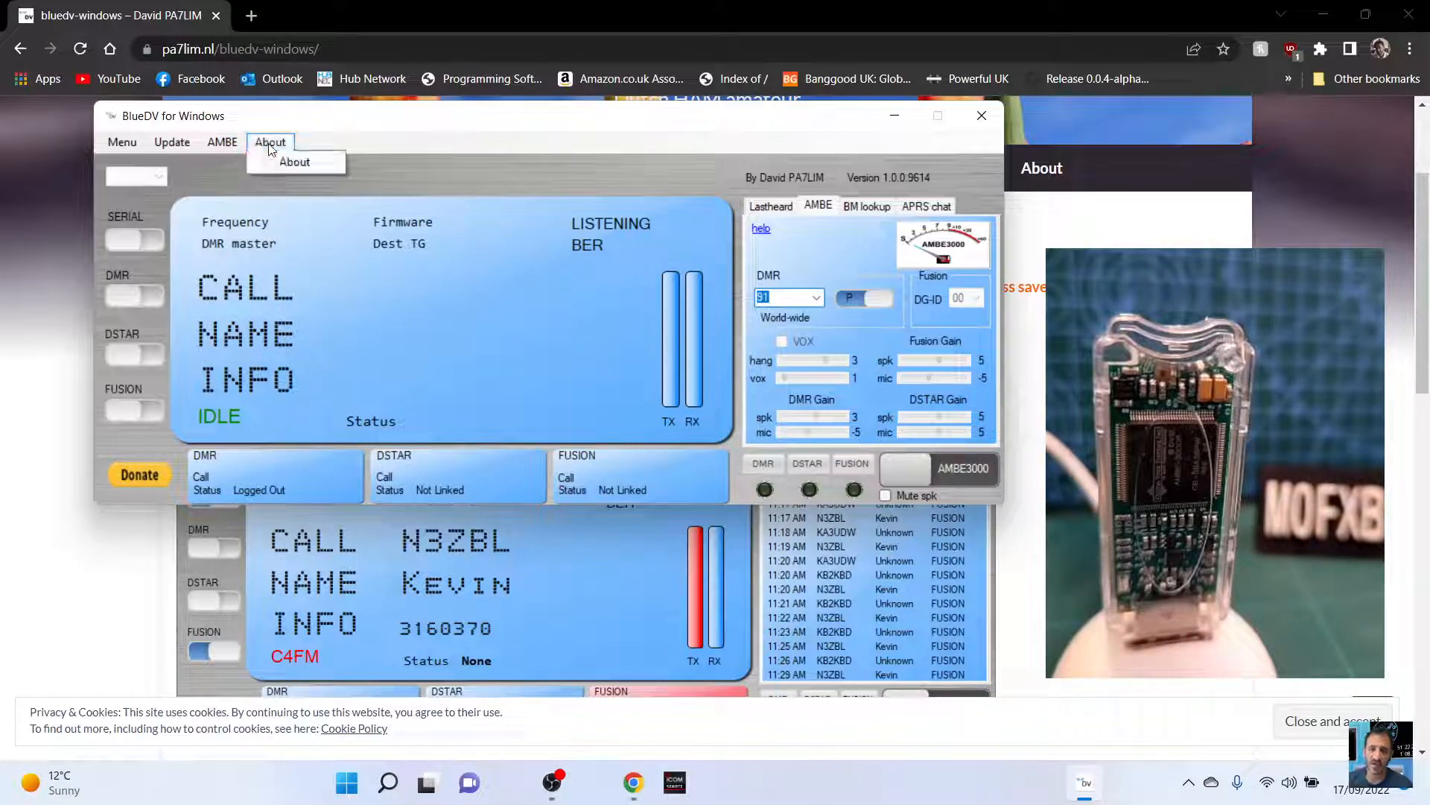
left_click(294, 162)
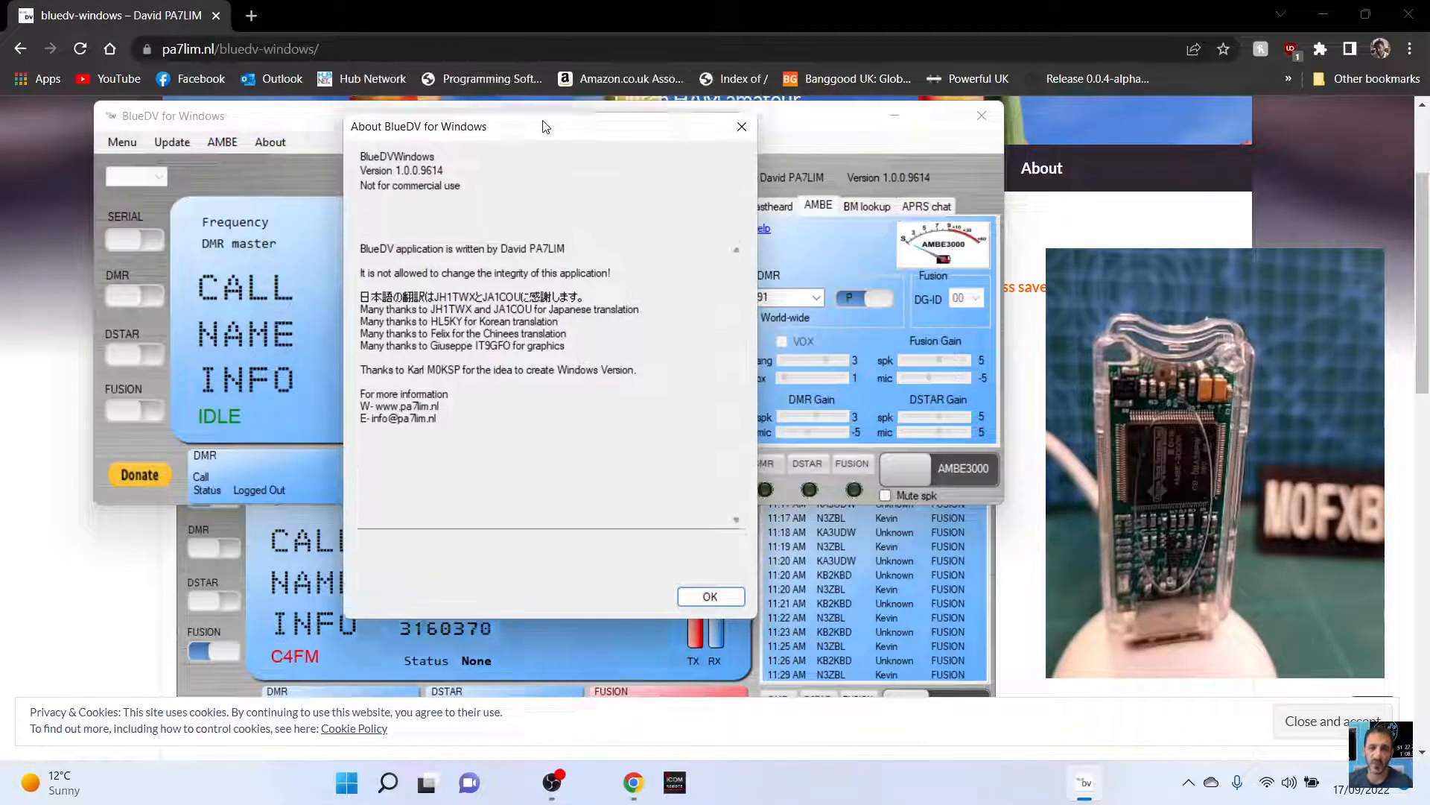
left_click(711, 596)
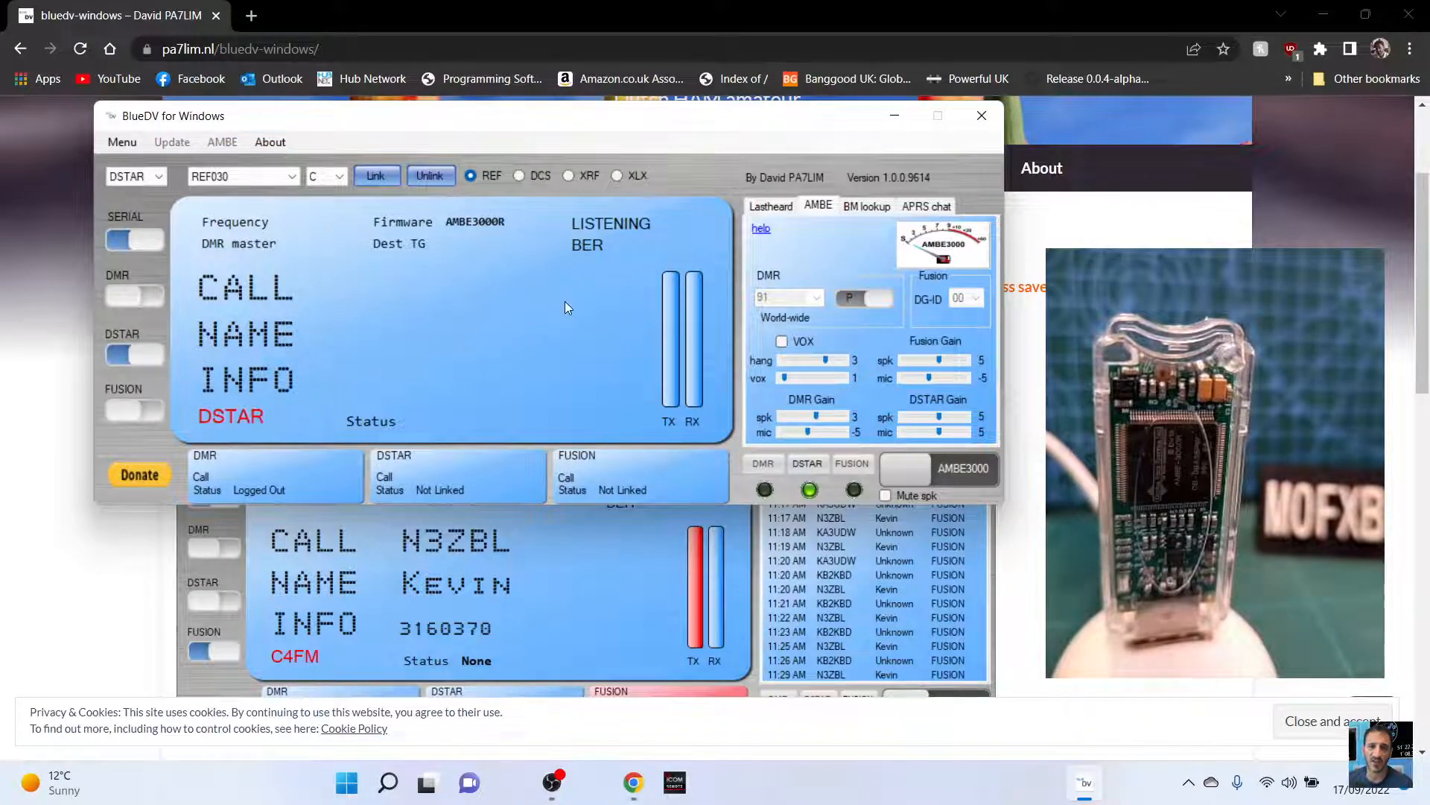
Link D-STAR to reflector REF030 C, transmit via the AMBE3000 and release
left_click(374, 175)
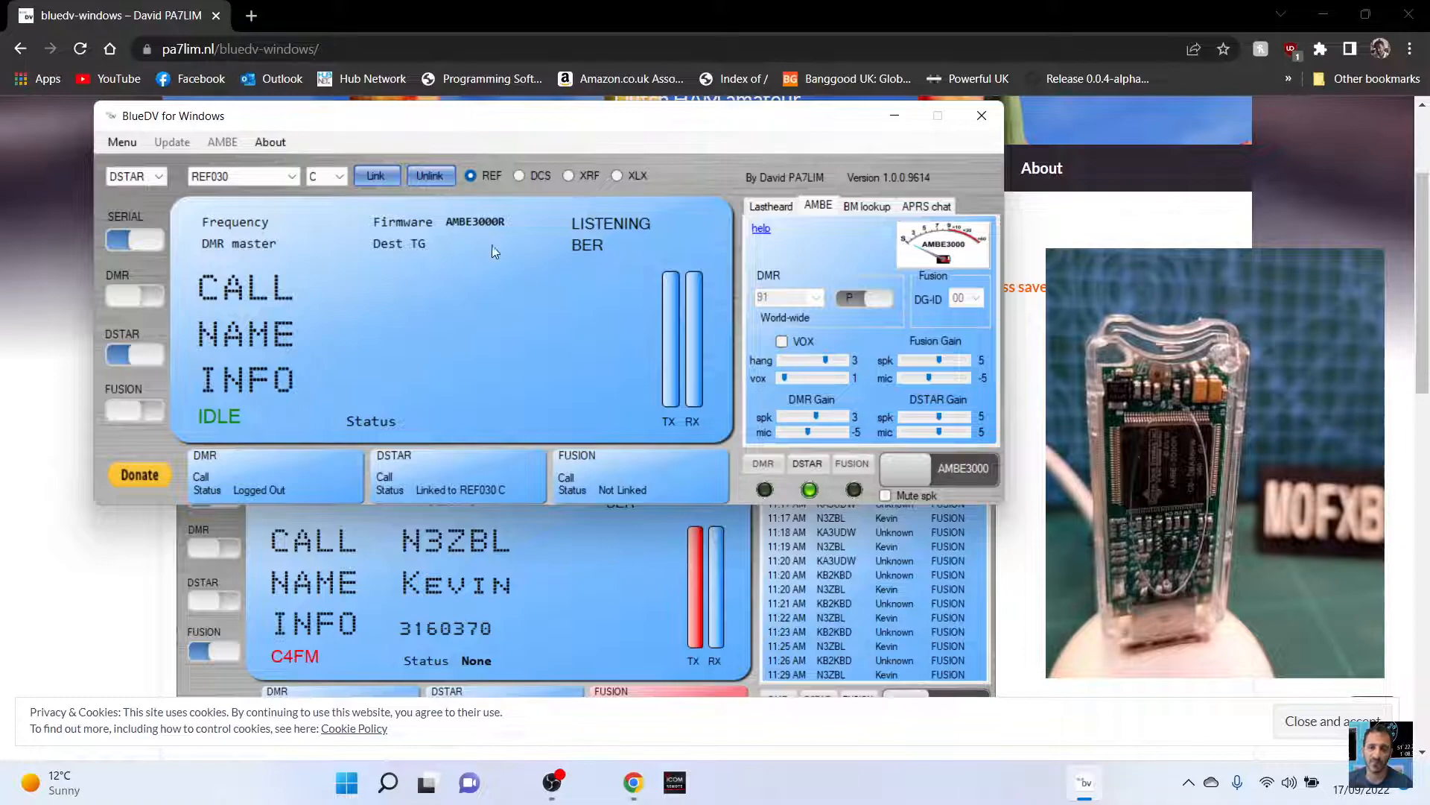
mouse_move(984, 474)
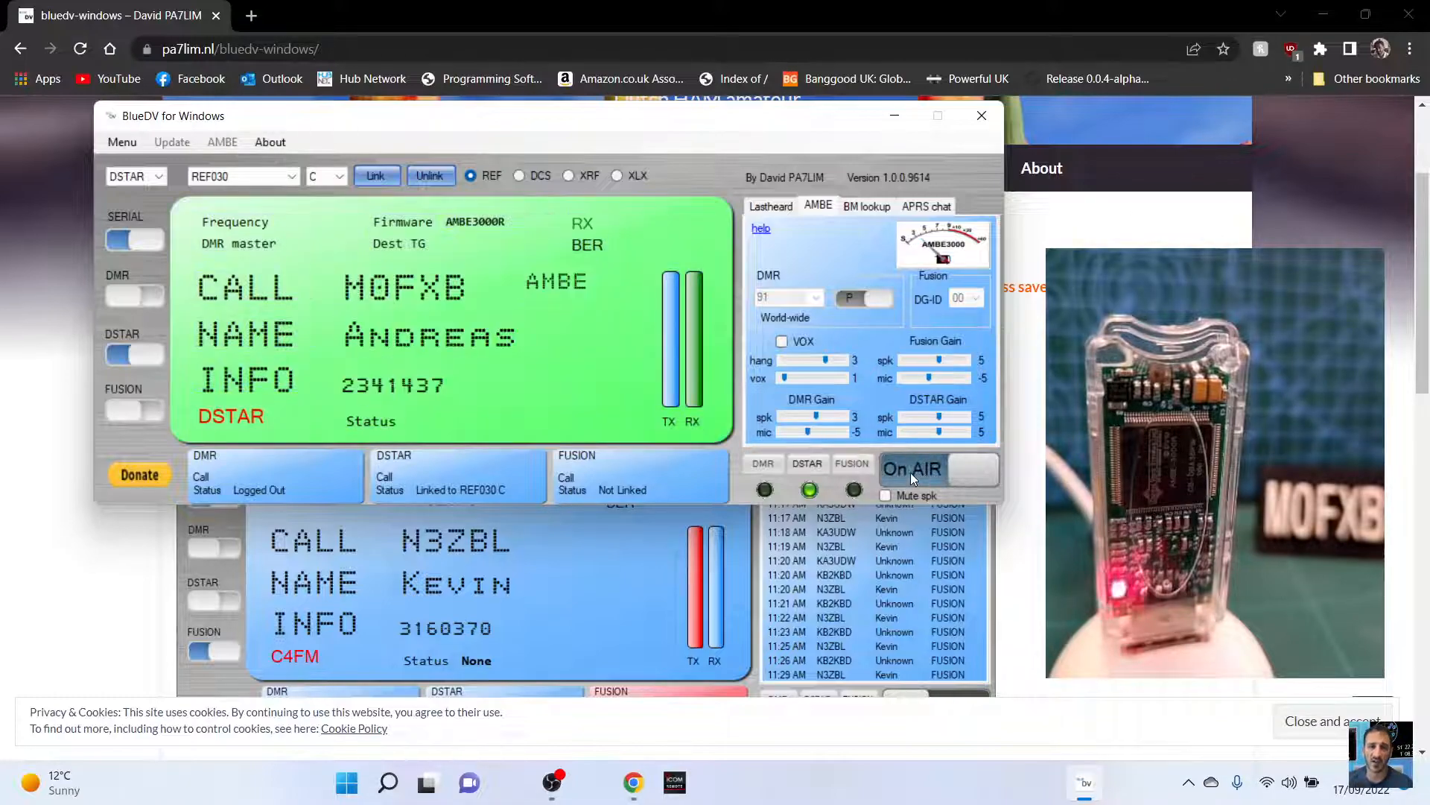
left_click(911, 468)
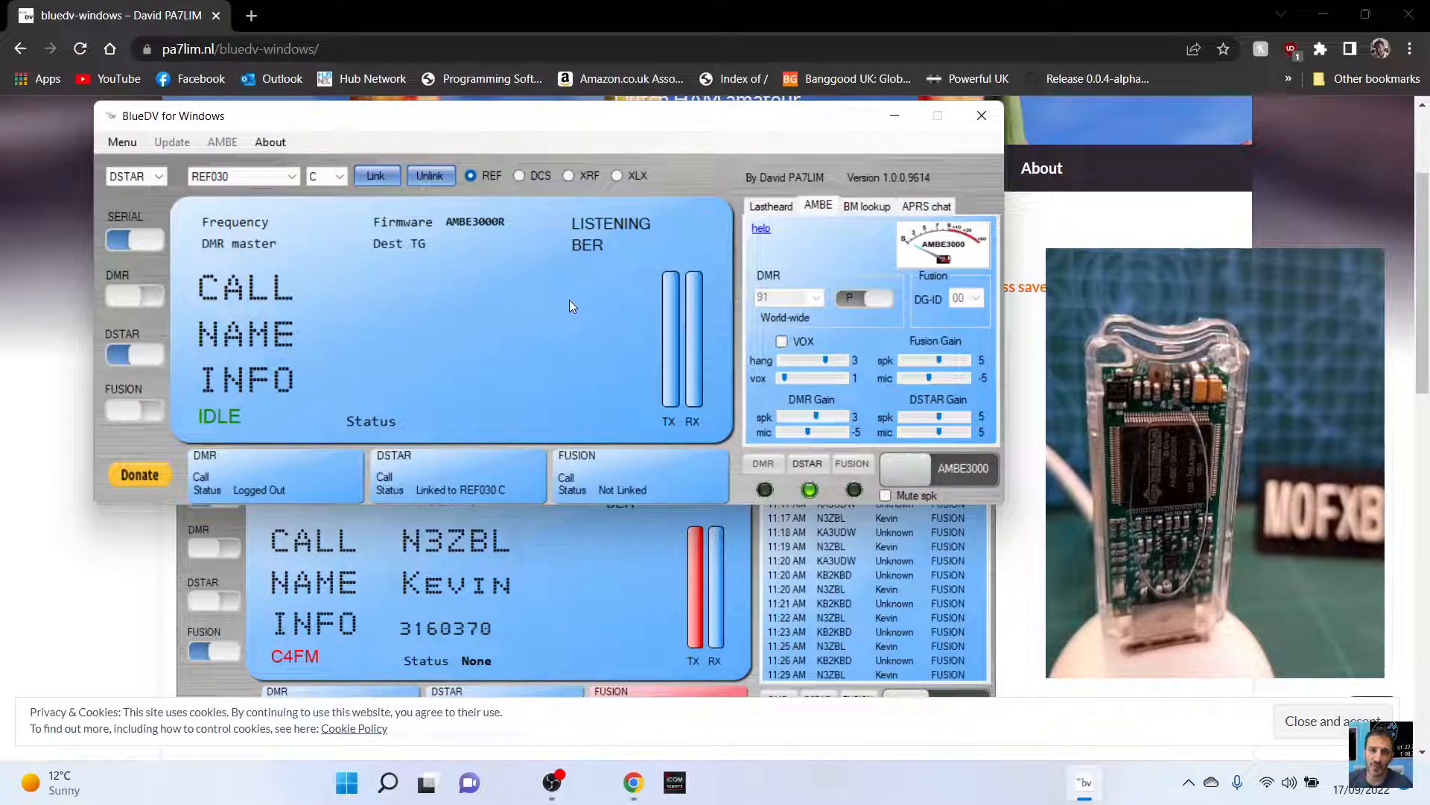
mouse_move(1033, 663)
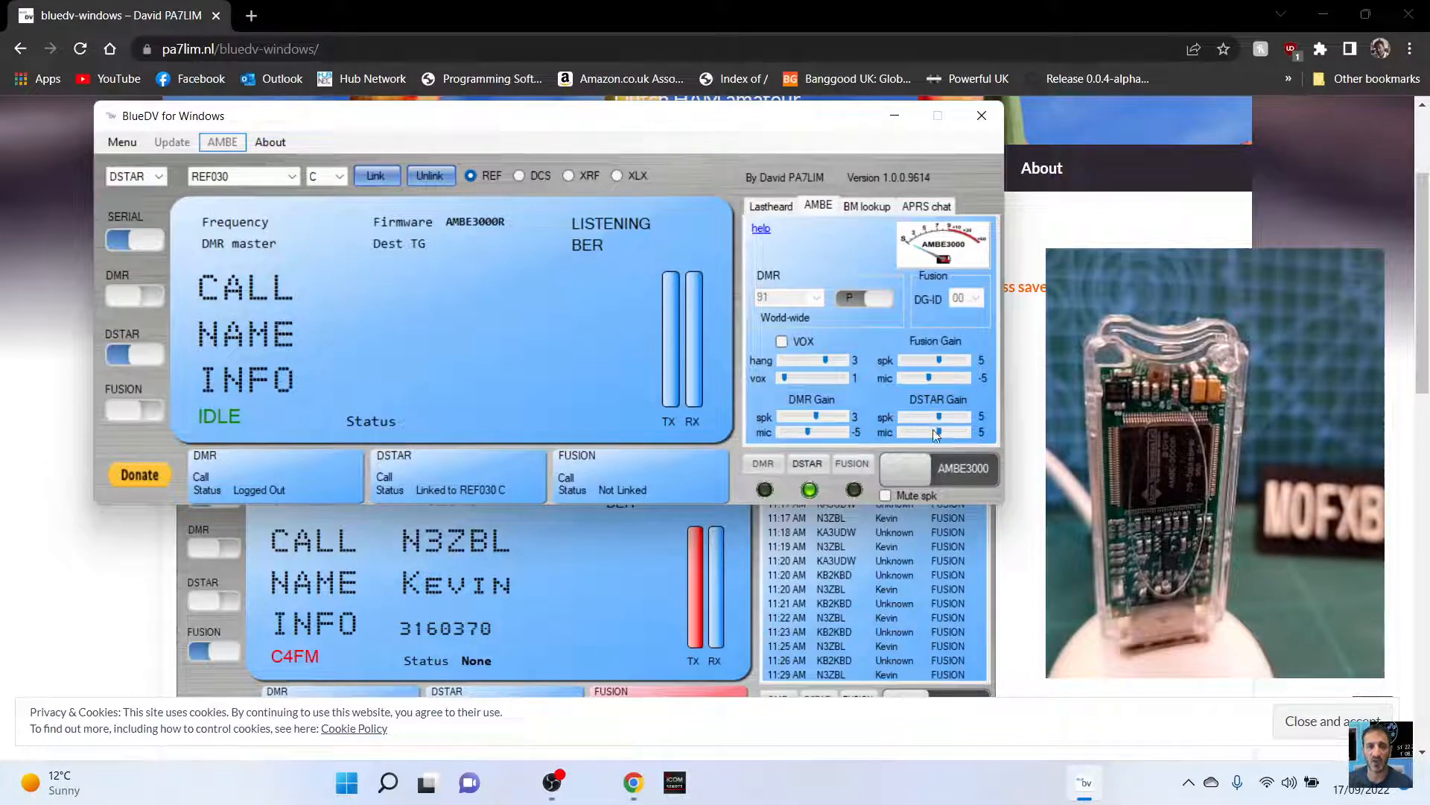
mouse_move(954, 349)
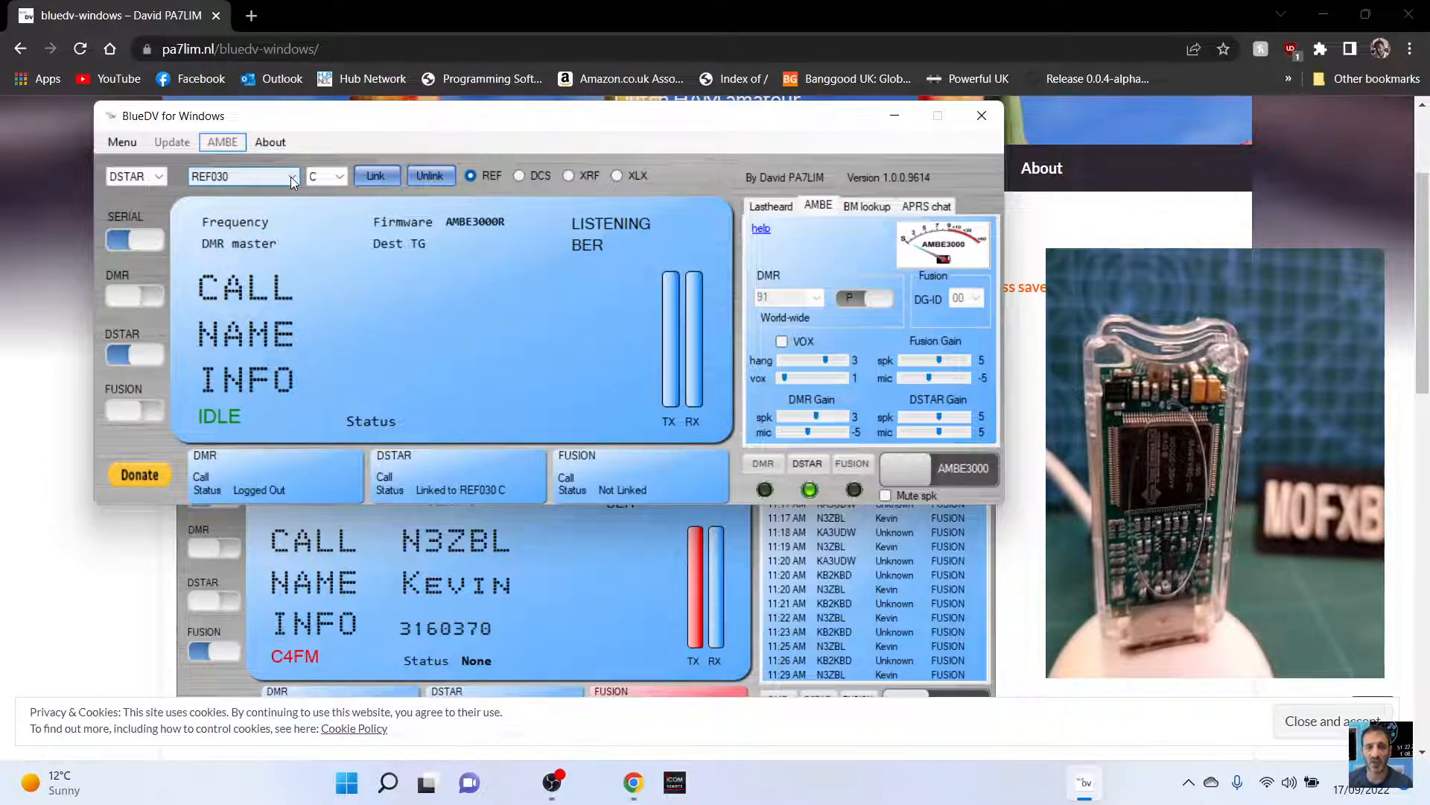
Choose reflector REF001 and unlink D-STAR from REF030 C
left_click(292, 175)
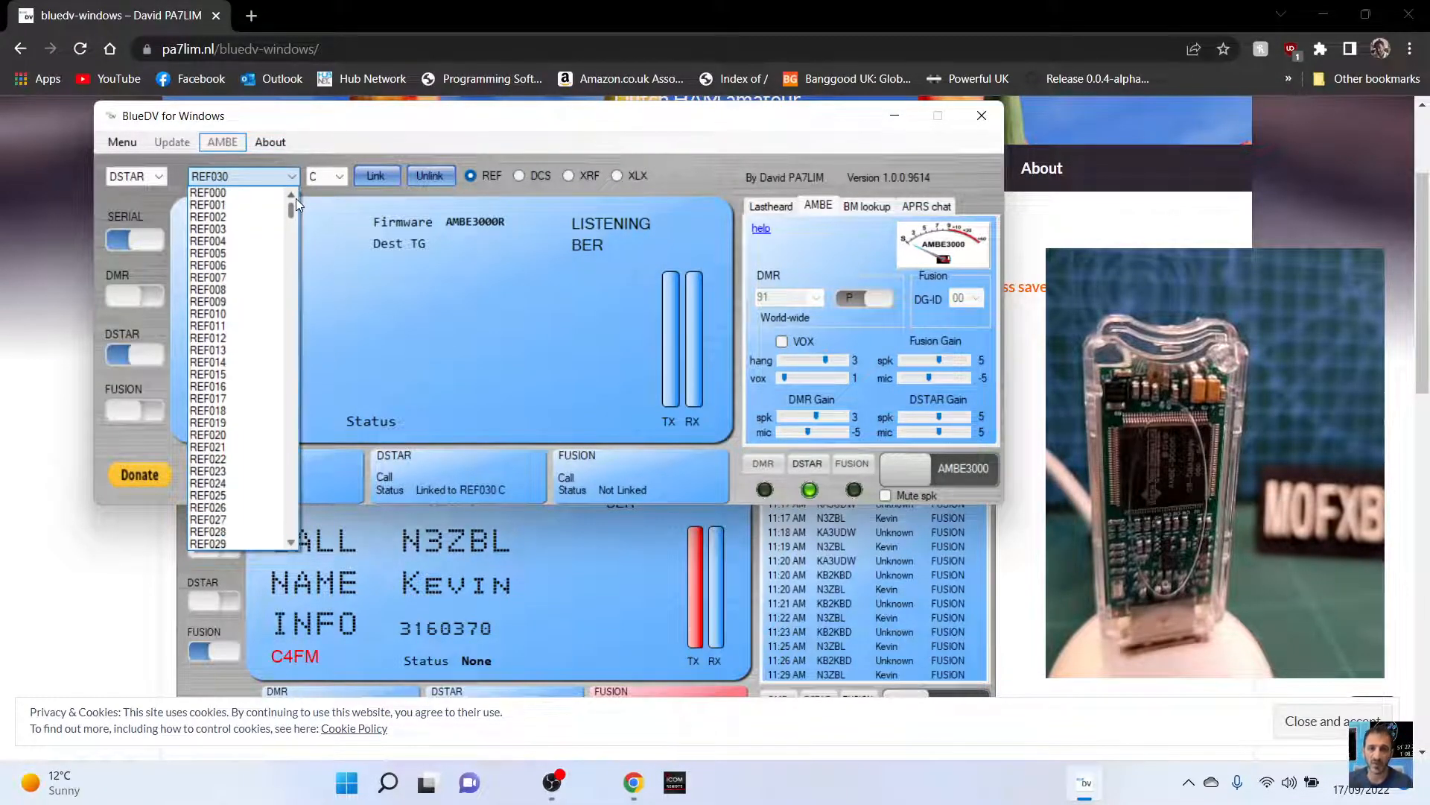
left_click(207, 204)
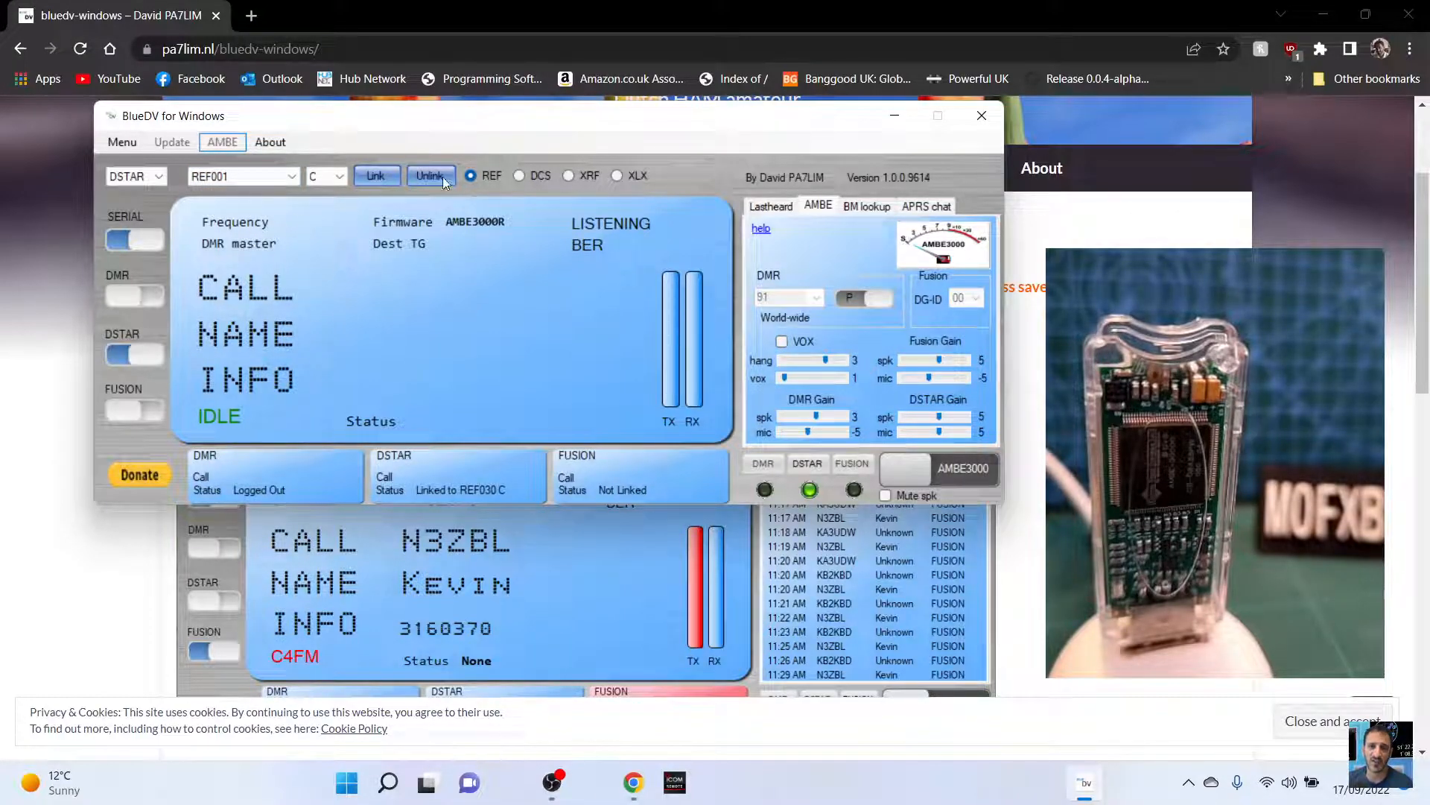
left_click(431, 175)
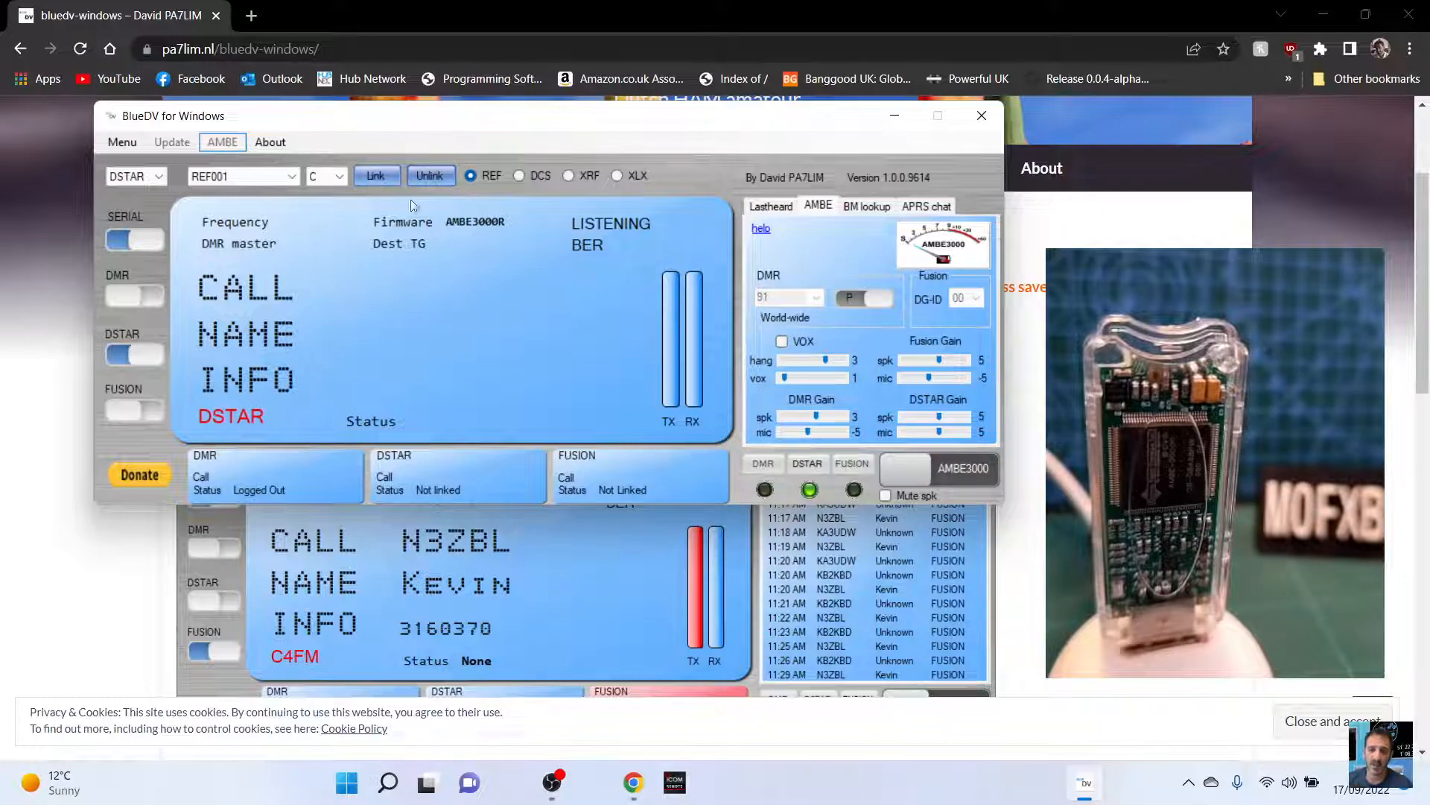
mouse_move(500, 229)
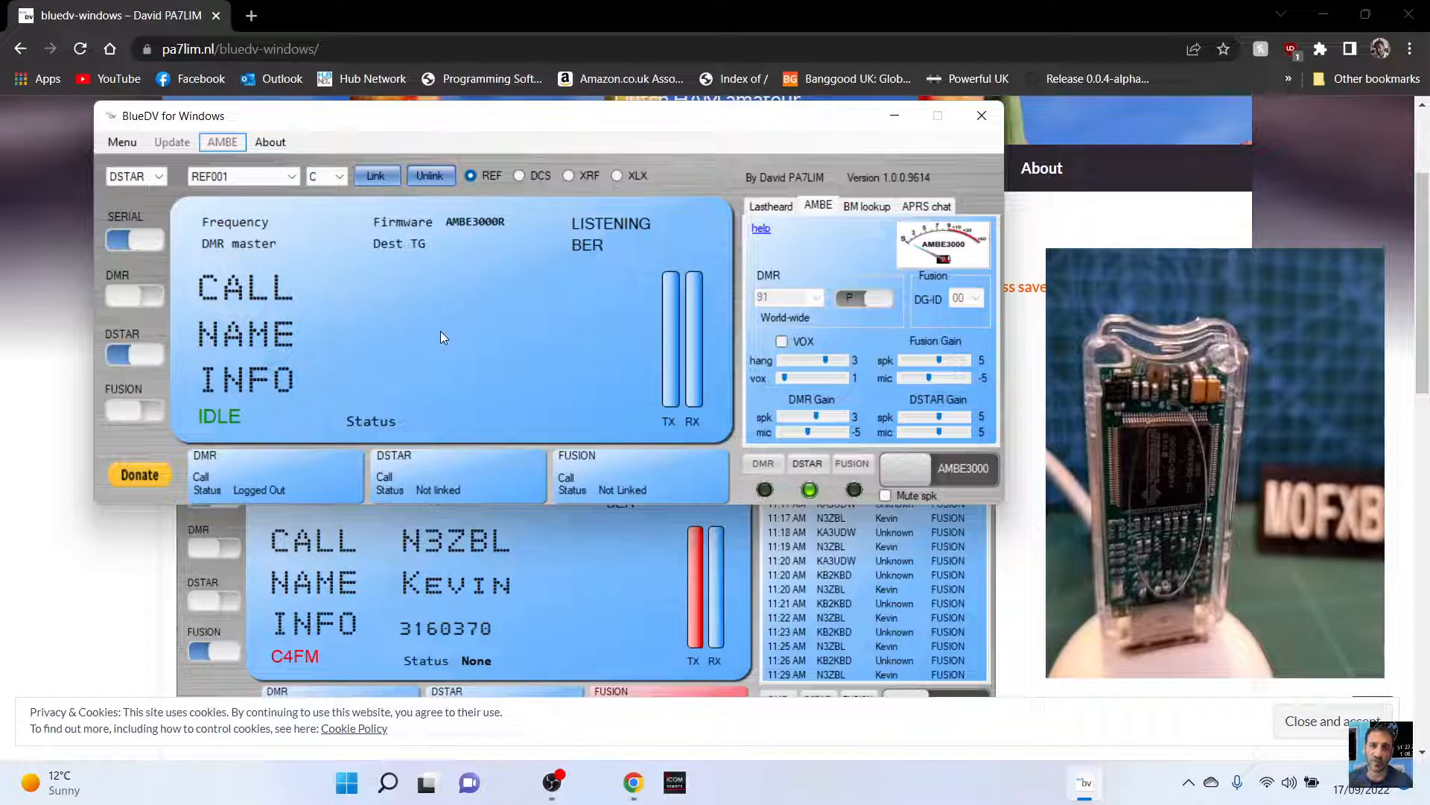
Link D-STAR to reflector REF001 C
left_click(375, 175)
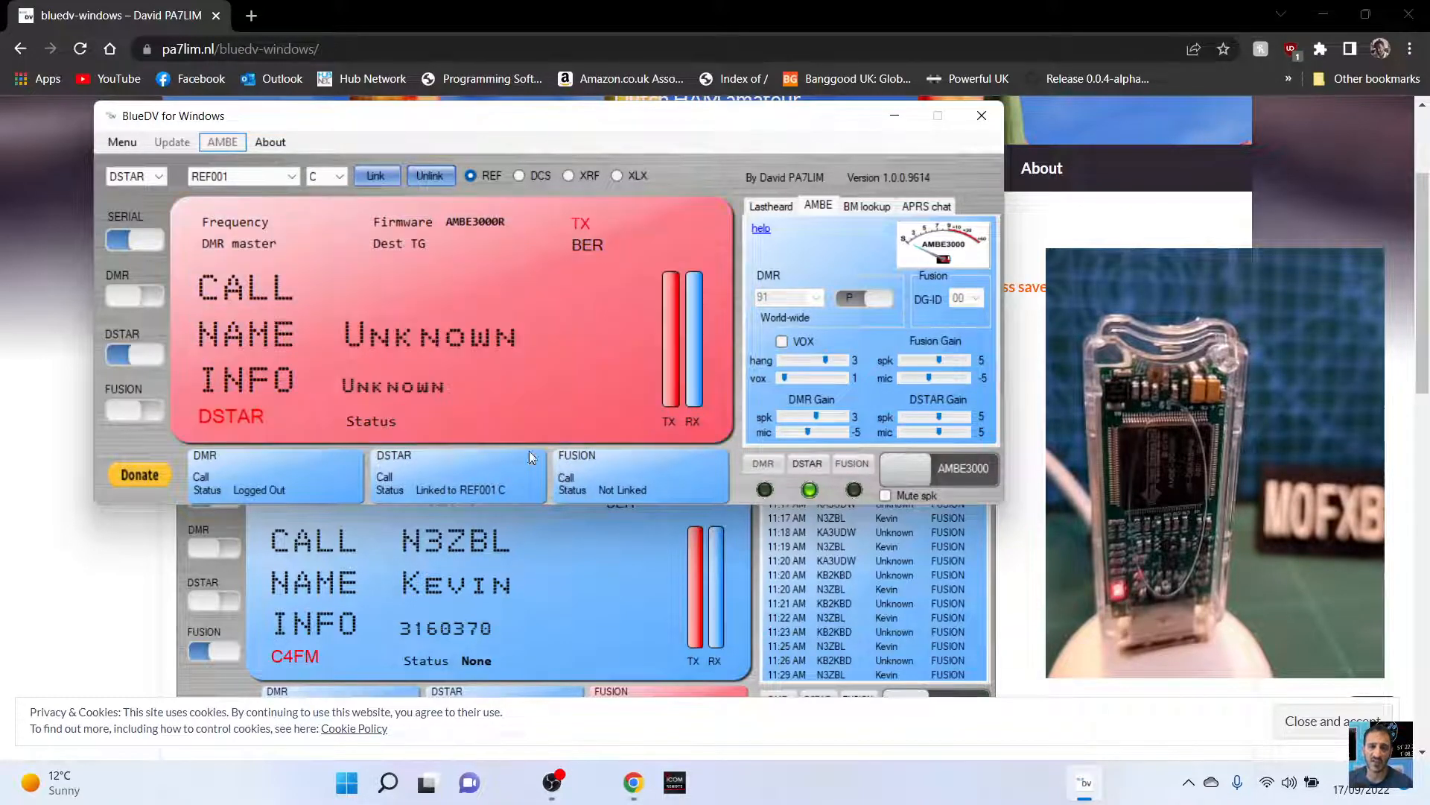
mouse_move(569, 307)
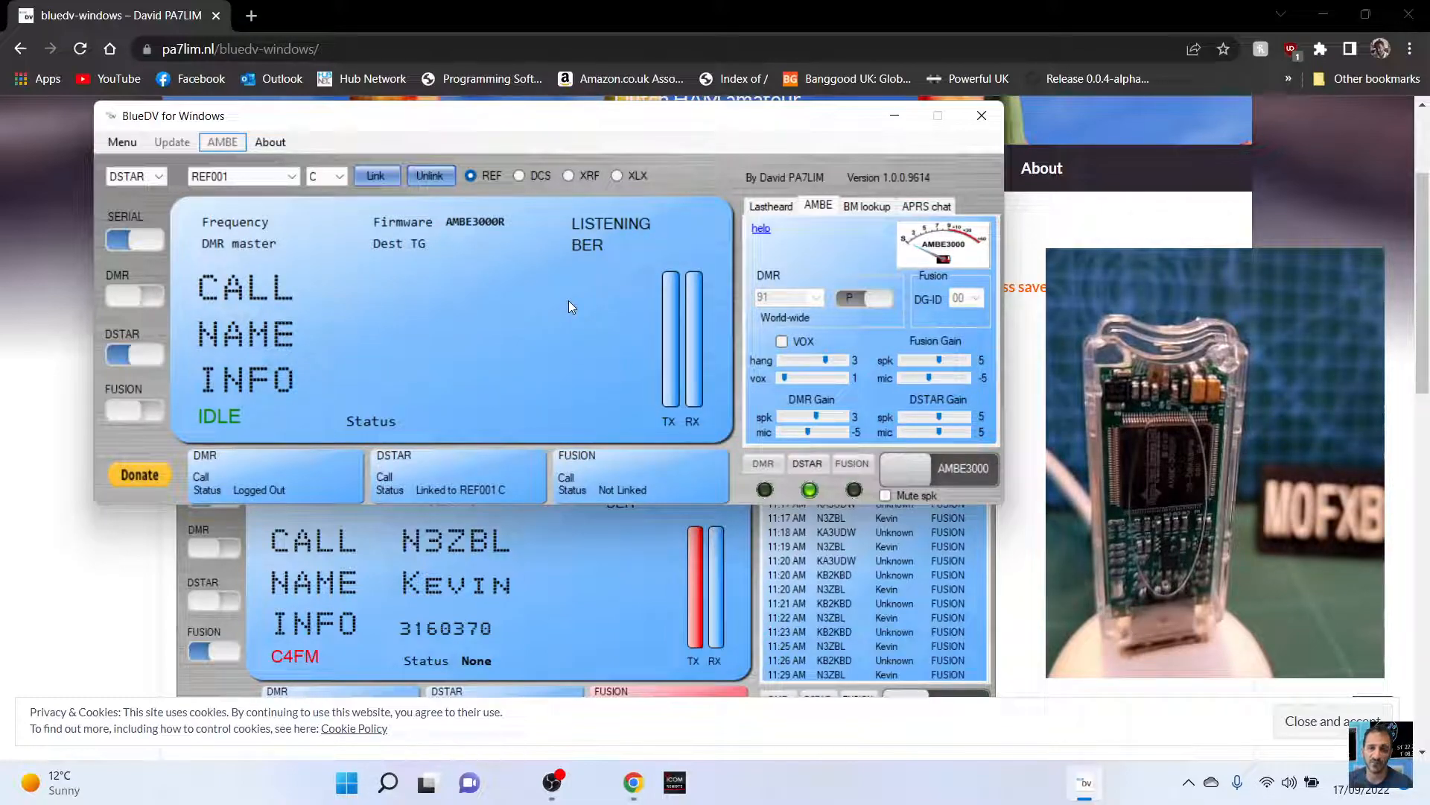
mouse_move(584, 499)
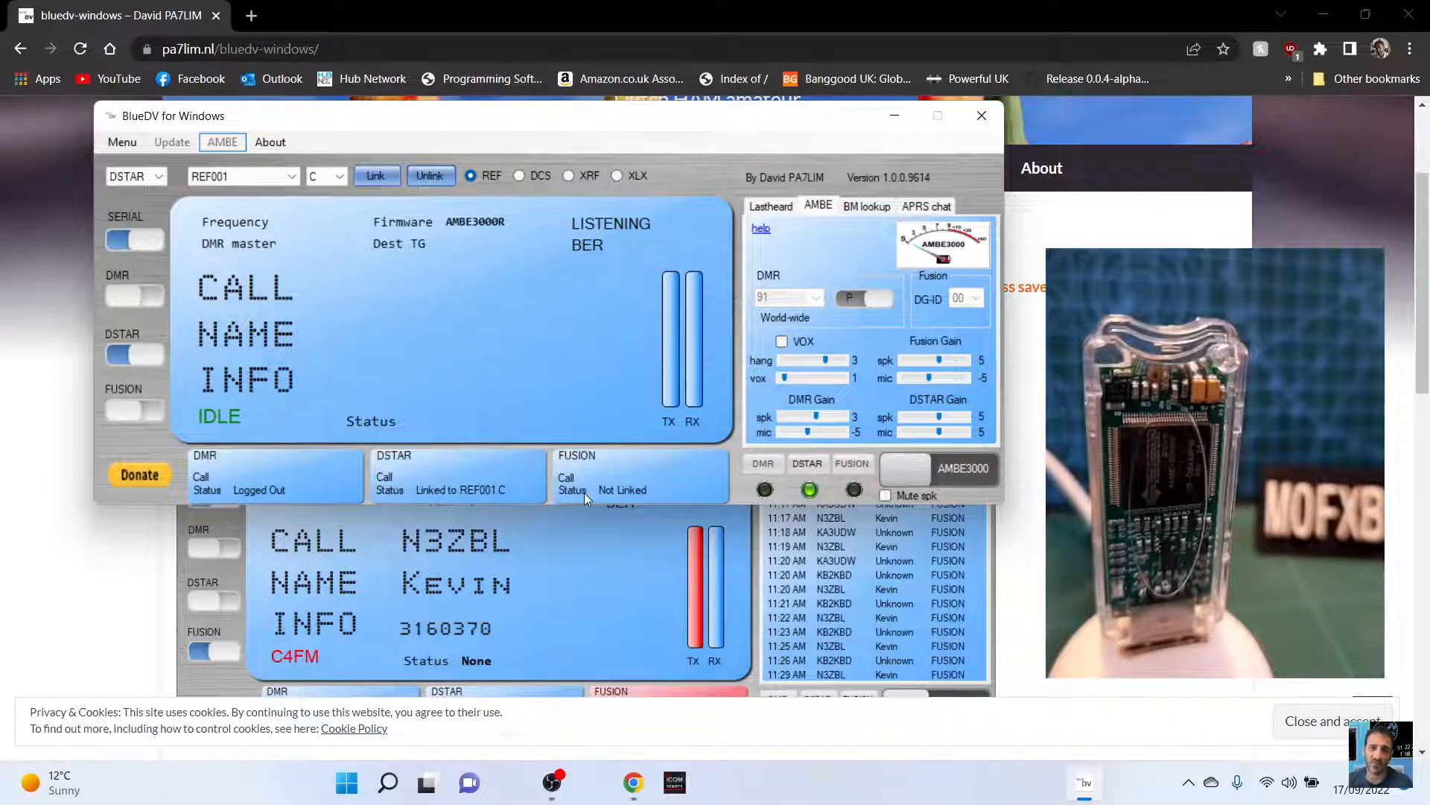
mouse_move(591, 358)
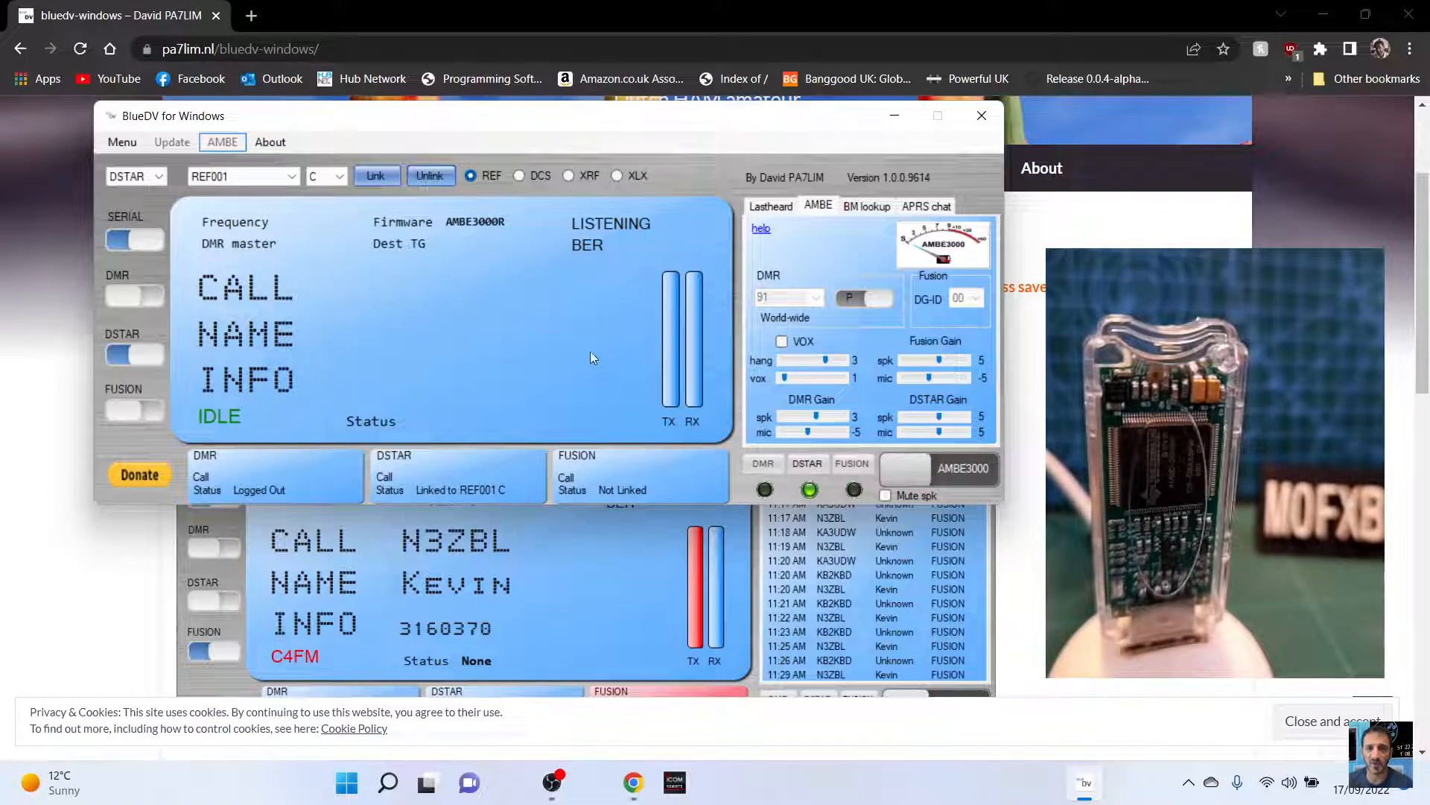
mouse_move(345, 244)
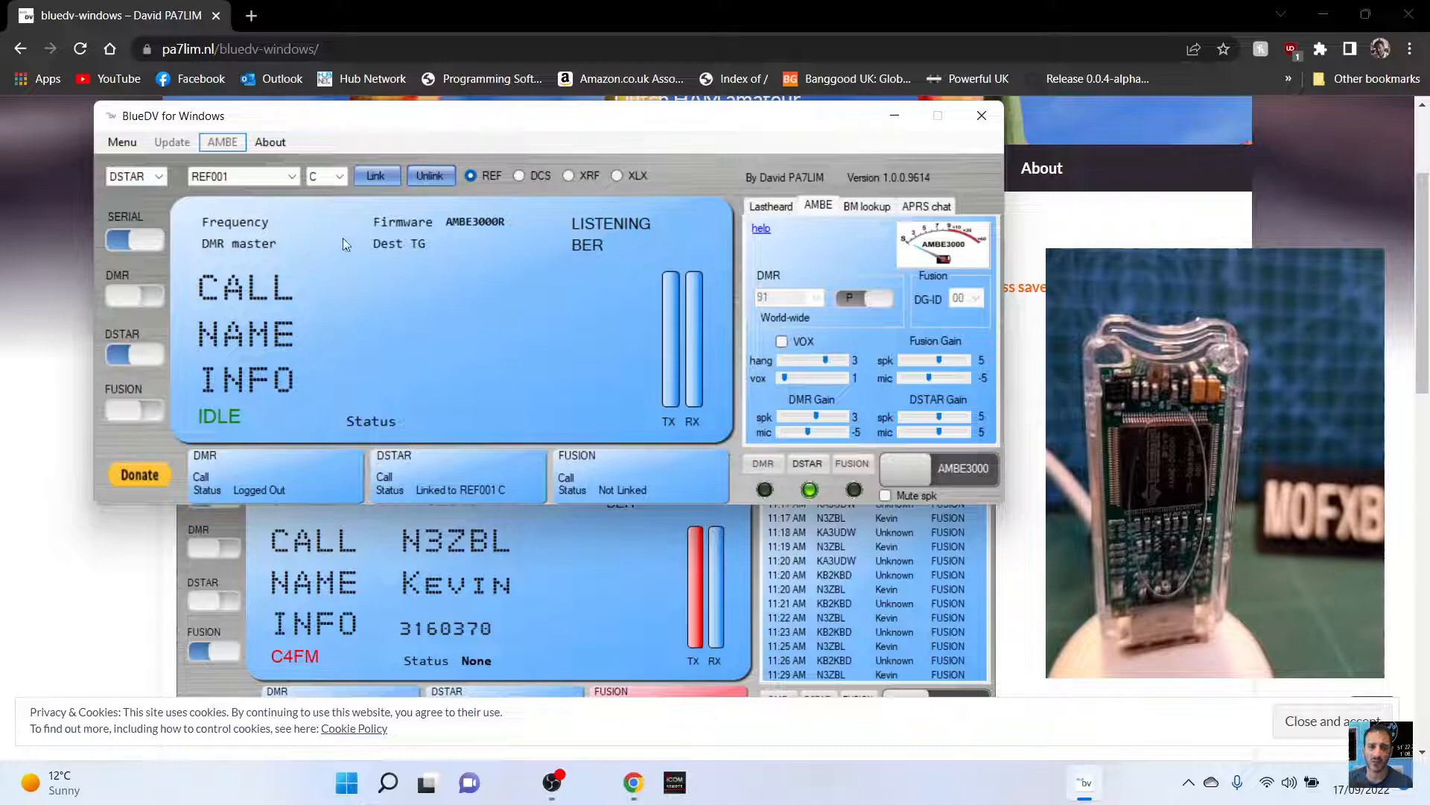
mouse_move(728, 526)
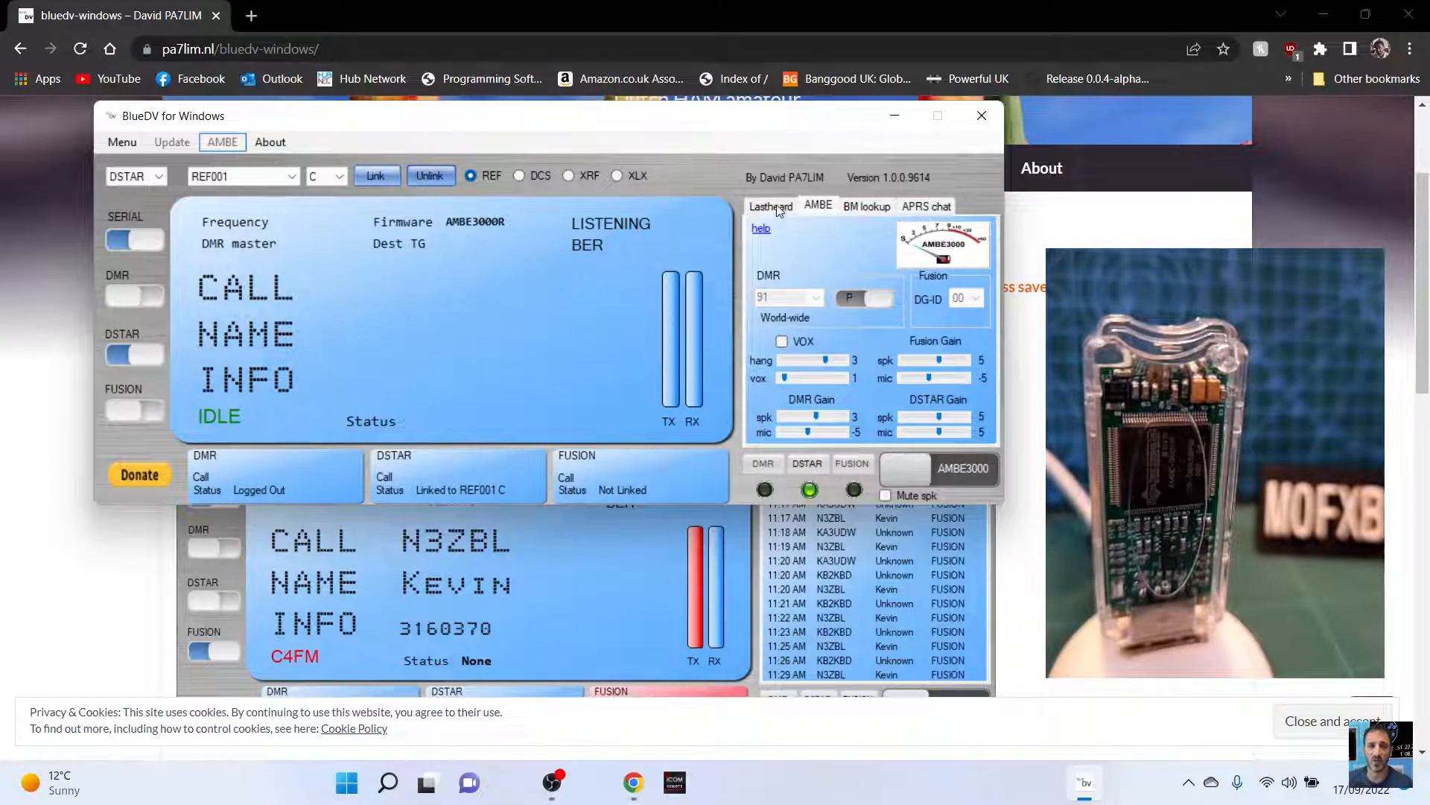
Show the last-heard list of recent stations while linked to REF001 C
left_click(771, 206)
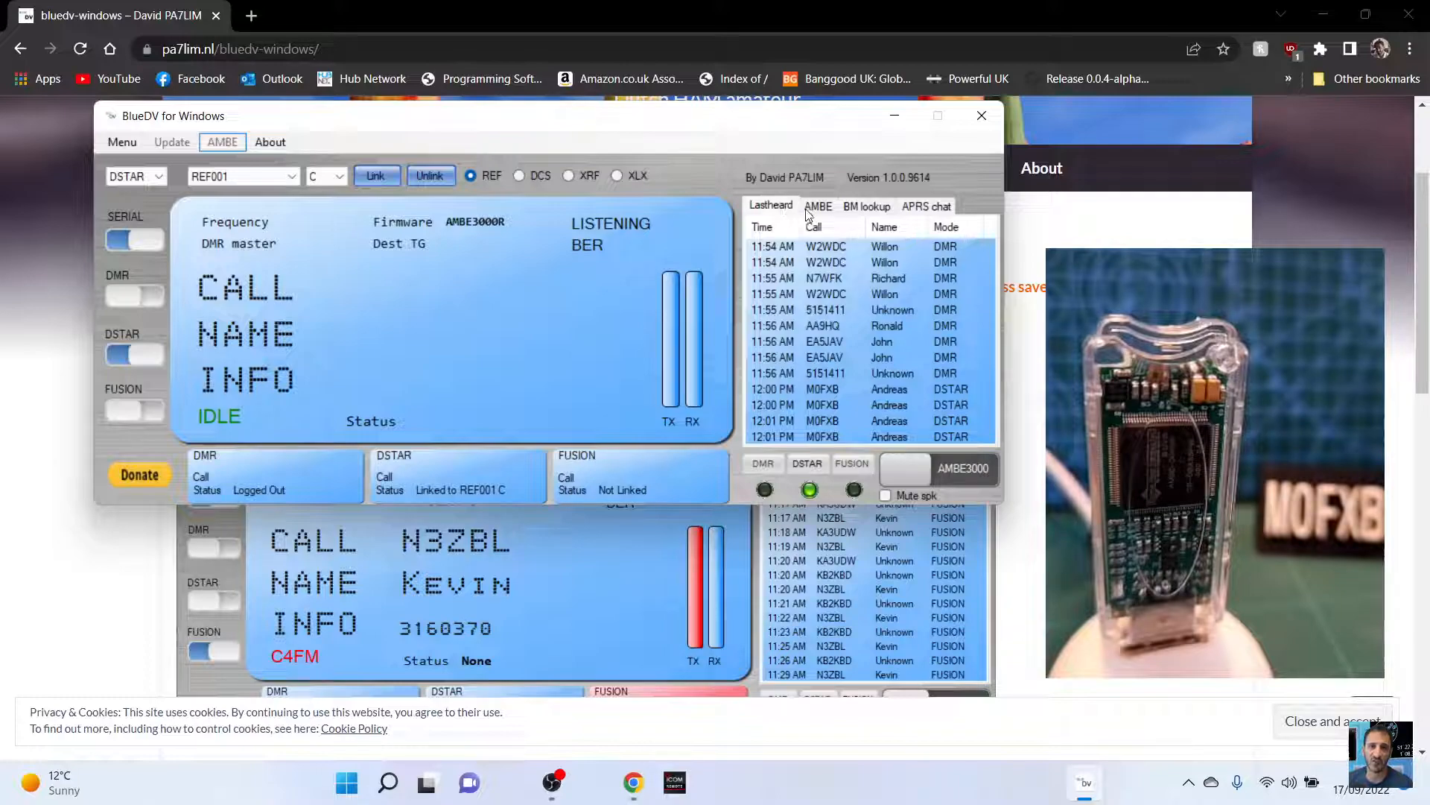
left_click(818, 206)
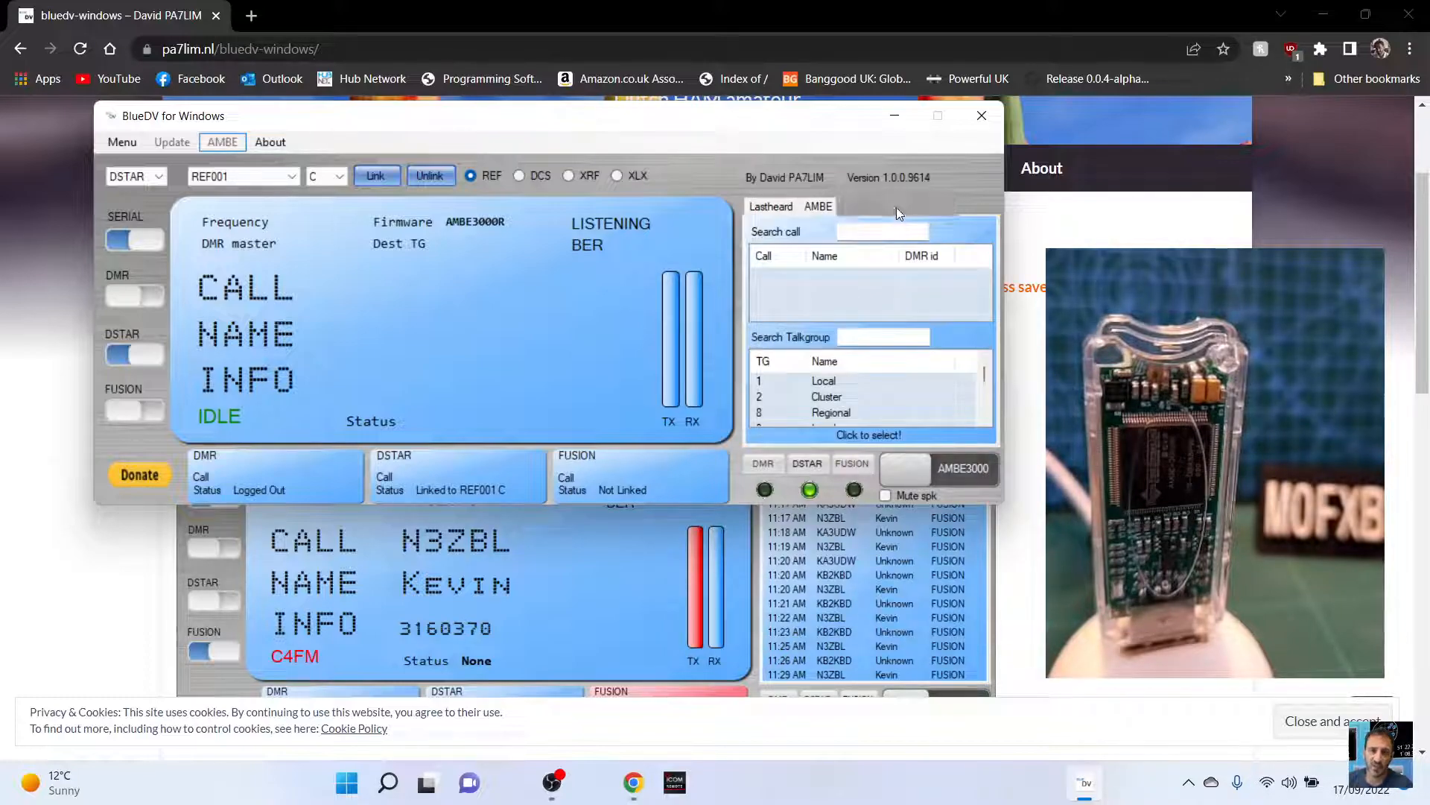
left_click(769, 207)
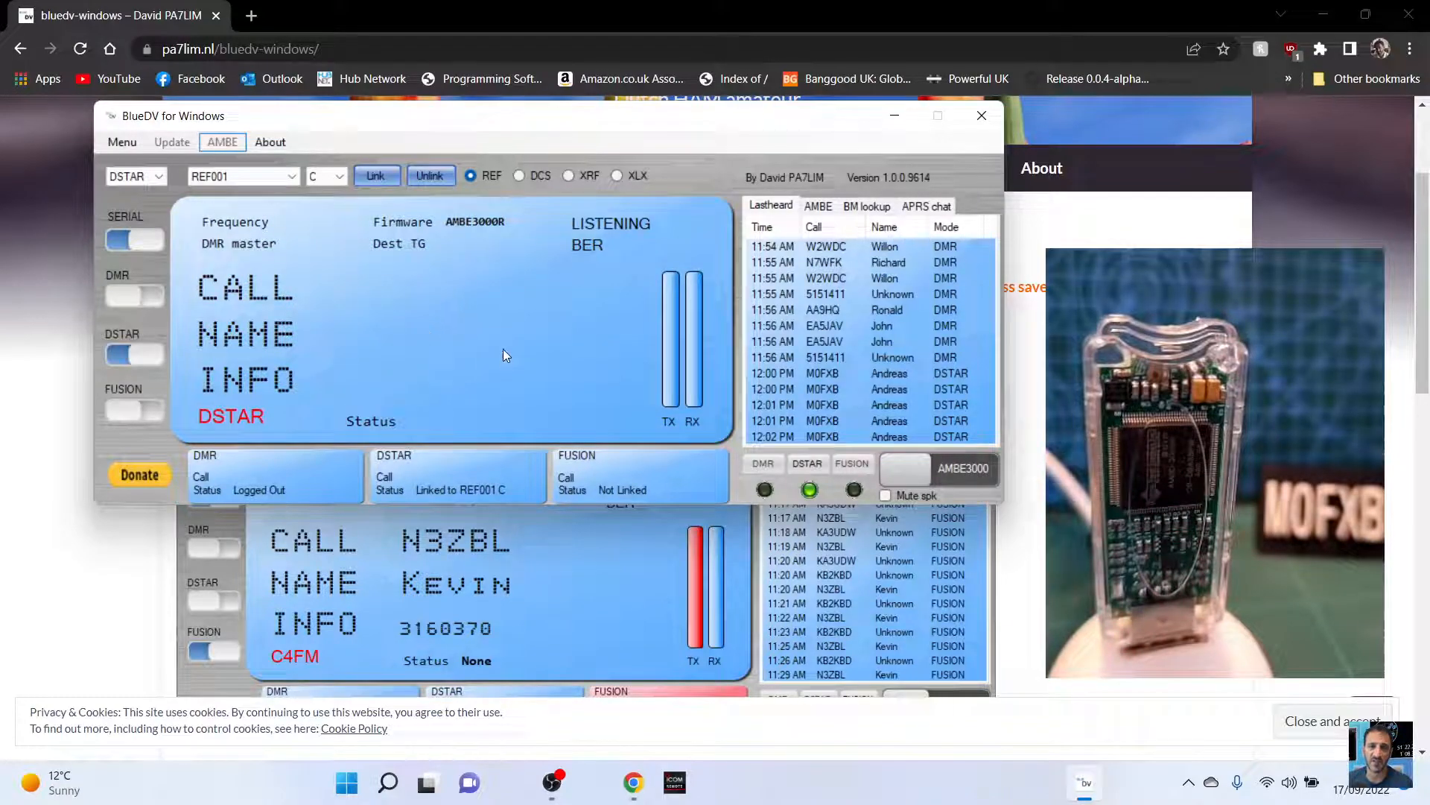
mouse_move(584, 556)
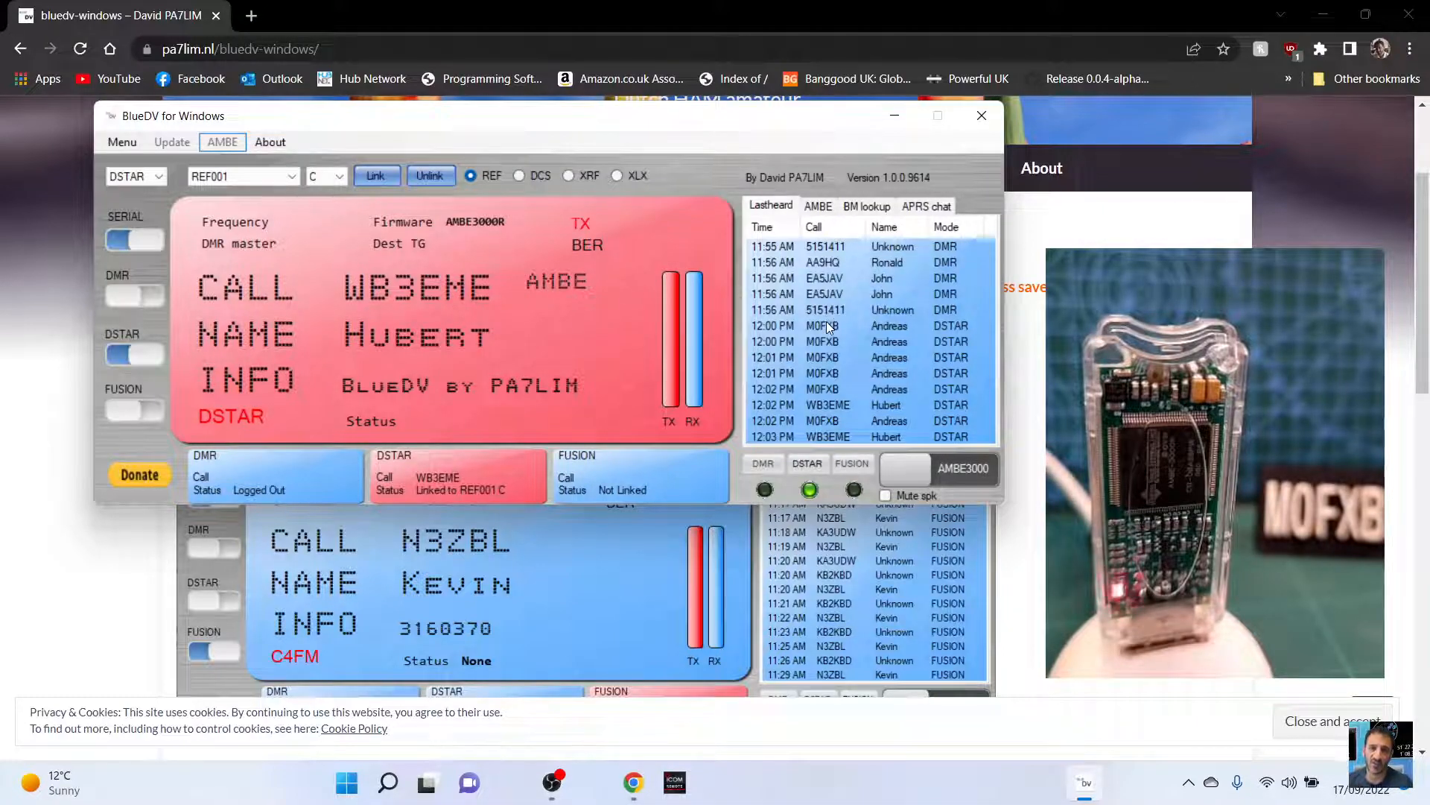
mouse_move(762, 454)
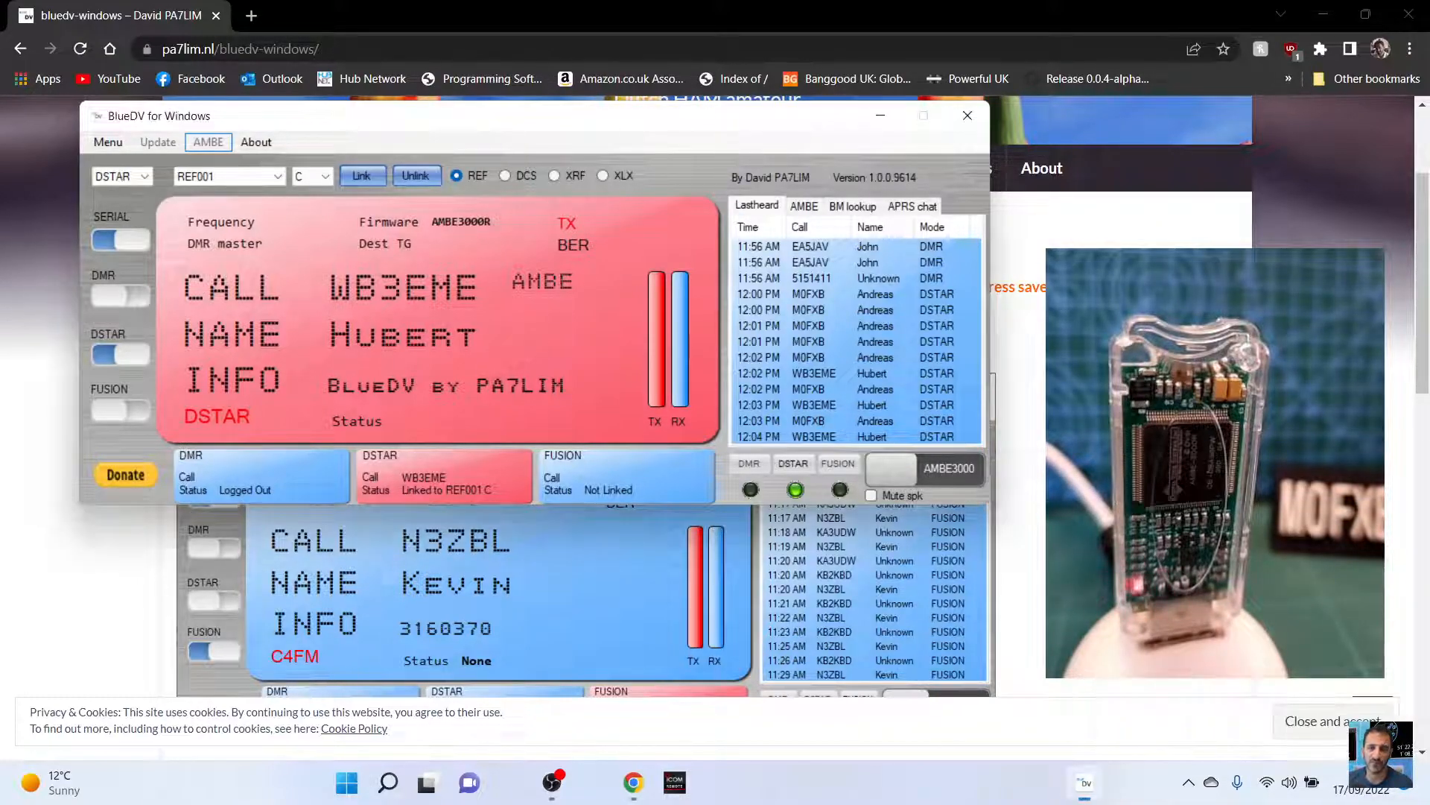
left_click(551, 783)
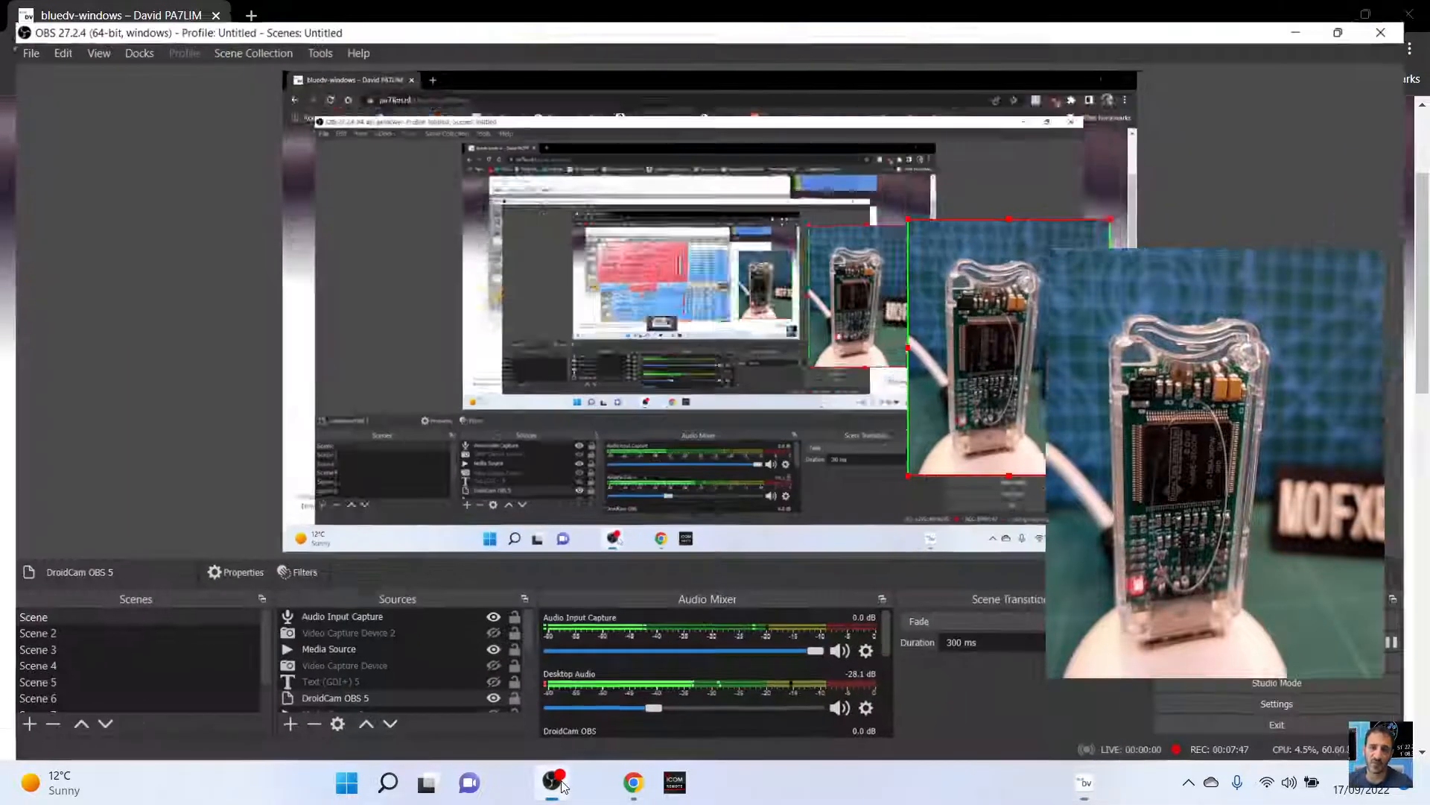
left_click(552, 783)
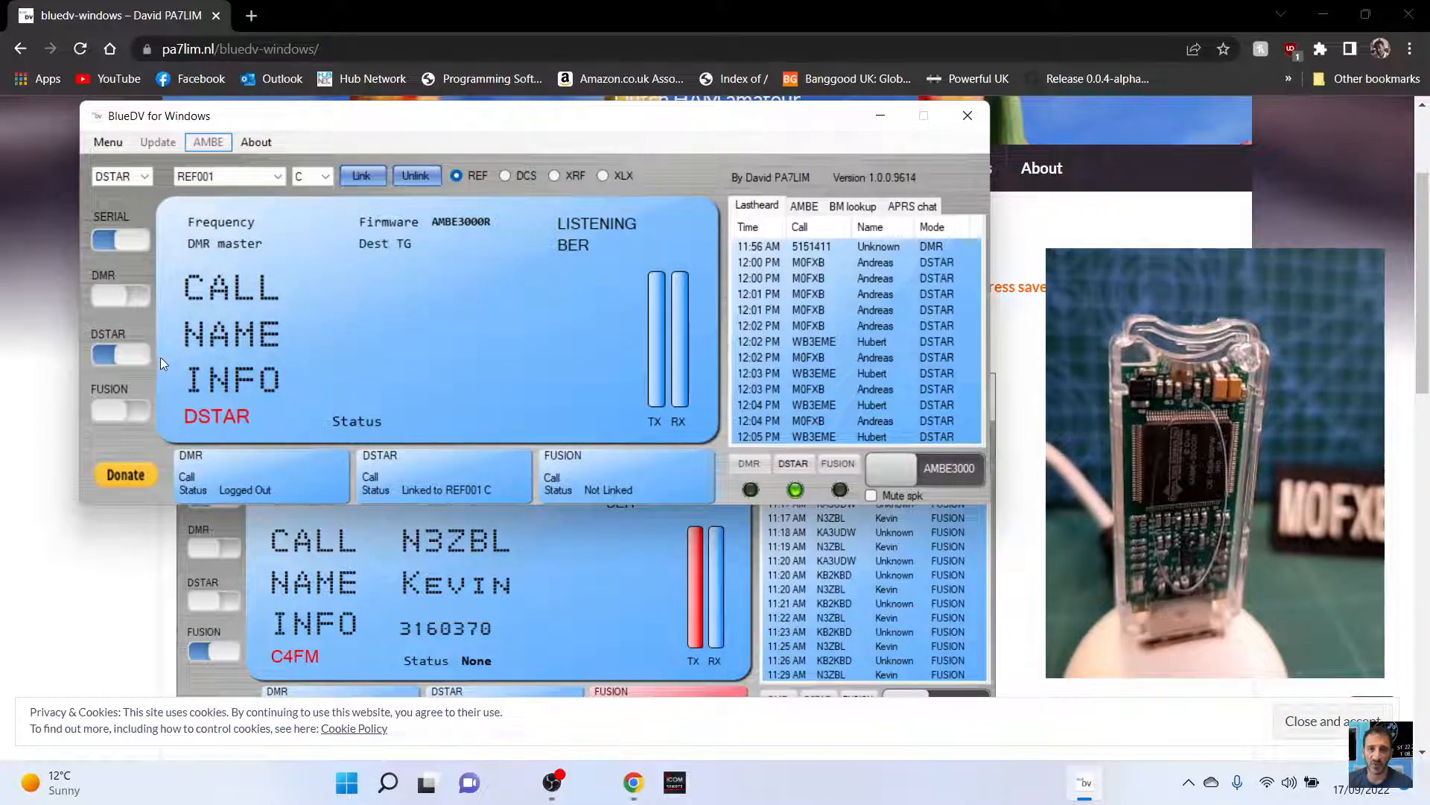
Switch from D-Star to Fusion operation with 00-CQ-UK-C4FM as the reflector
left_click(416, 175)
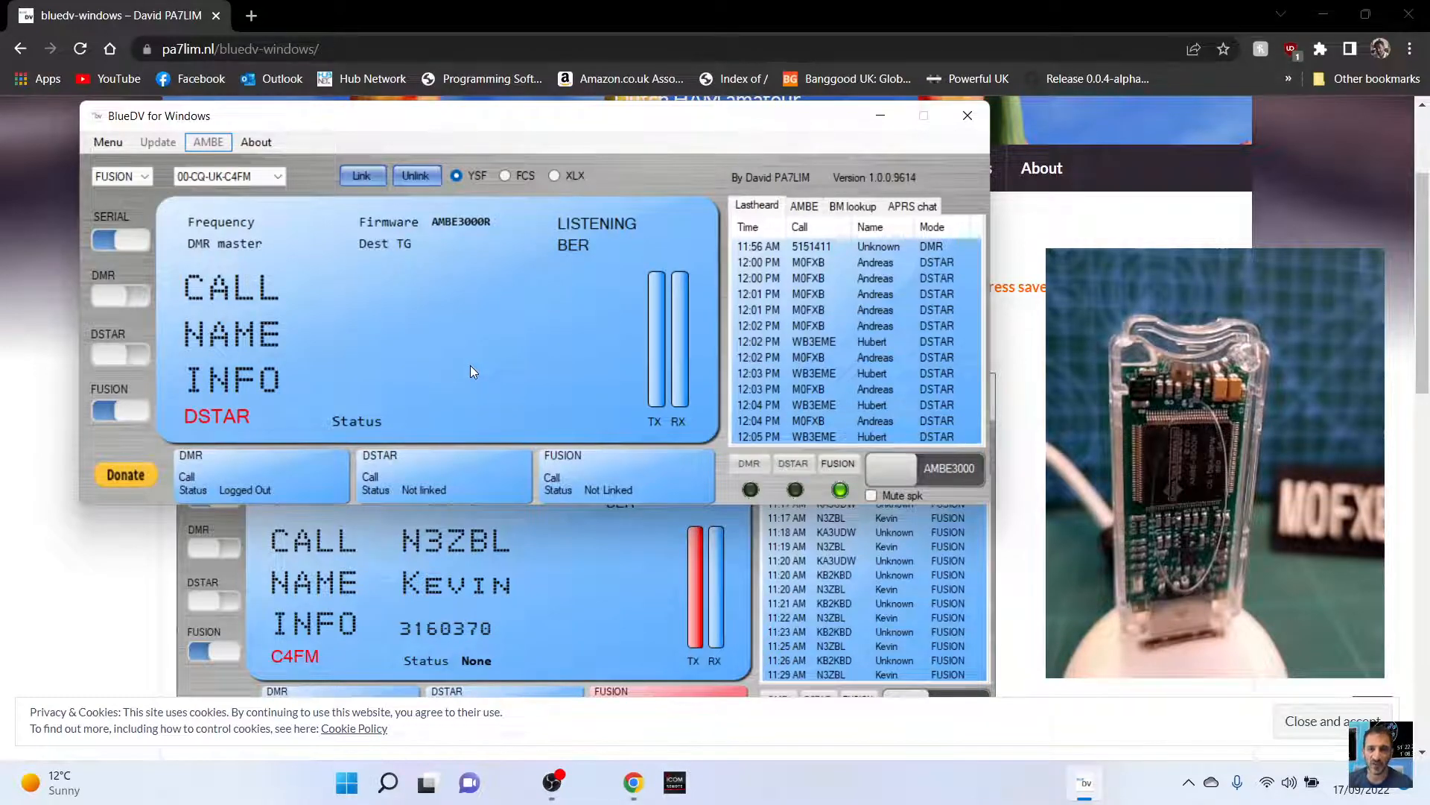
mouse_move(415, 202)
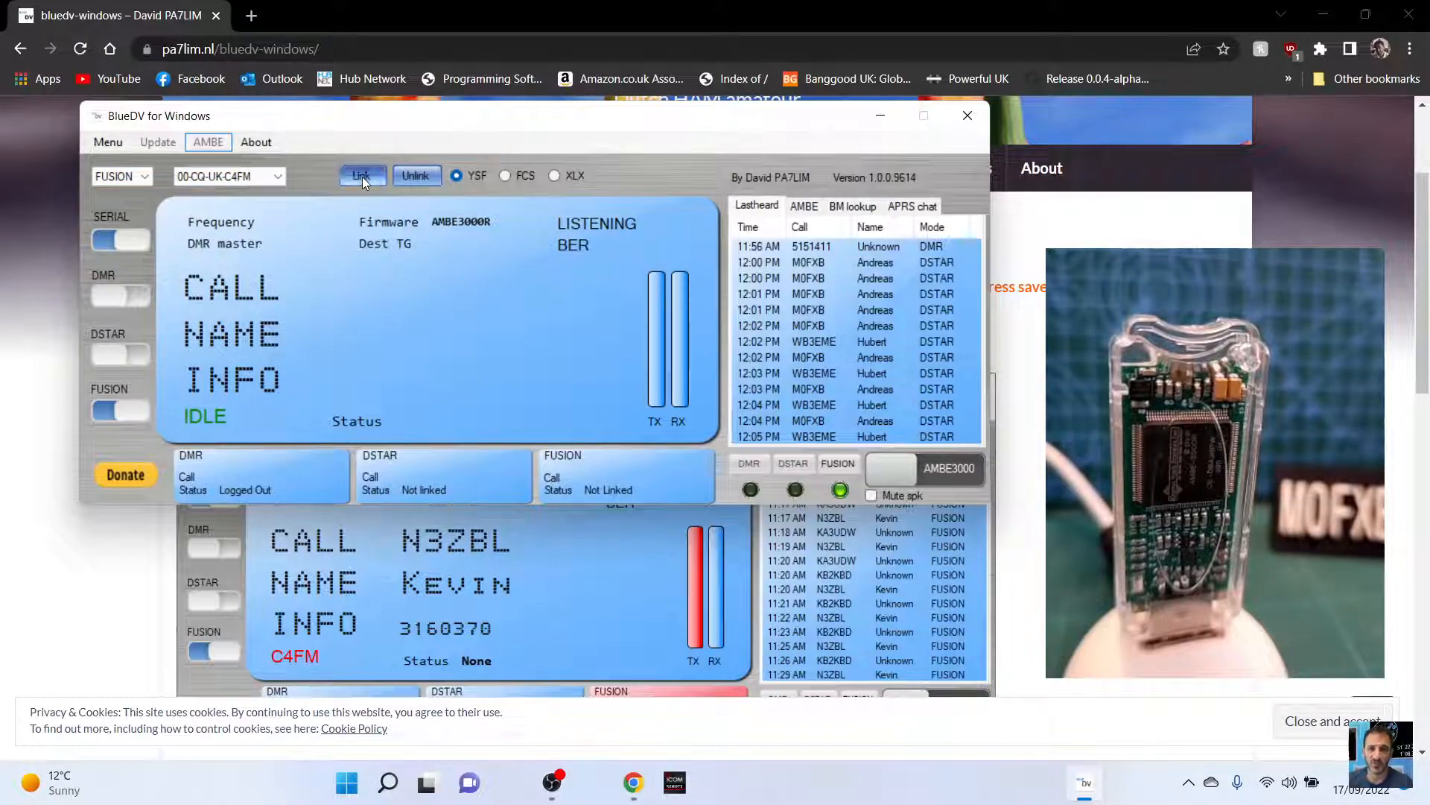
left_click(362, 175)
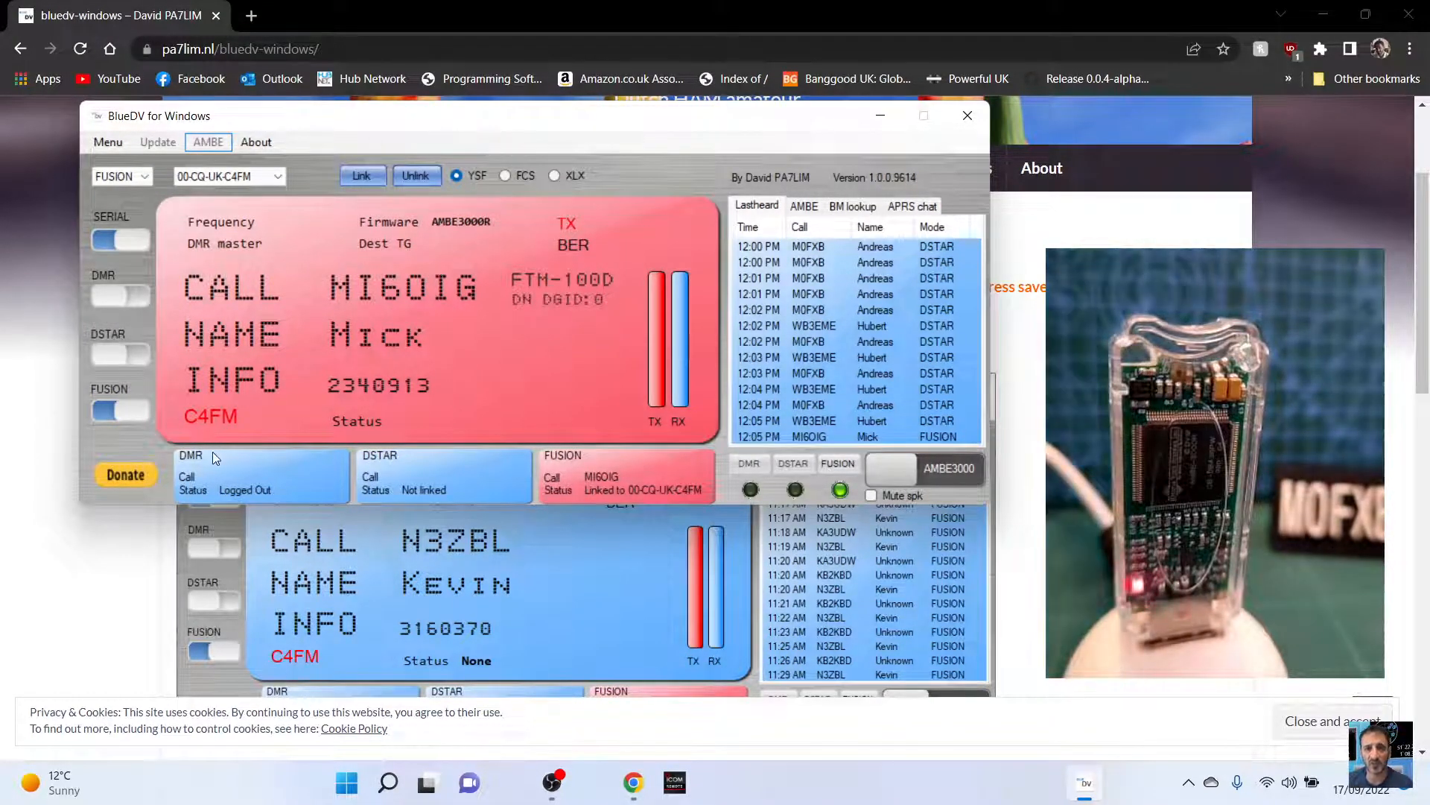
mouse_move(452, 235)
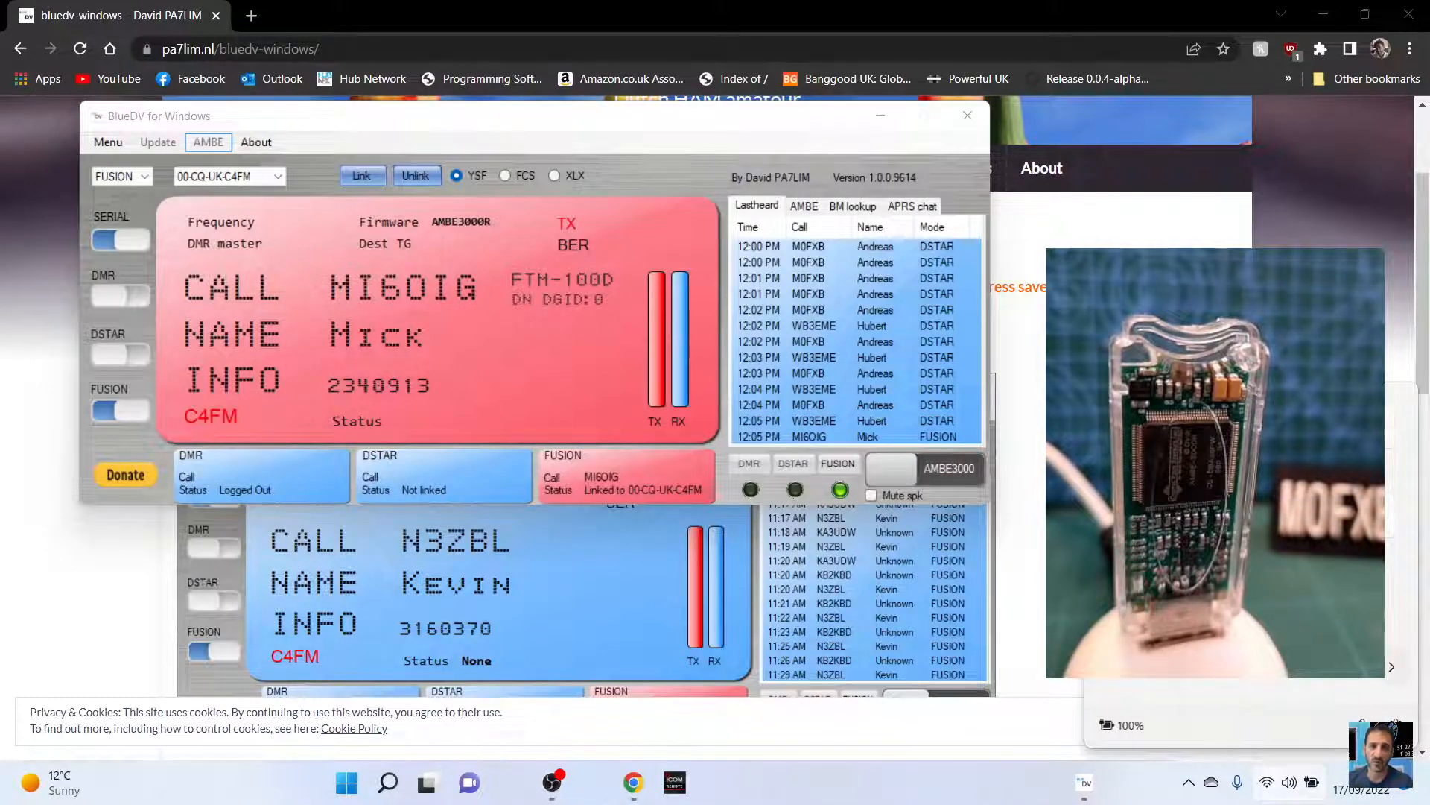
left_click(967, 115)
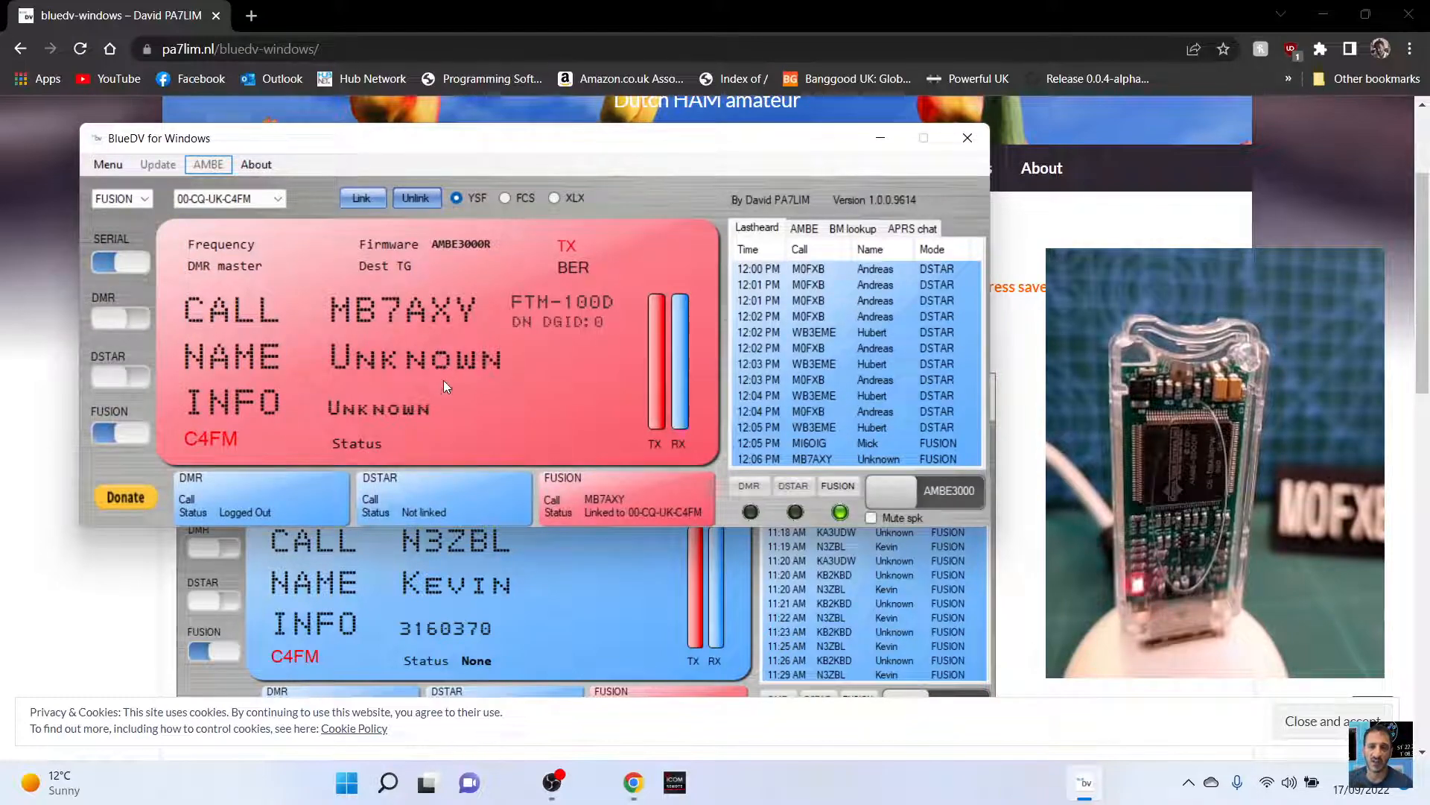
mouse_move(806, 479)
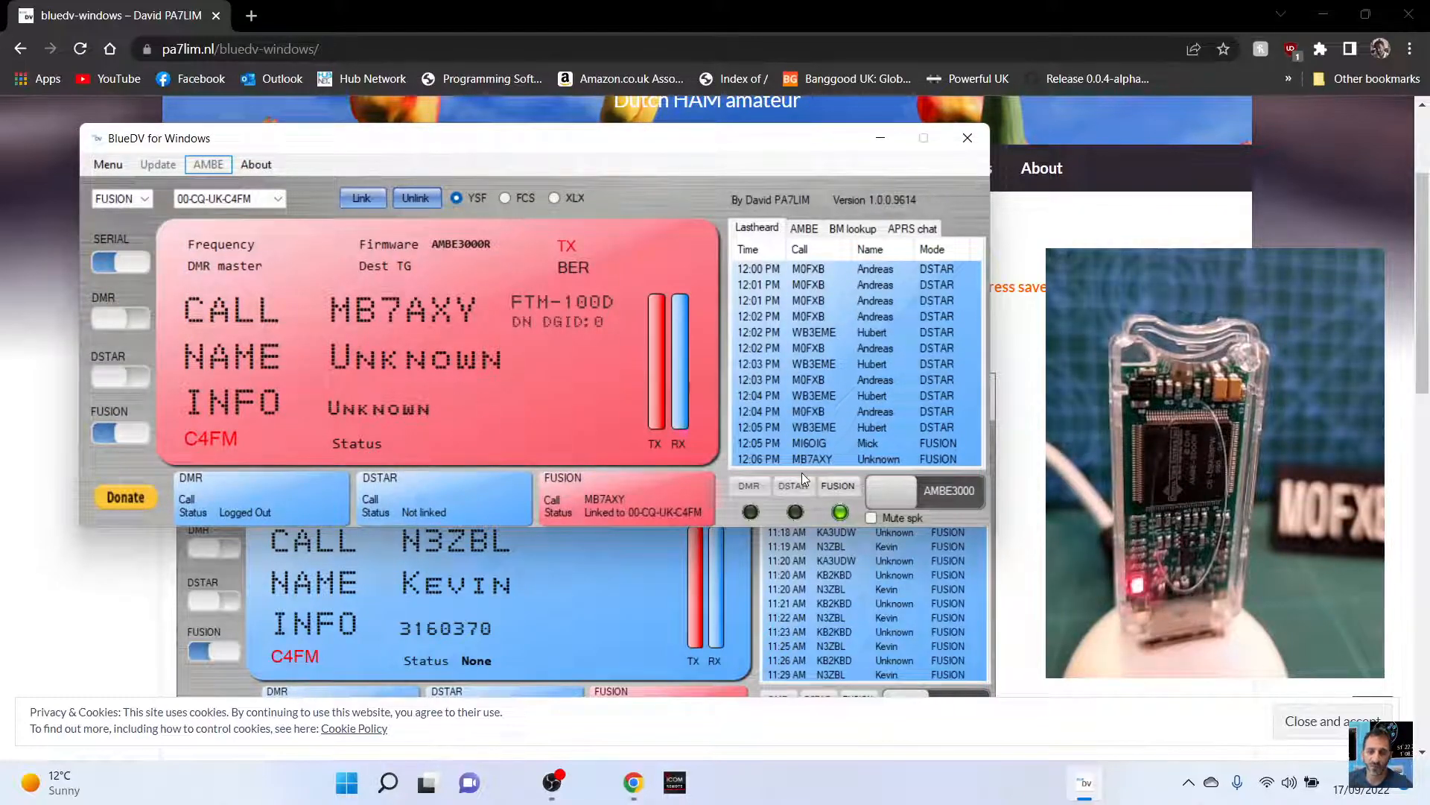
mouse_move(832, 299)
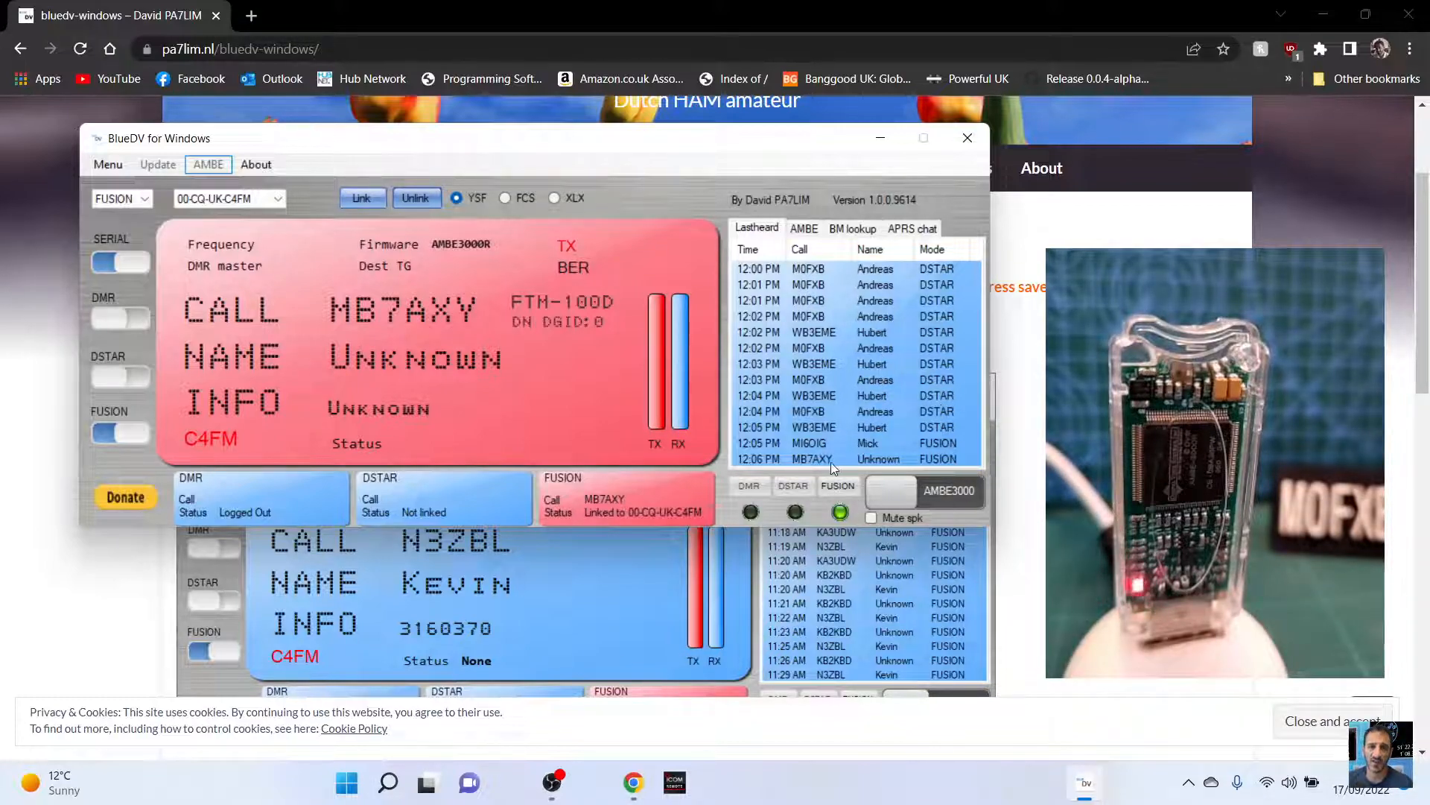
left_click(804, 228)
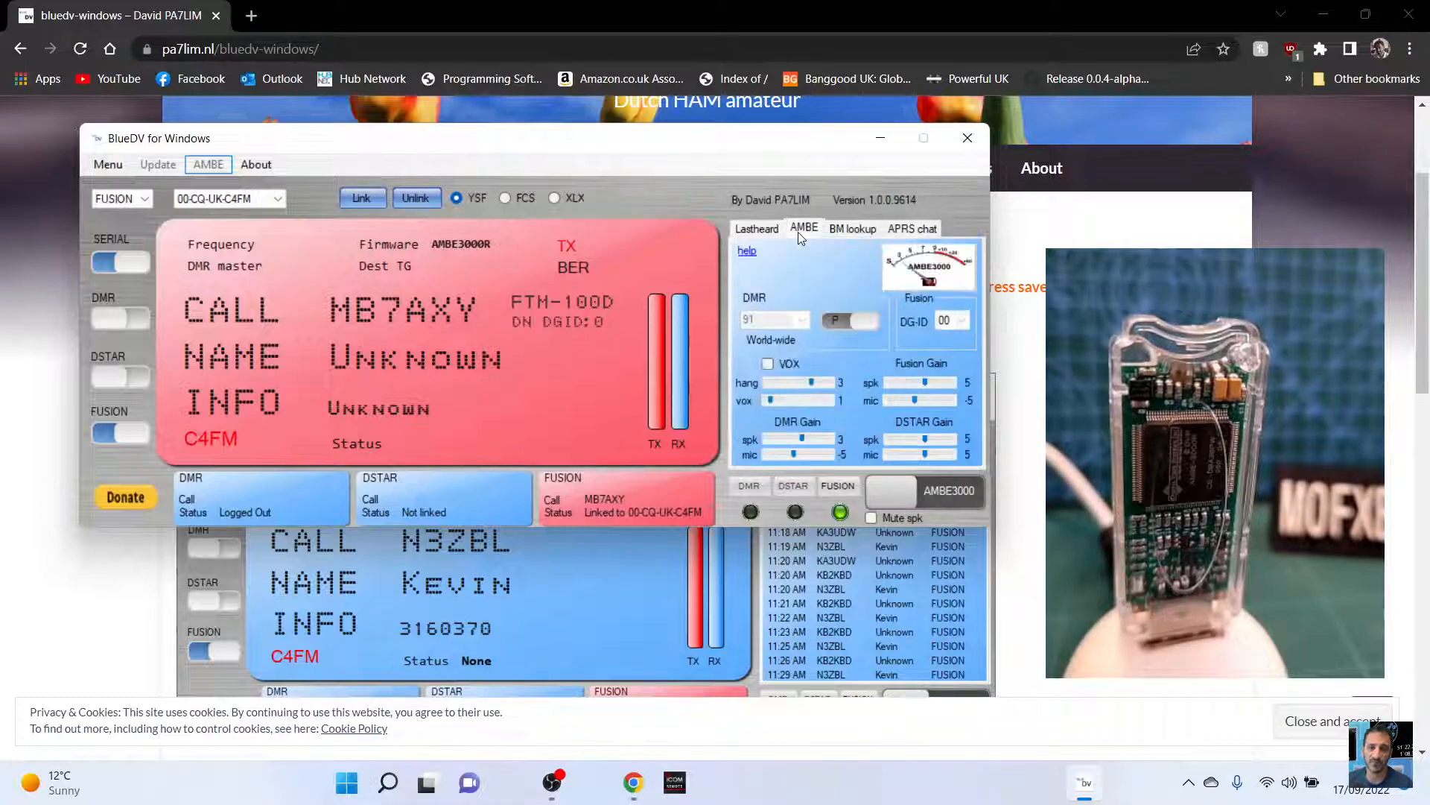
left_click(757, 228)
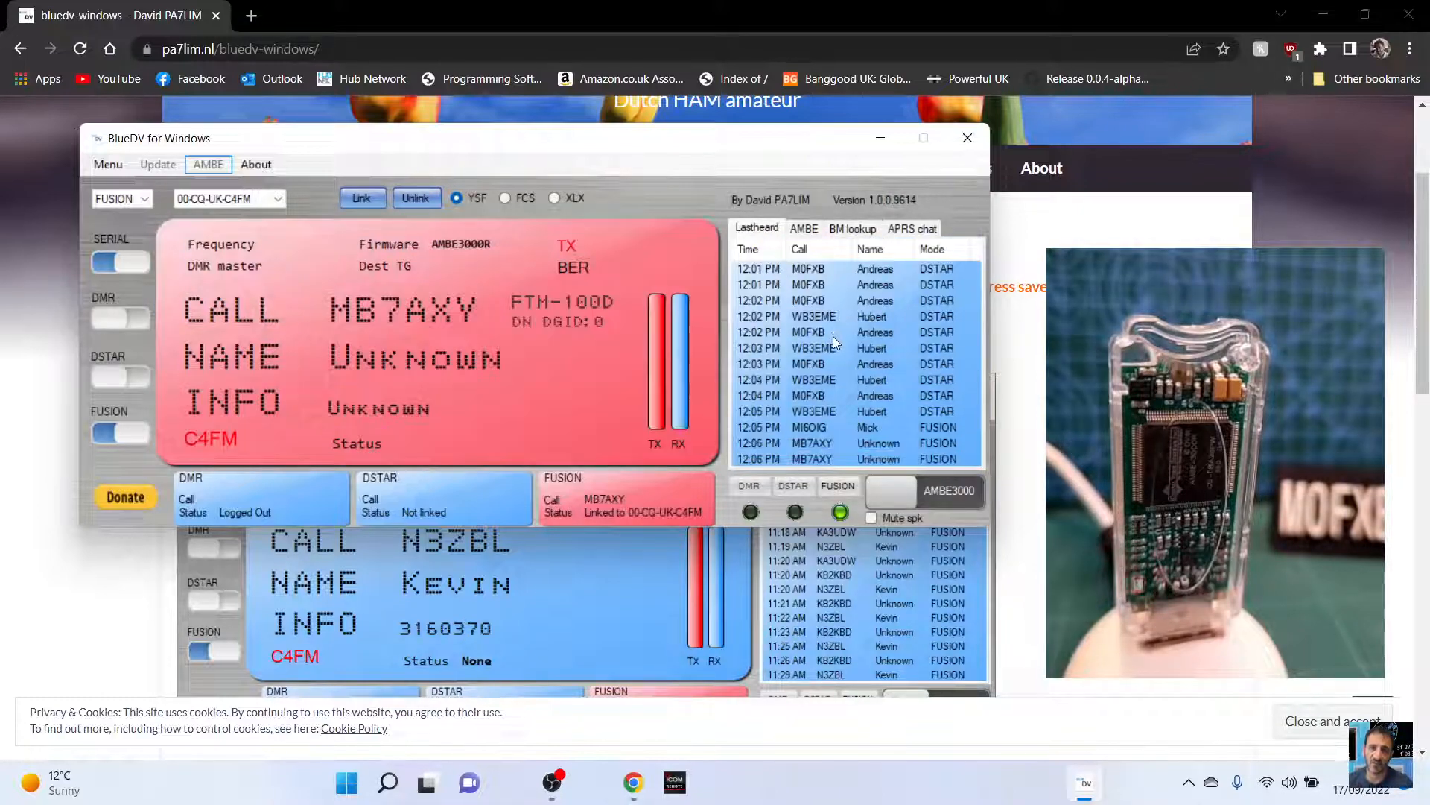
left_click(804, 228)
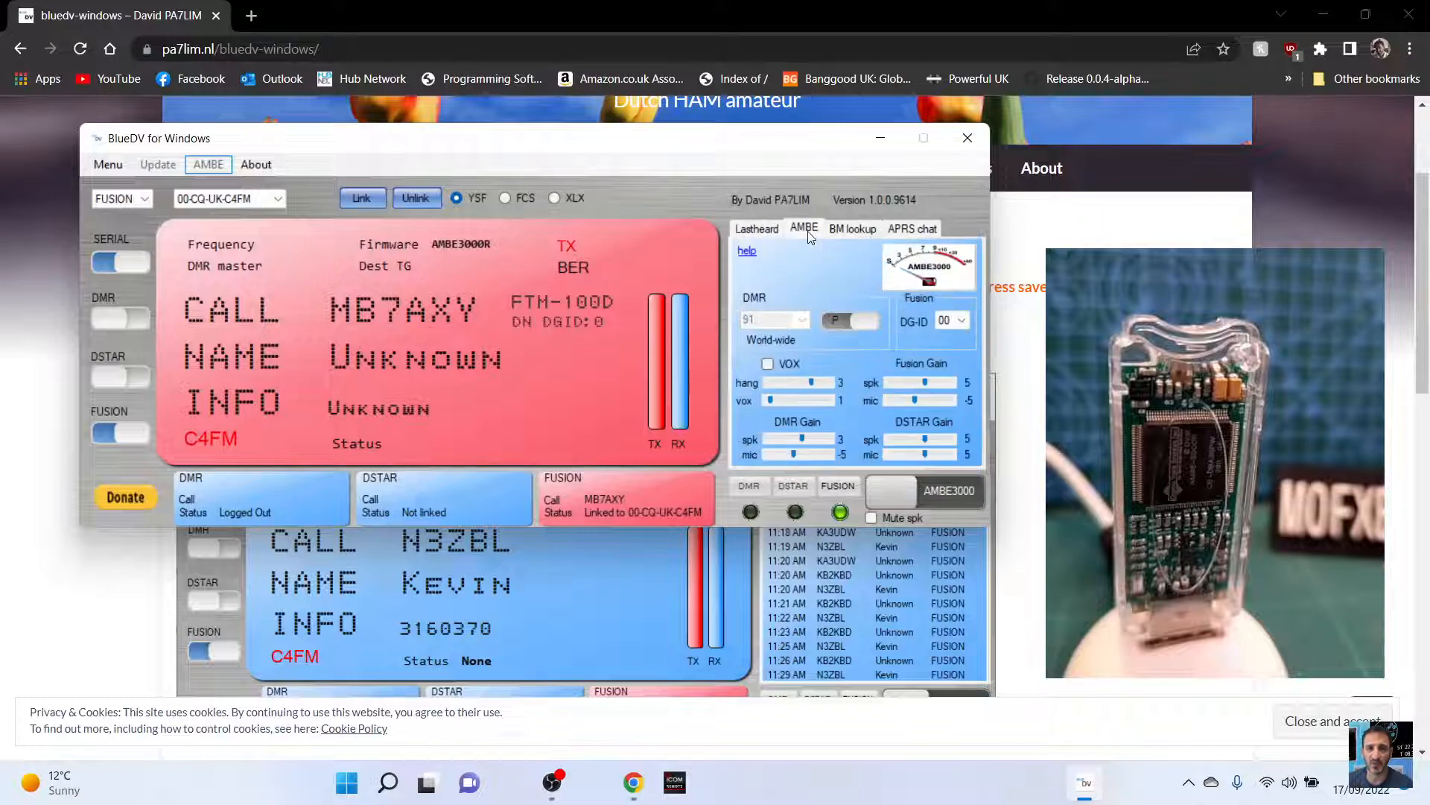
left_click(911, 228)
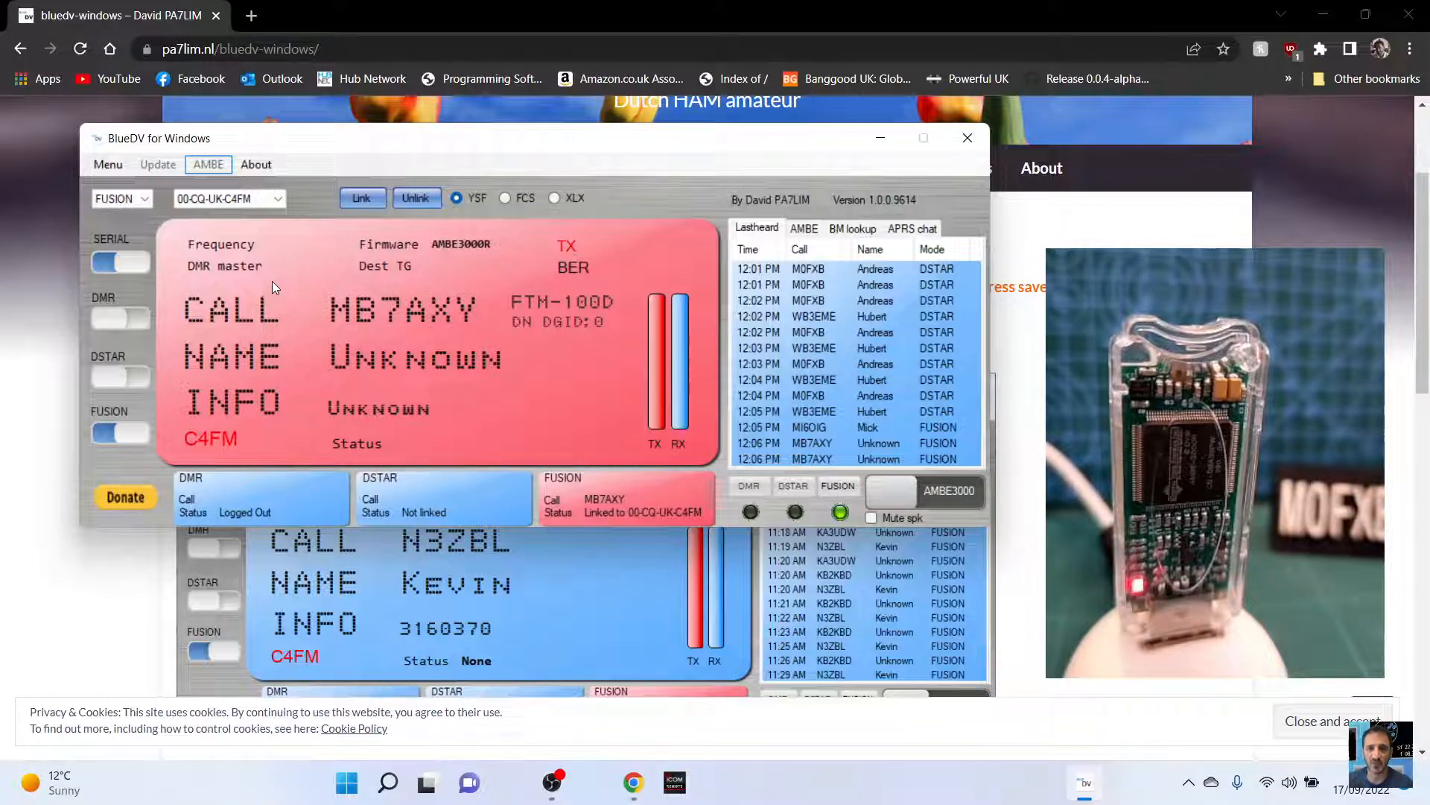
left_click(416, 198)
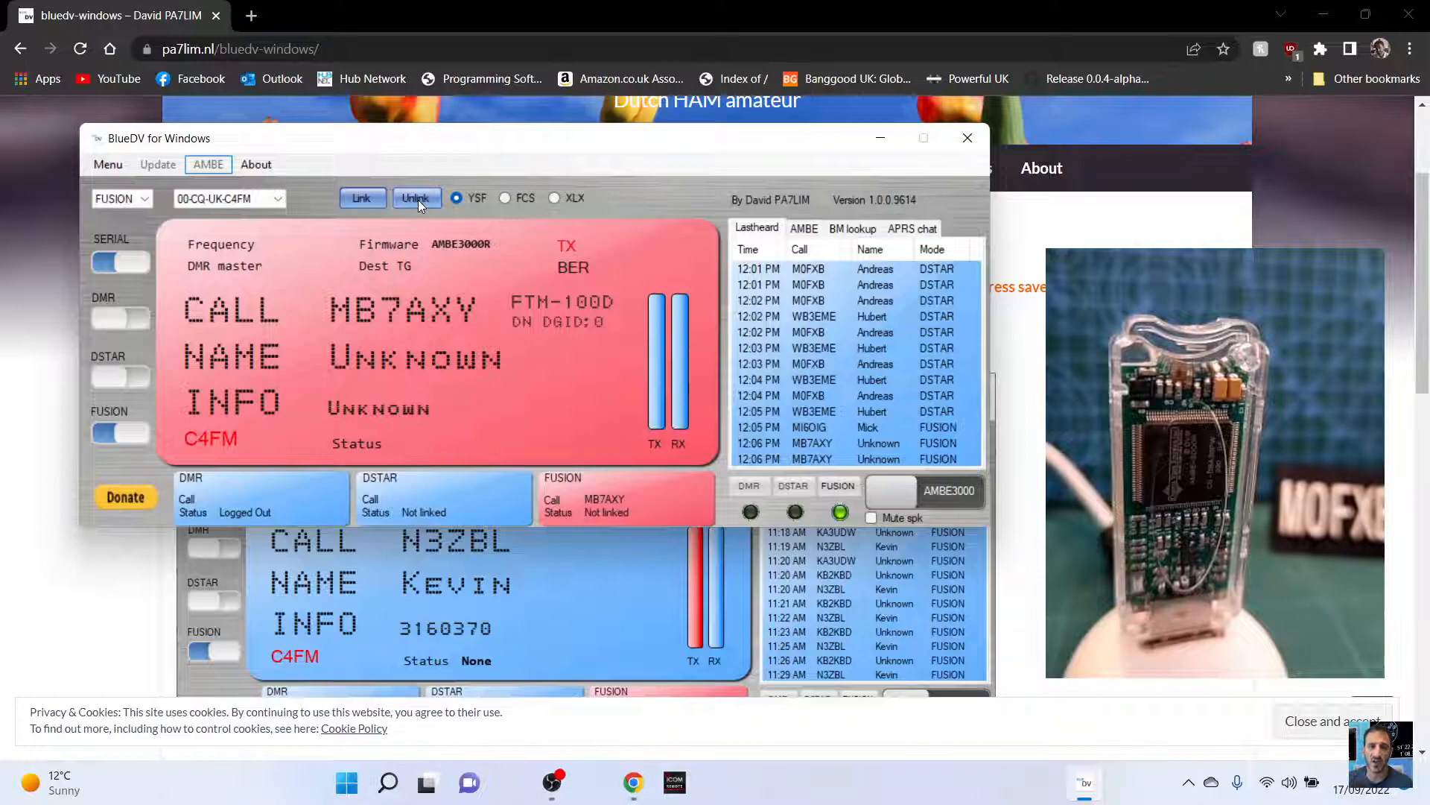
left_click(415, 198)
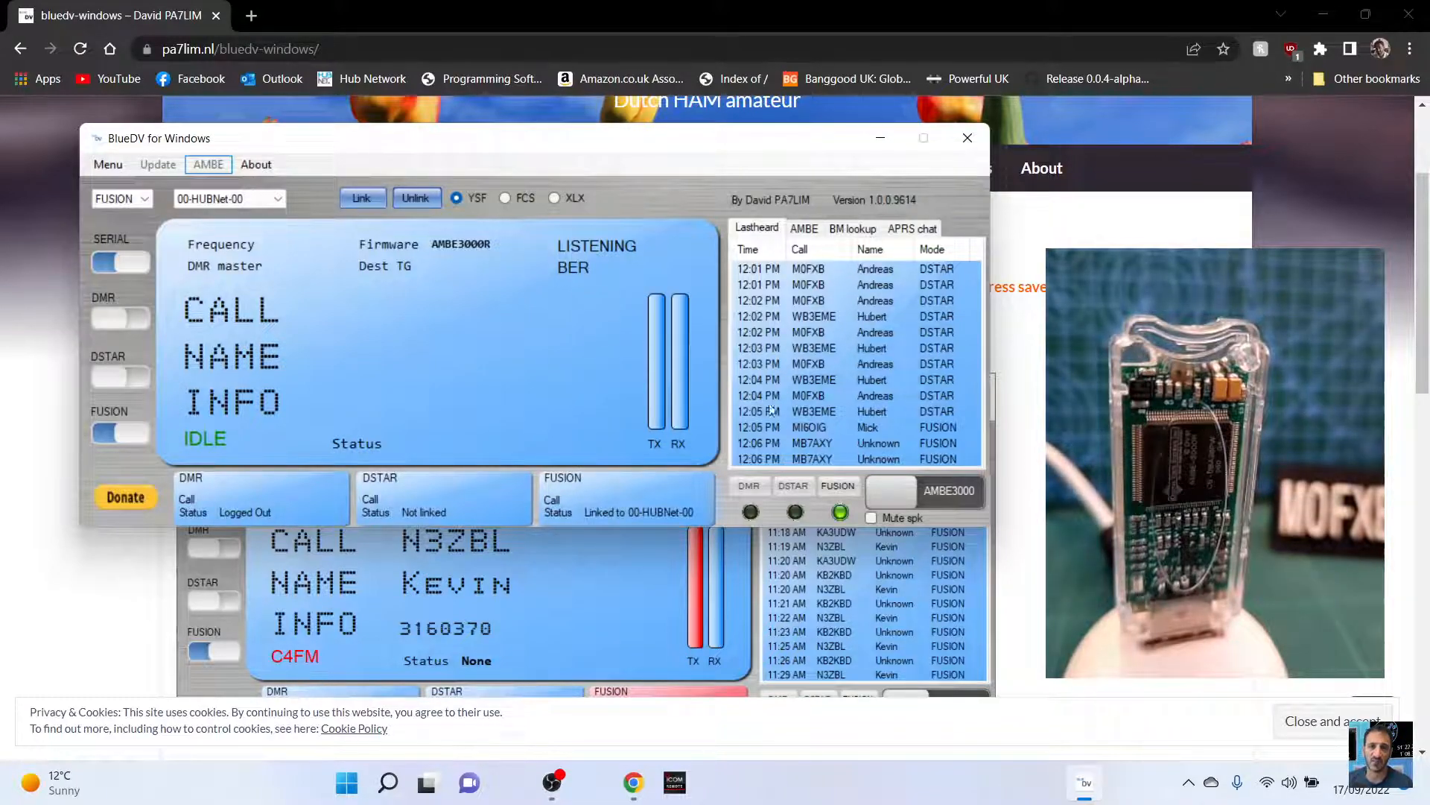
mouse_move(596, 146)
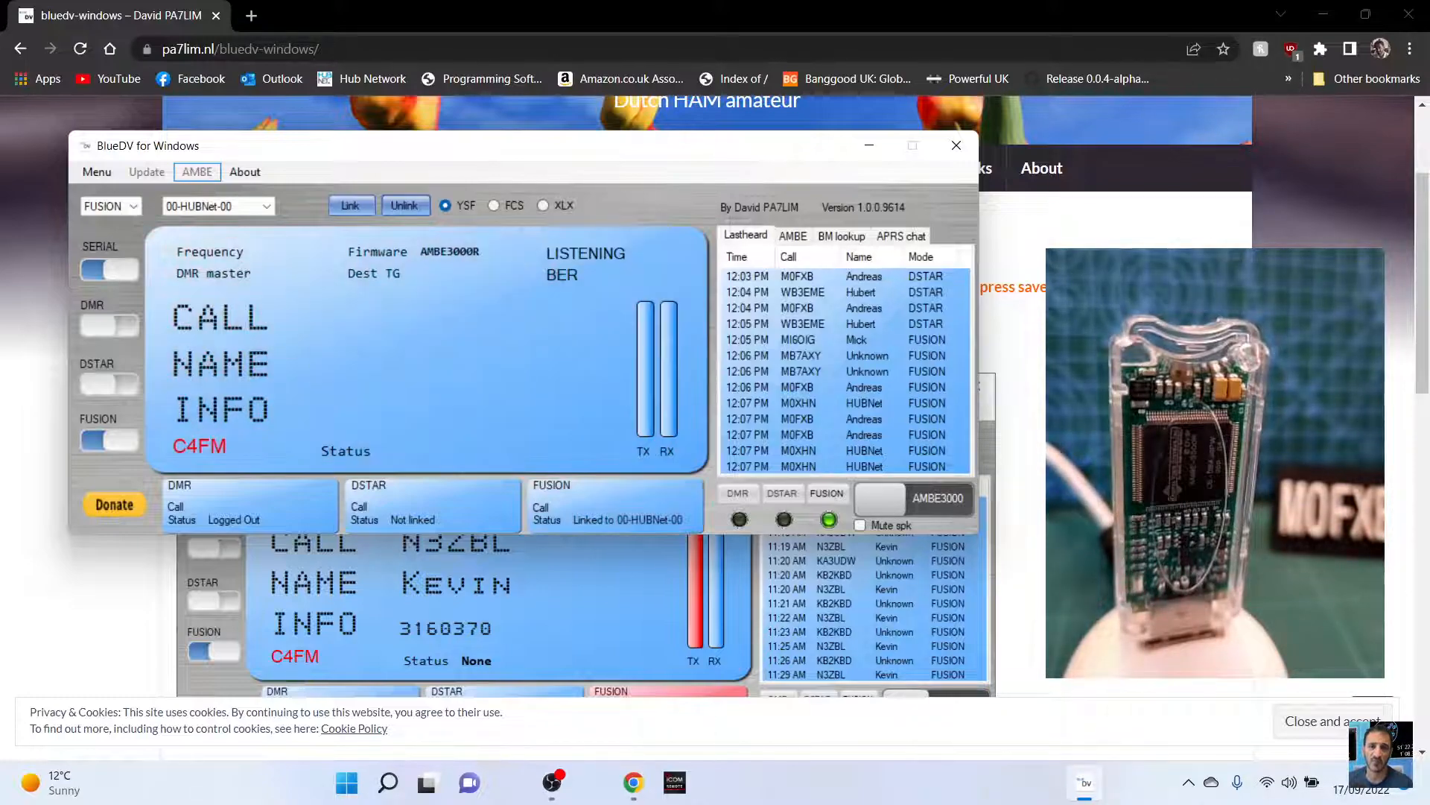
mouse_move(1018, 520)
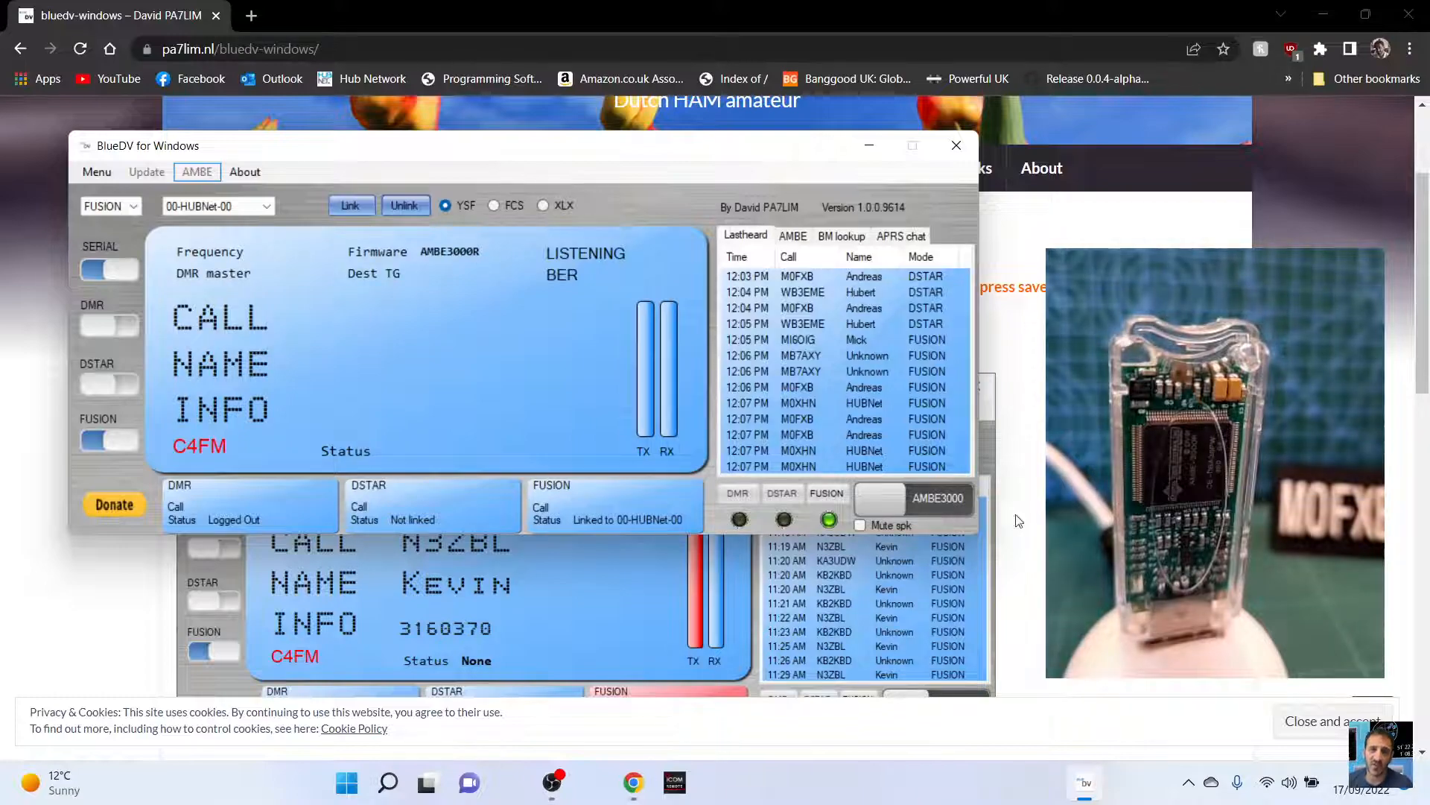